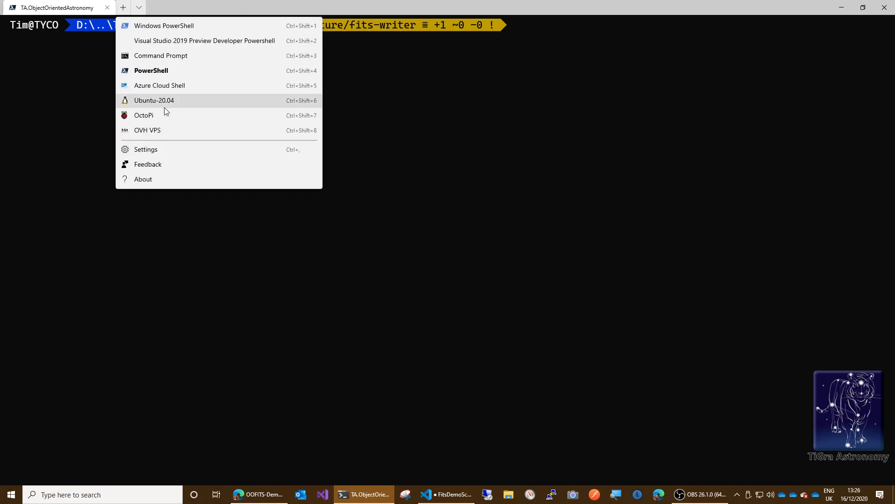
Open a new Ubuntu-20.04 tab and enter pwsh at the bash prompt.
left_click(154, 100)
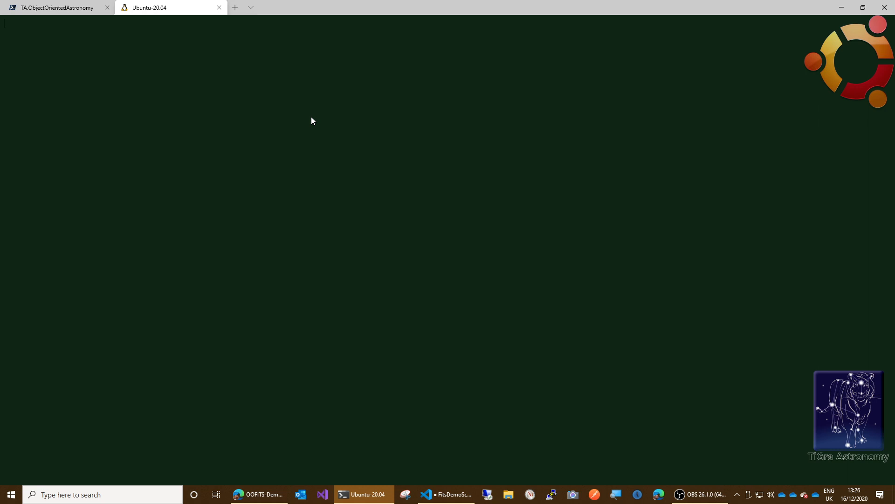
mouse_move(319, 135)
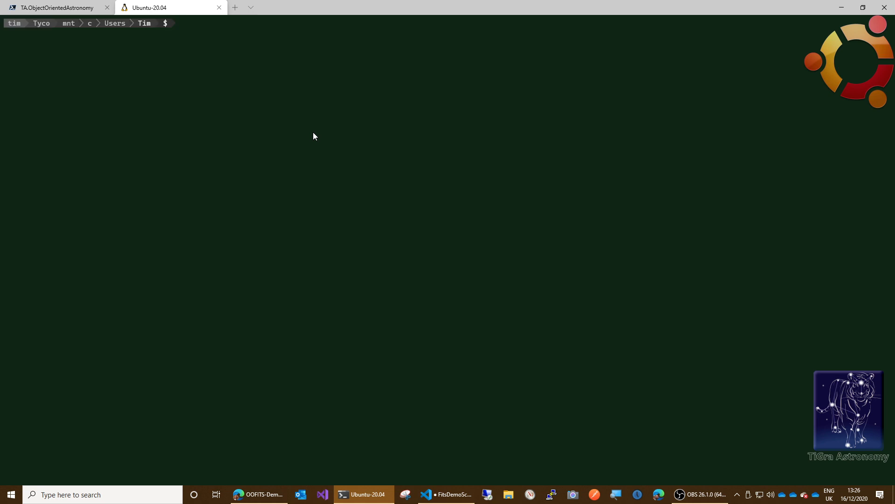
type("pw")
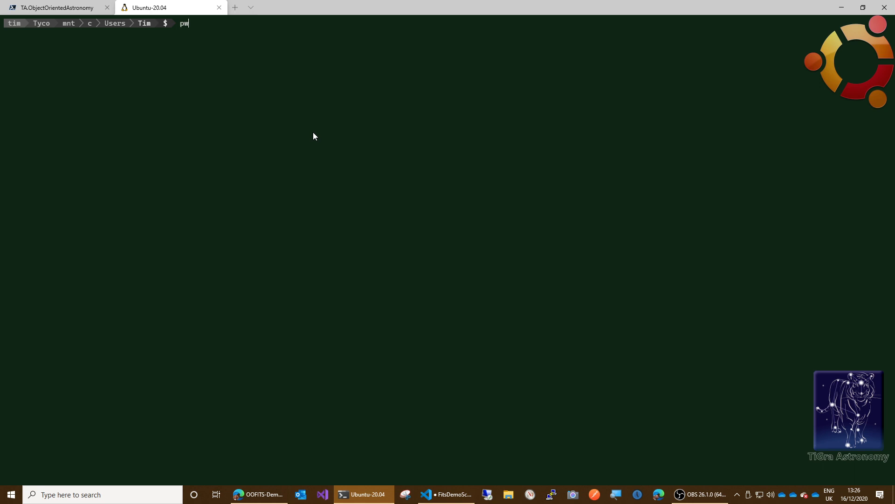
type("sh")
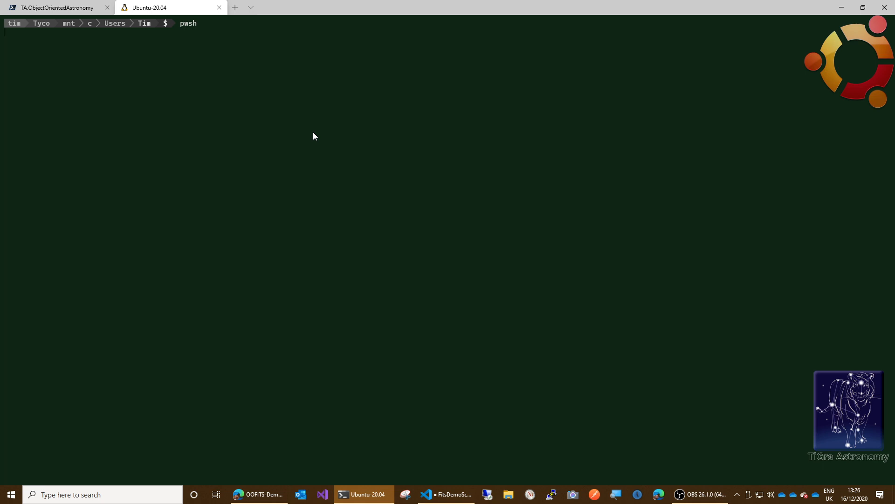
Launch PowerShell 7.1.0 and change into /mnt/d/VS-Projects/TA.ObjectOrientedAstronomy.
key("Return")
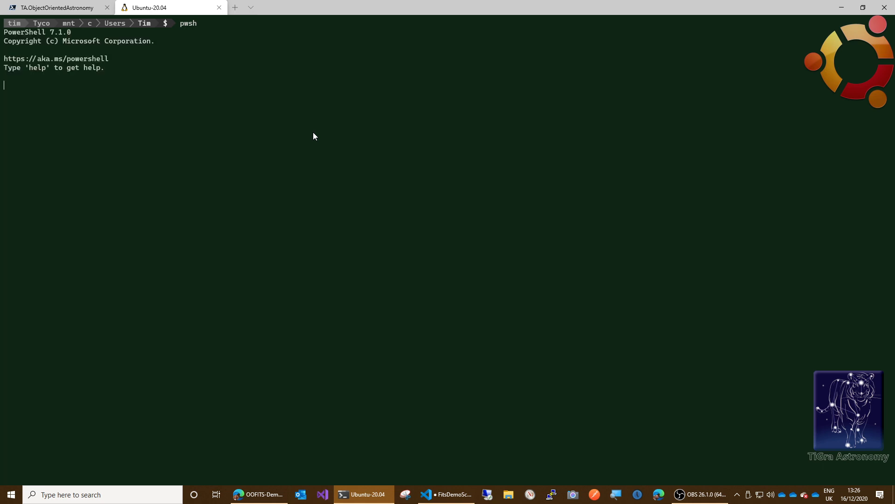
key("Return")
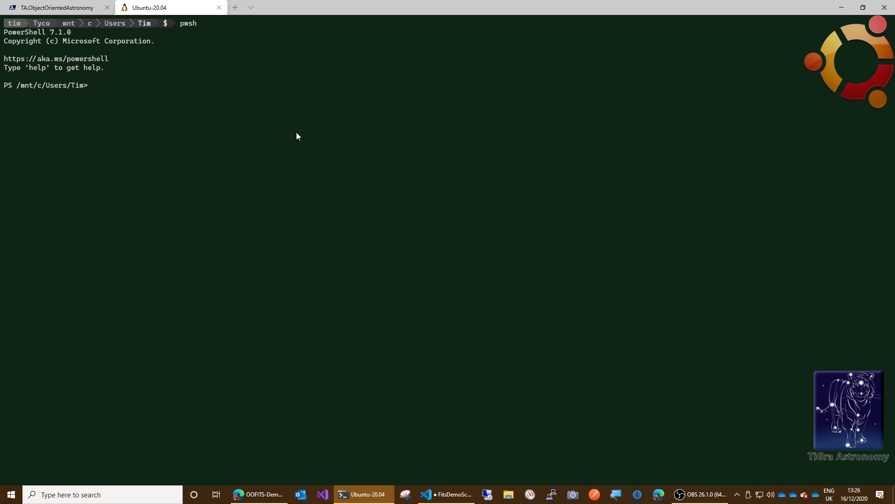
type("cd")
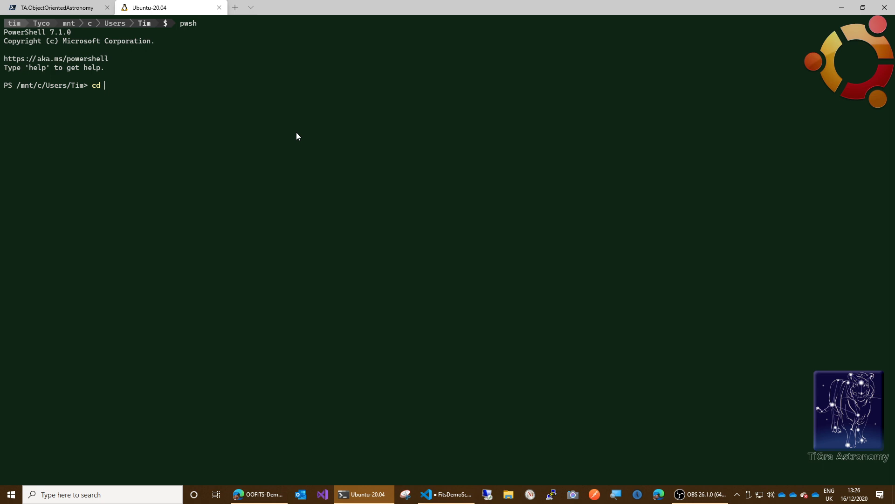
type("/mnt")
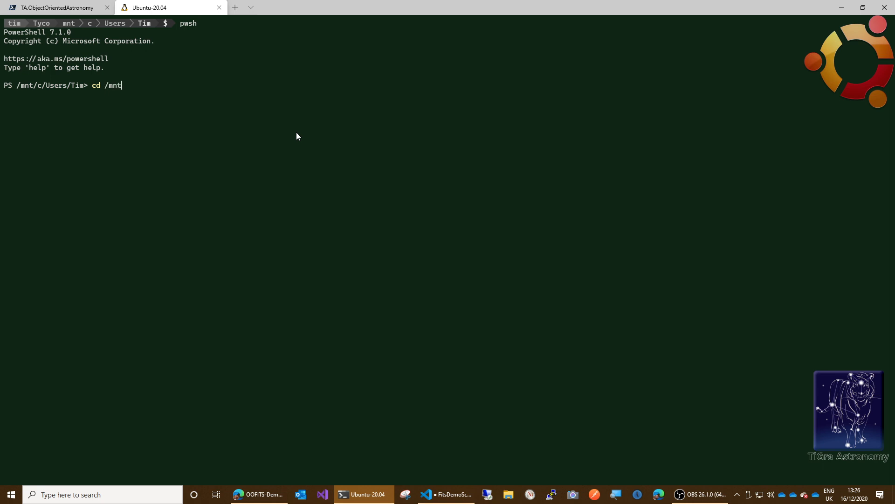
type("/d/")
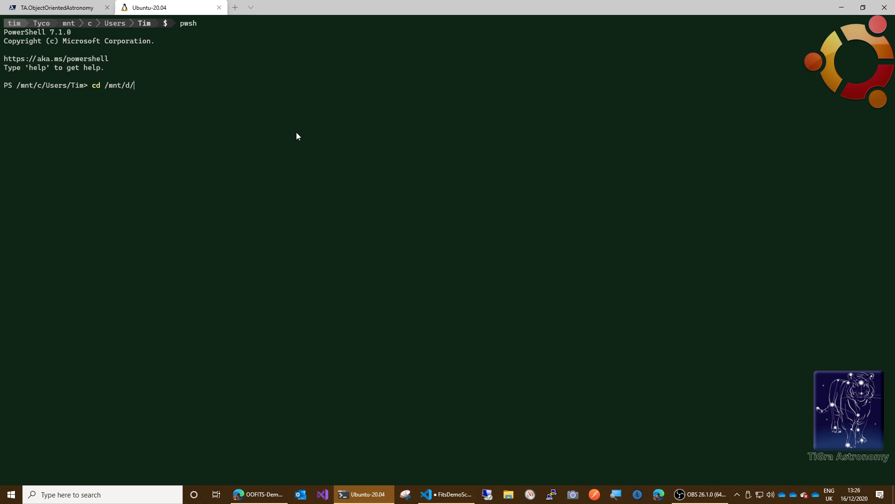
type("VS-")
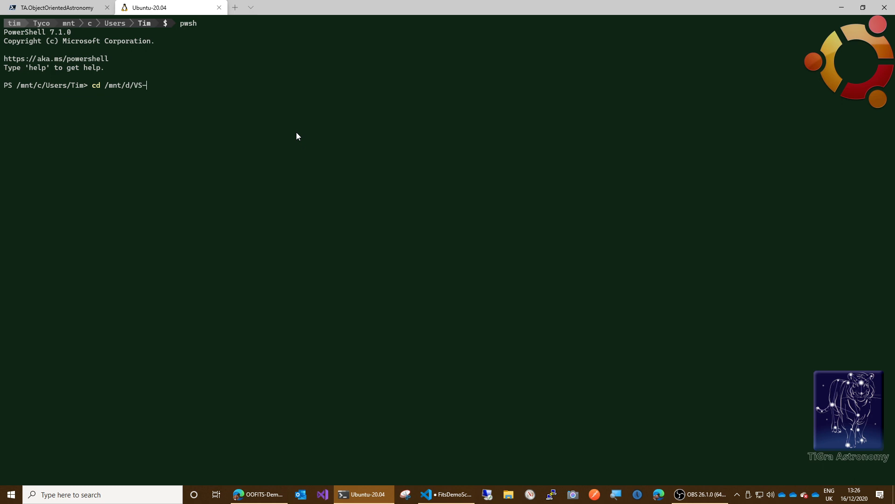
type("Pr")
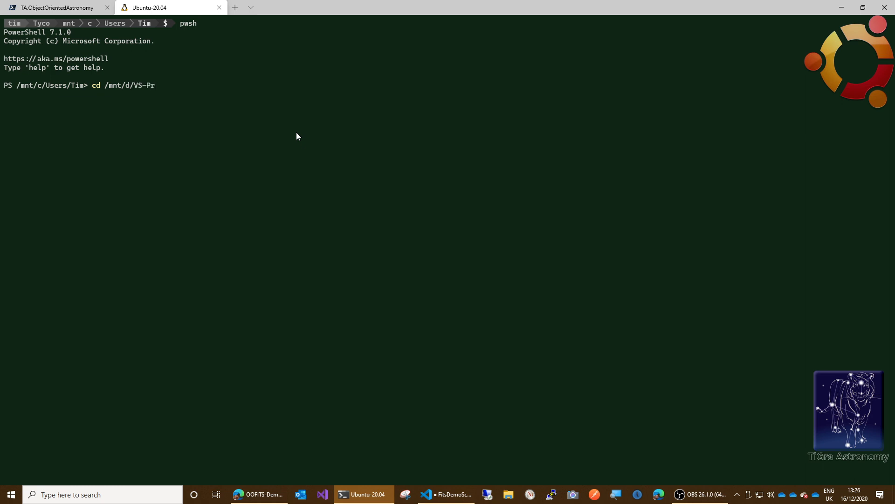
type("ojects/")
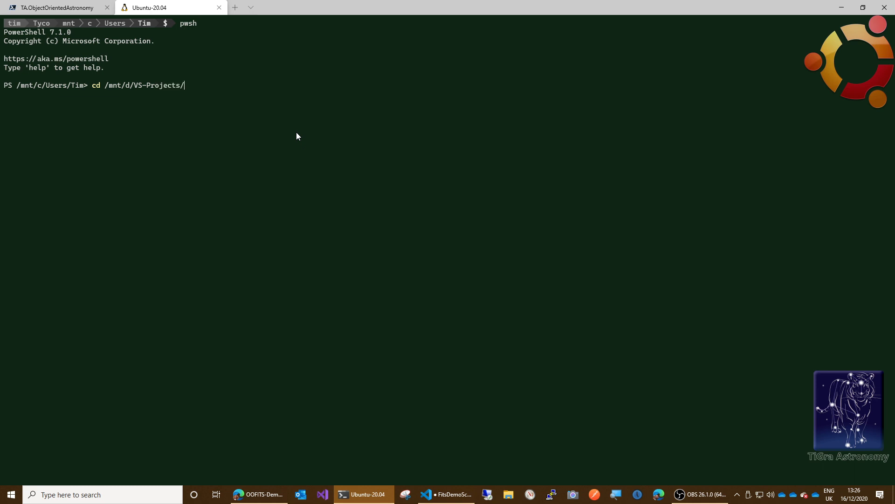
type("TA")
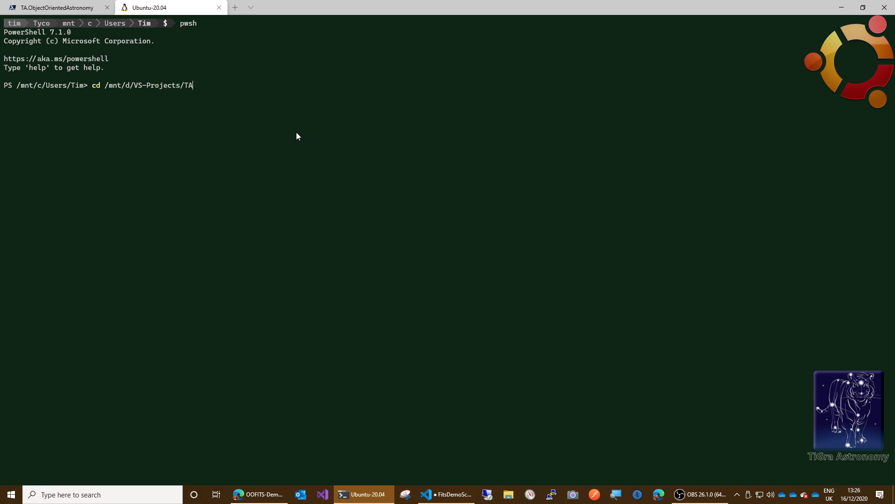
type(".ObjectOrientedAstronomy")
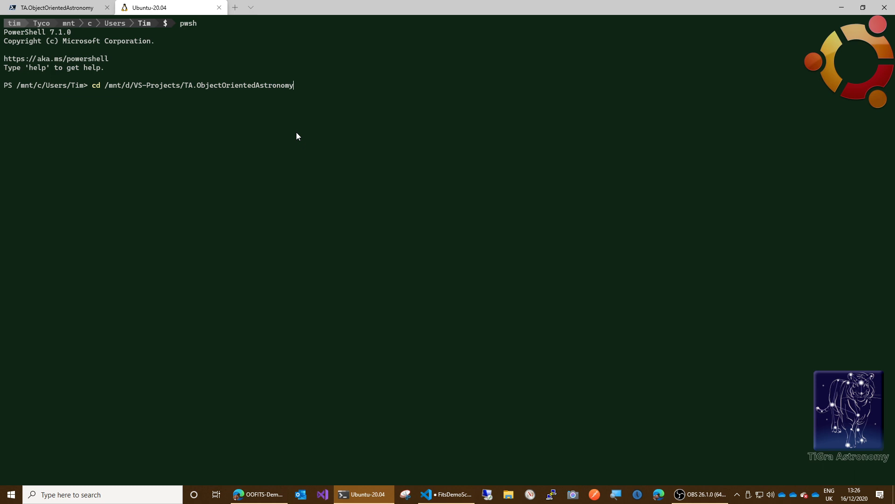
key("Return")
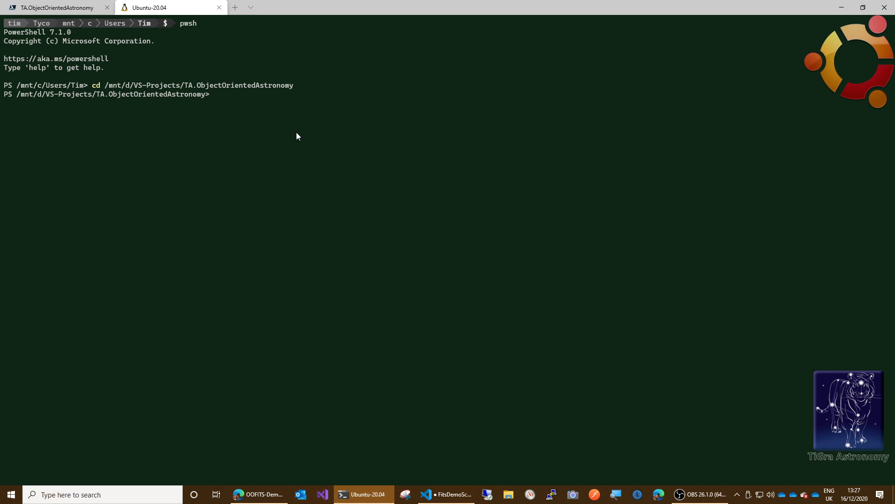
Clear a half-typed command and list the Add- completions, then clear the line.
type("cat")
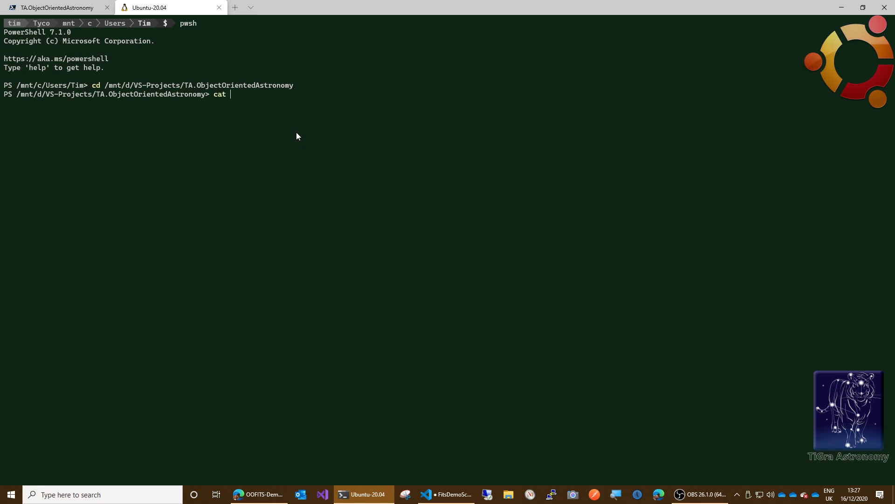
type("Add-")
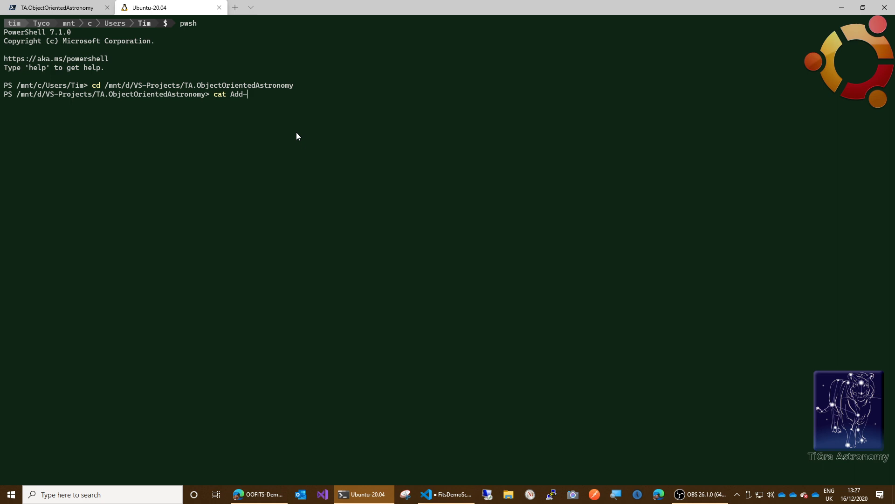
key("Backspace")
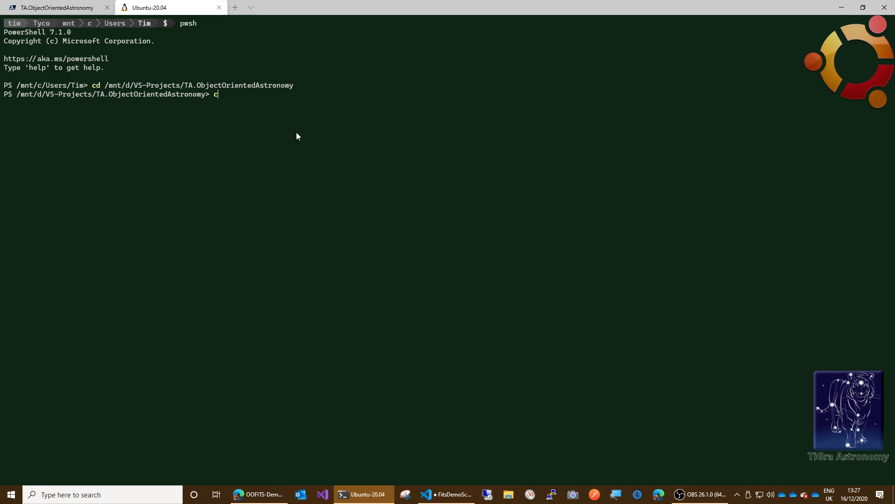
key("Backspace")
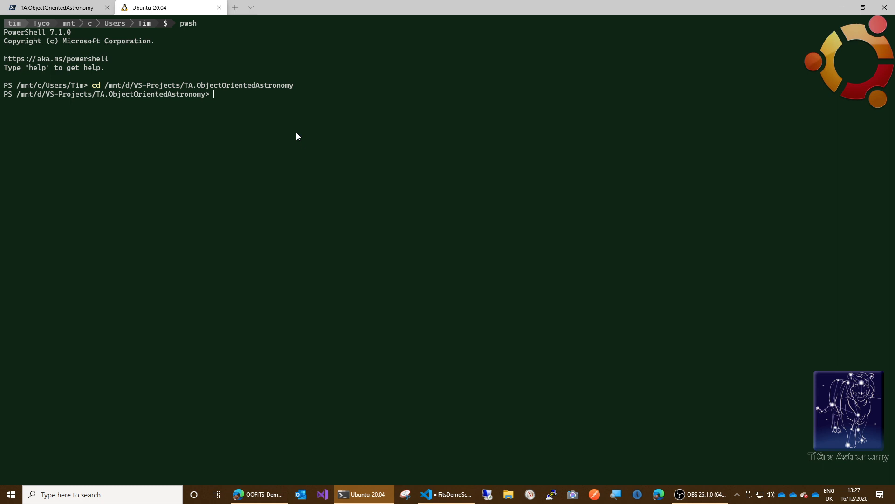
type("more")
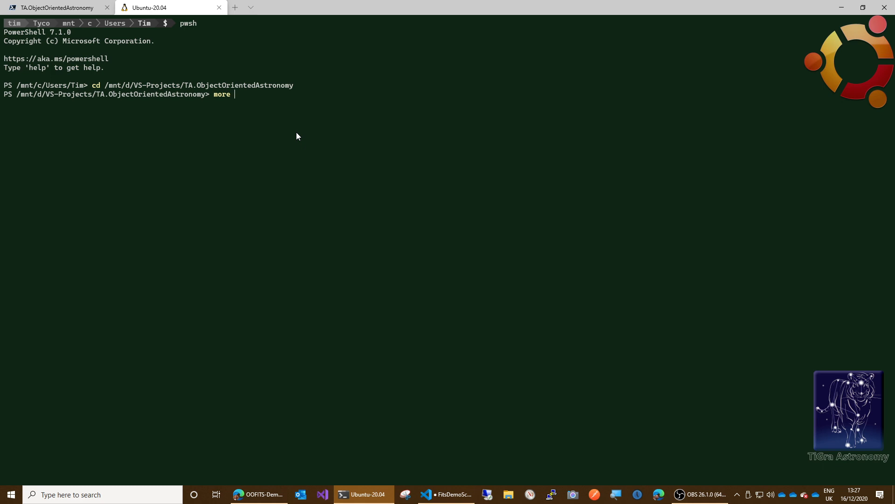
type("Add-")
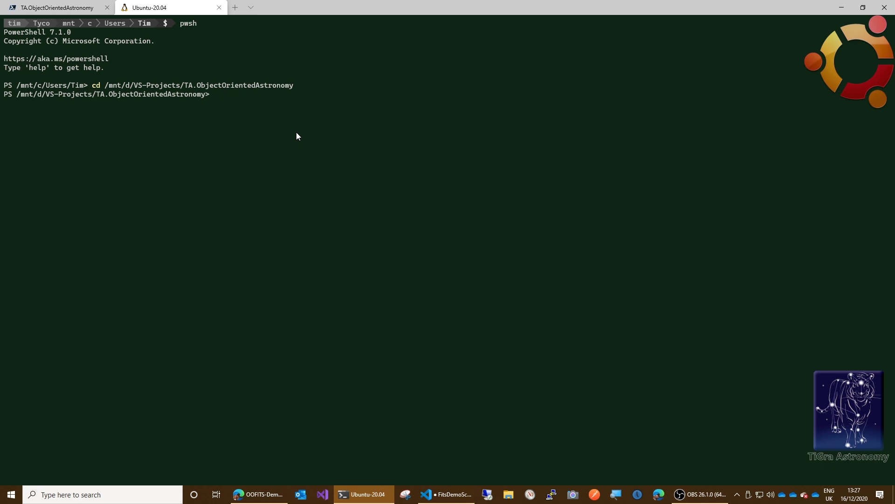
type("Add-")
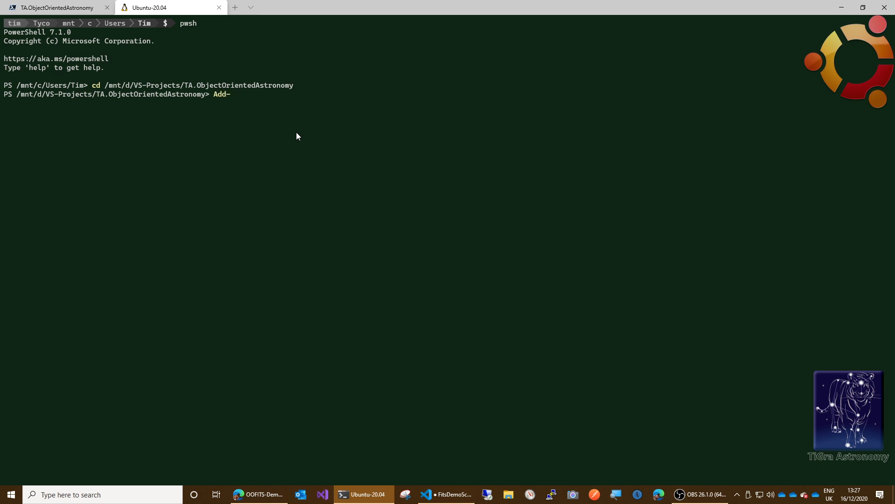
key("Tab")
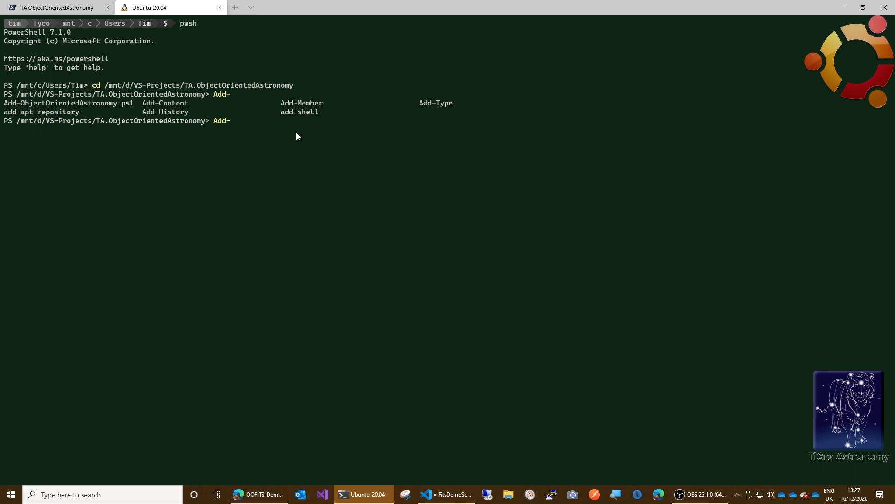
key("Escape")
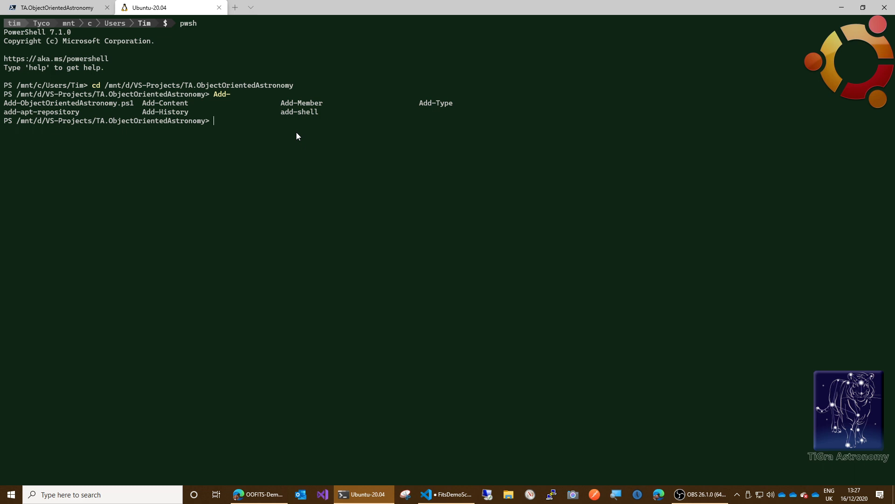
Display ./Add-ObjectOrientedAstronomy.ps1 with more, showing its five Add-Type DLL lines.
type("more")
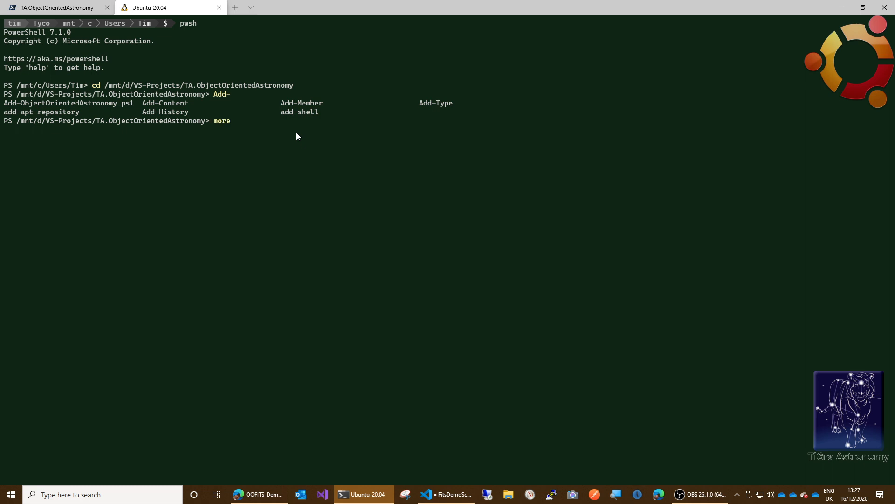
type("./Add-ObjectOrientedAstronomy.ps1")
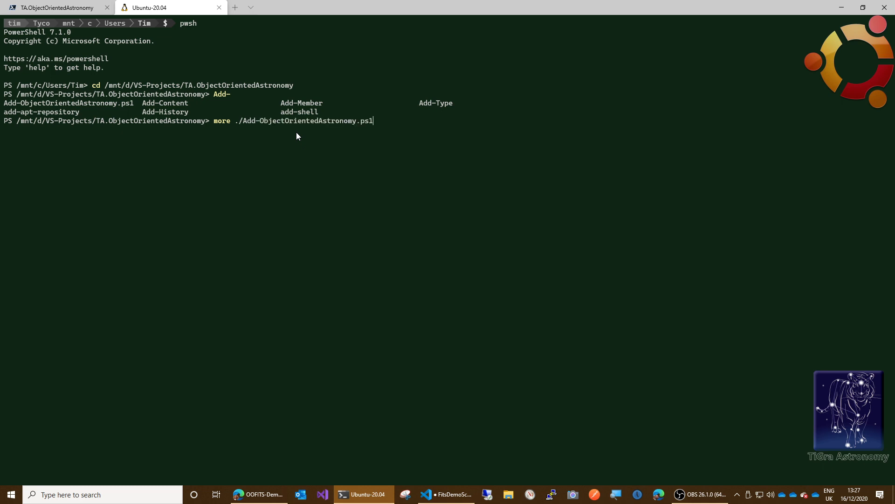
key("Return")
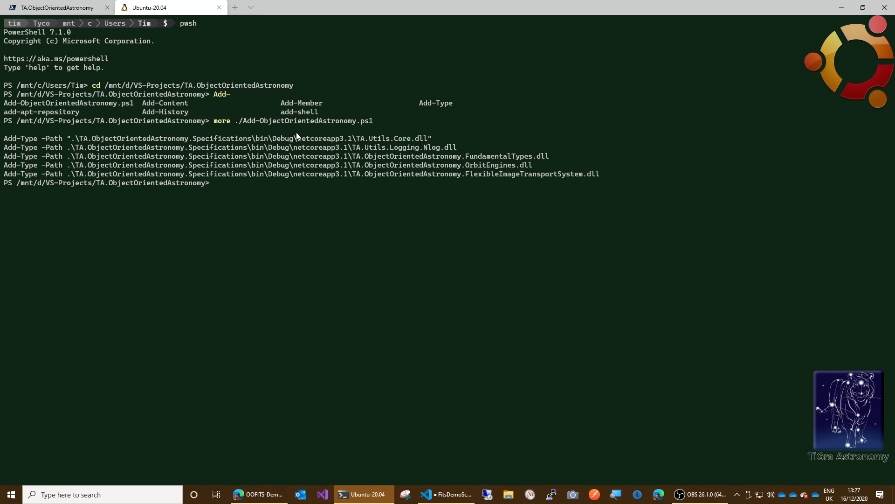
Run ./Add-ObjectOrientedAstronomy.ps1 and paste the multi-line $file assignment, raising the paste warning.
type(".")
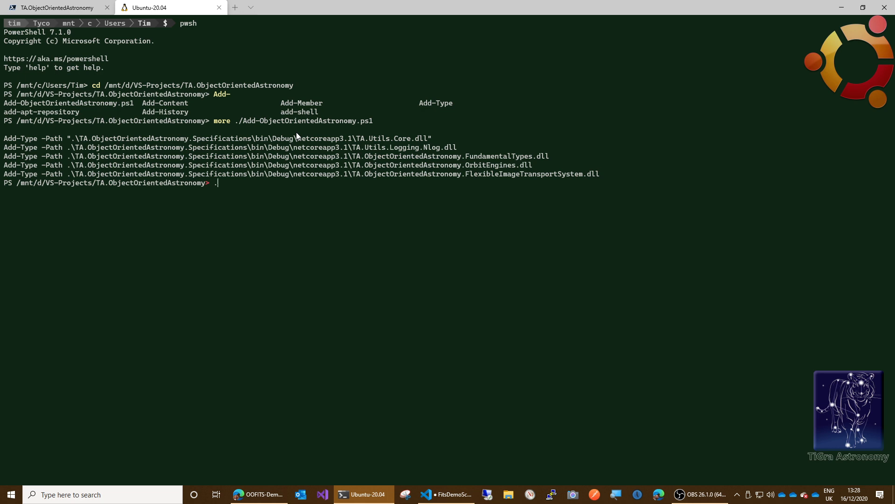
type("\\")
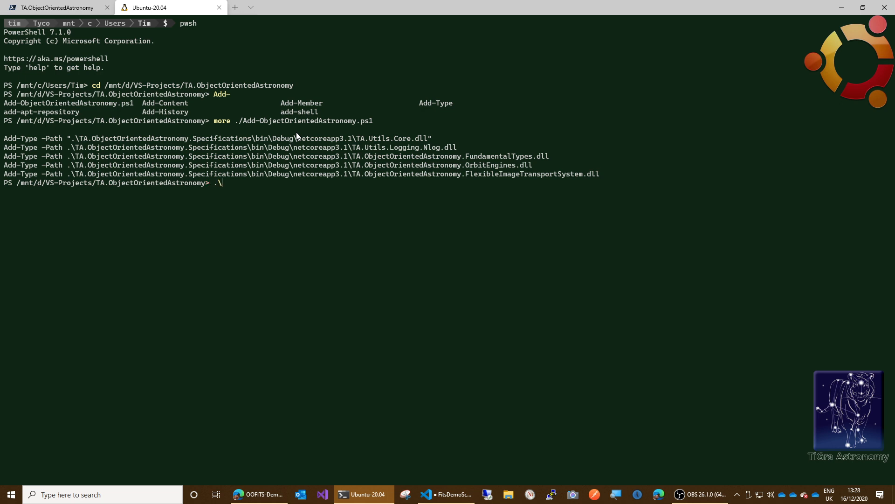
type("Add")
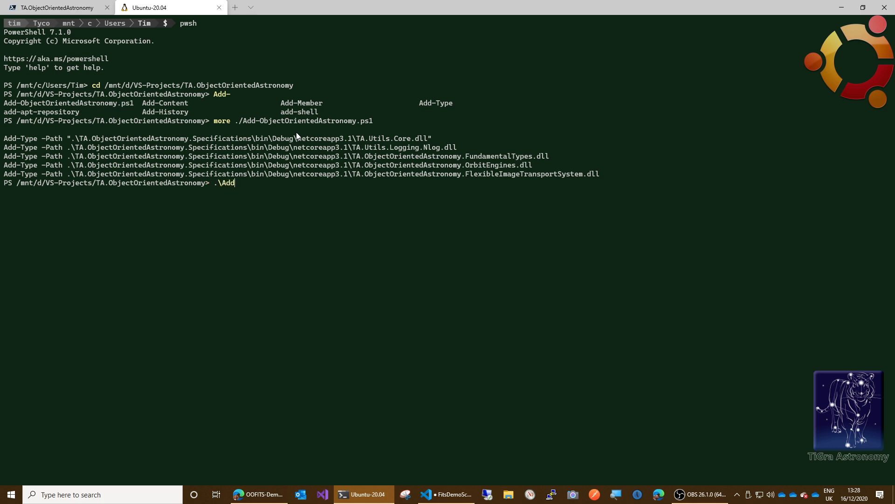
key("Tab")
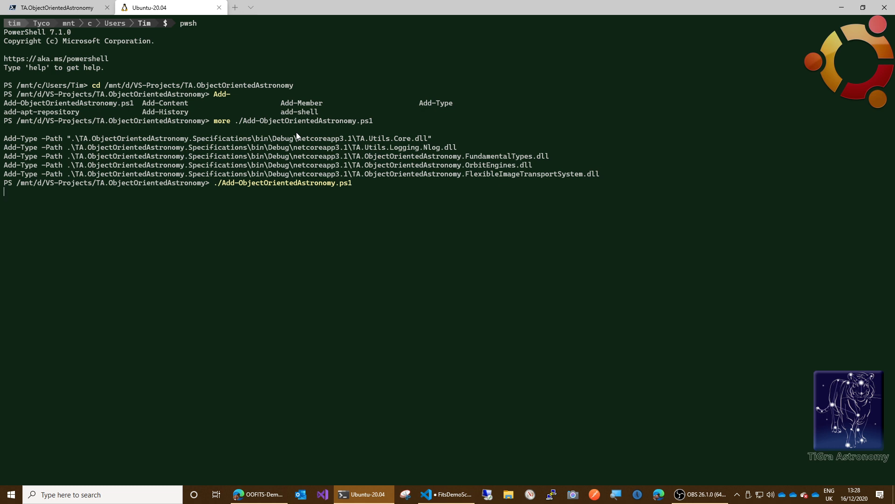
key("Return")
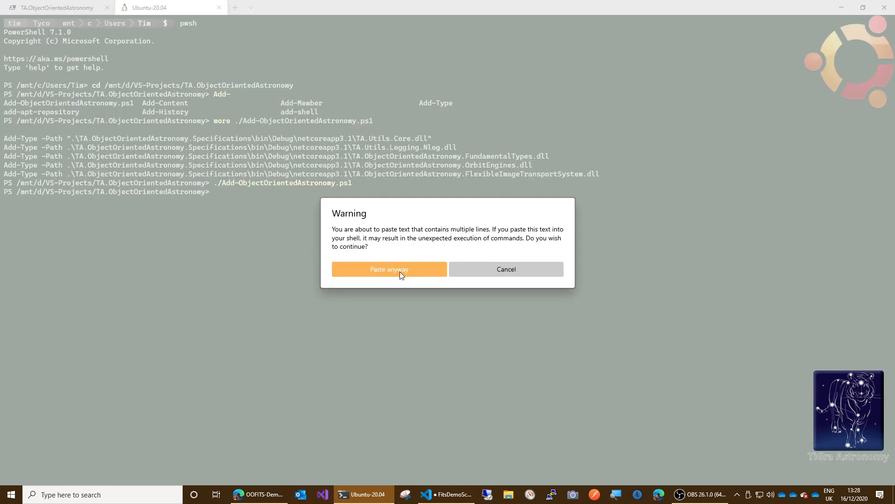
Confirm the paste, assign the sample FITS file path to $file, and echo it.
left_click(389, 269)
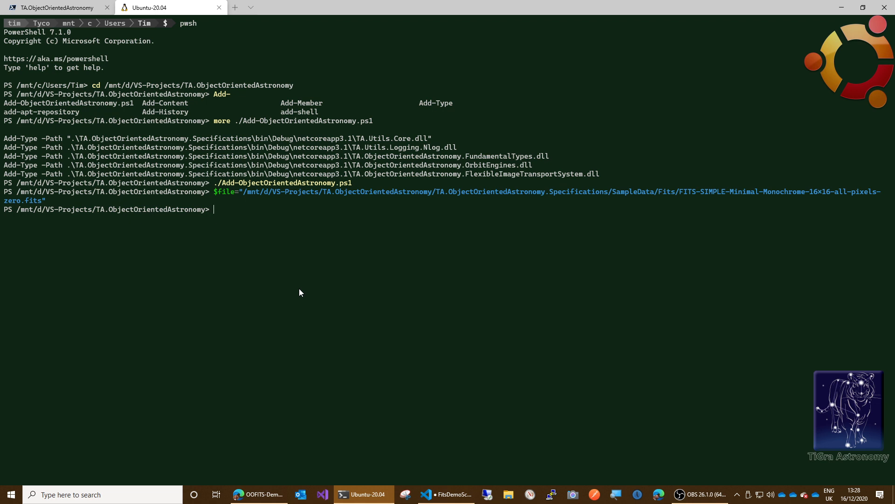
key("Return")
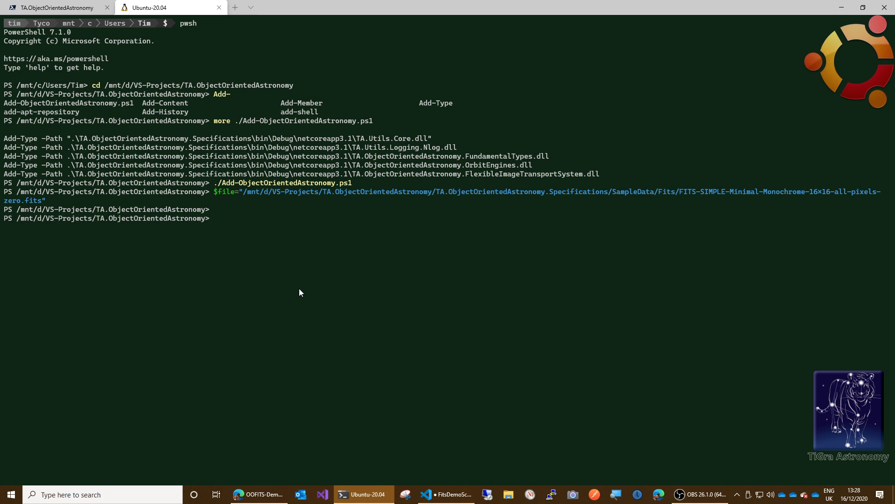
type("$f")
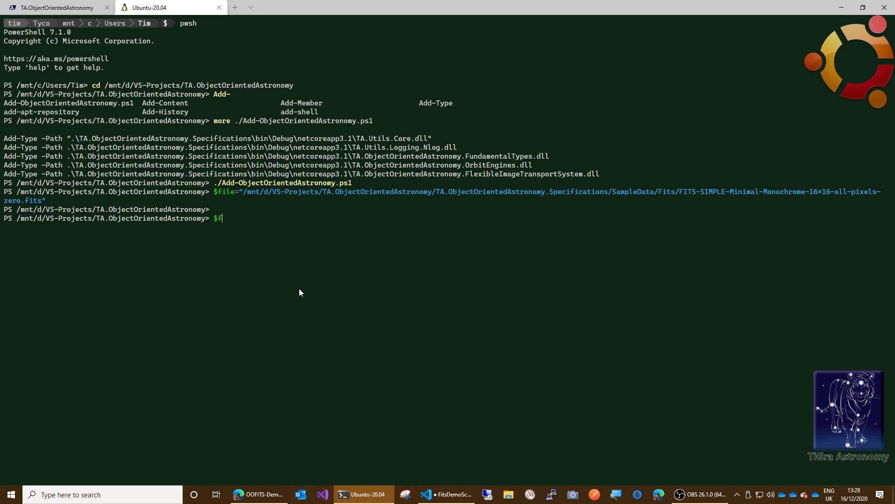
key("Return")
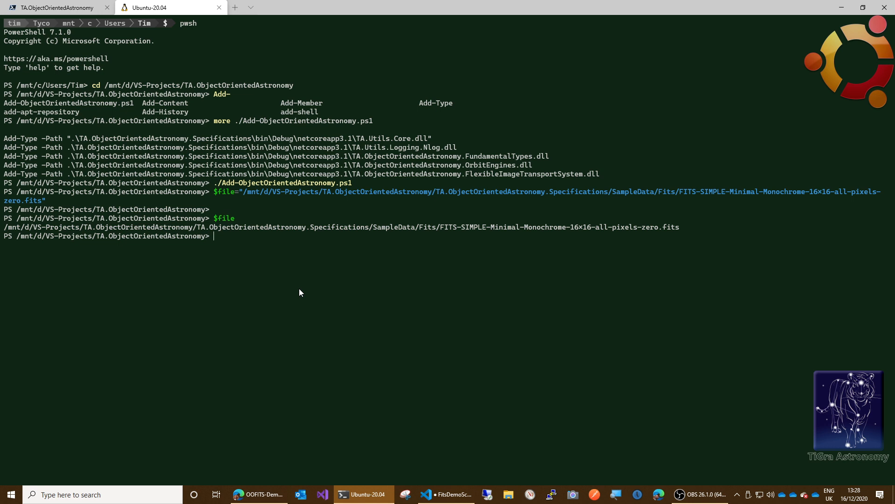
type("$")
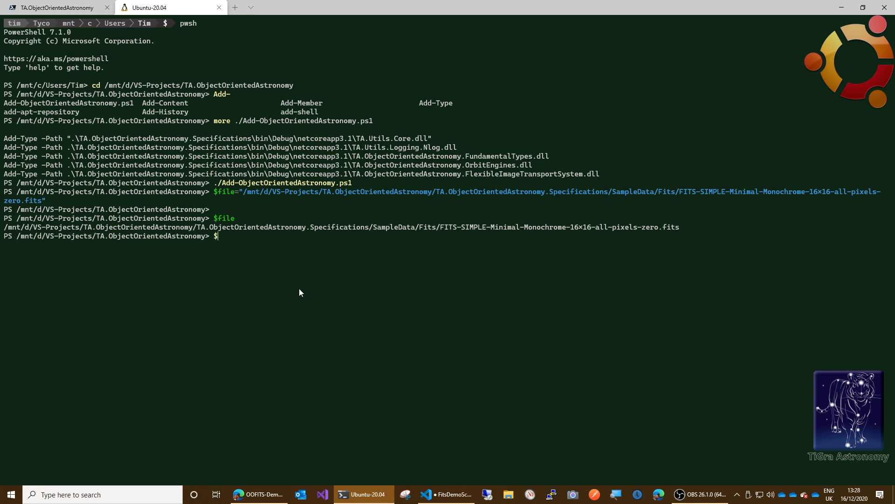
Create $stream as a FileStream on $file with 'Open', 'Read' and print it.
type("$stre")
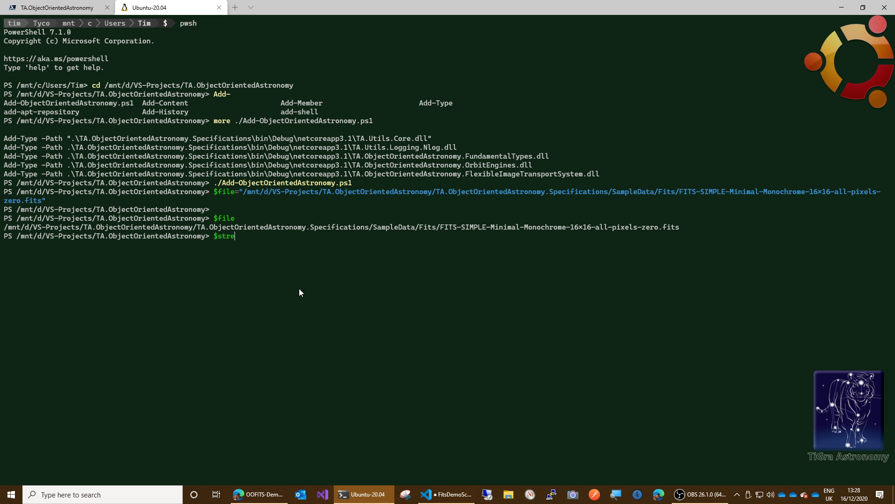
type("am")
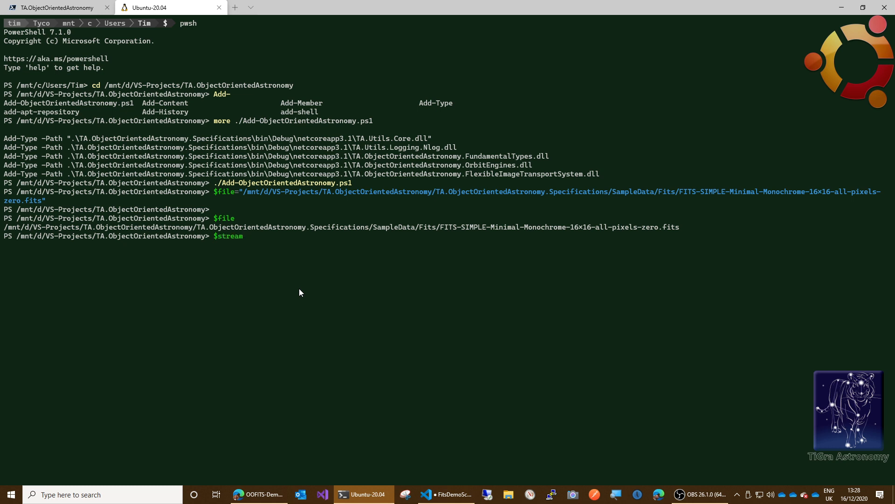
type("= new")
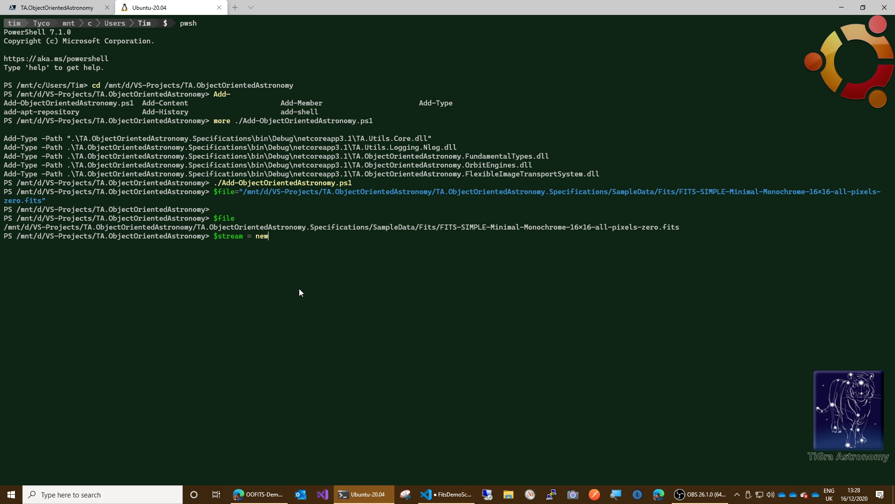
type("-obj")
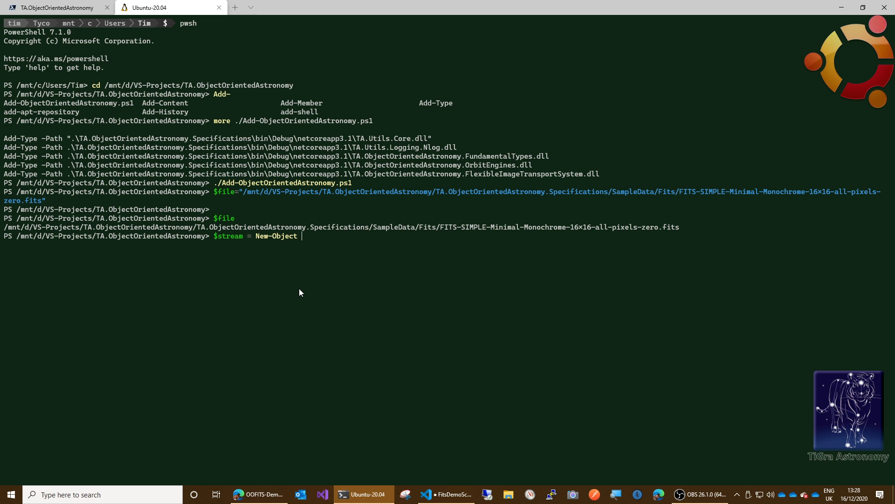
type("File")
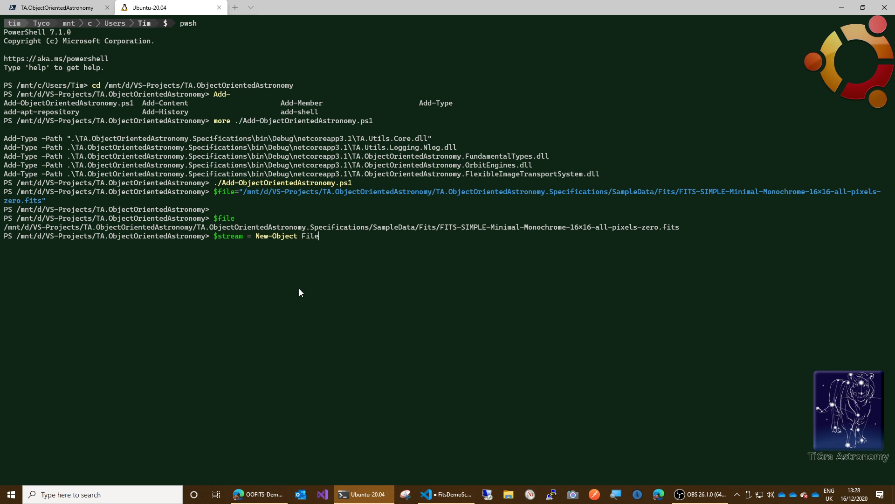
type("Stream")
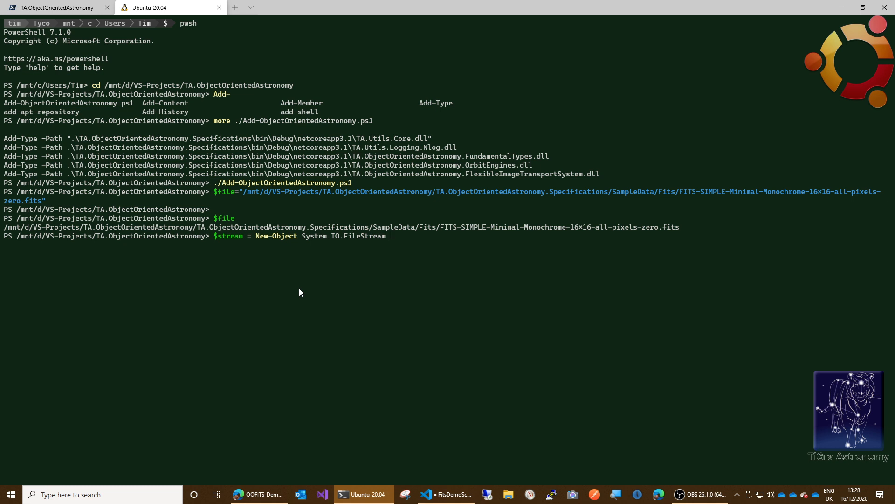
type("$fi")
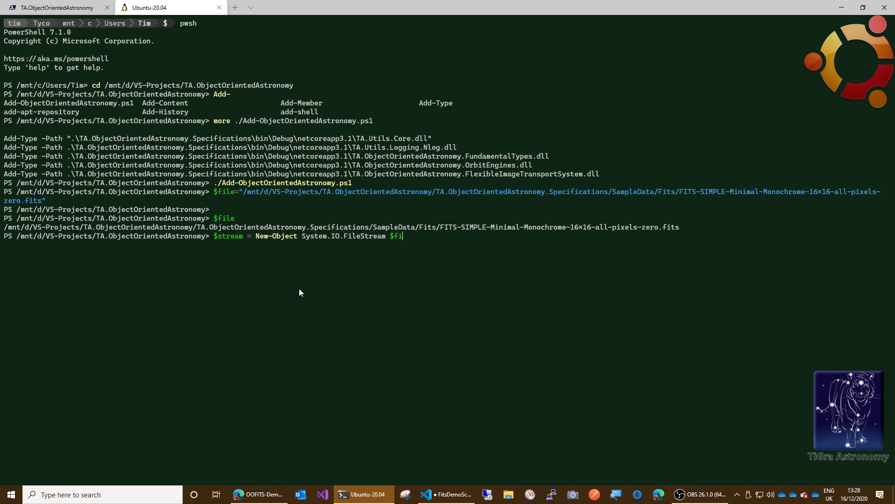
type("le,")
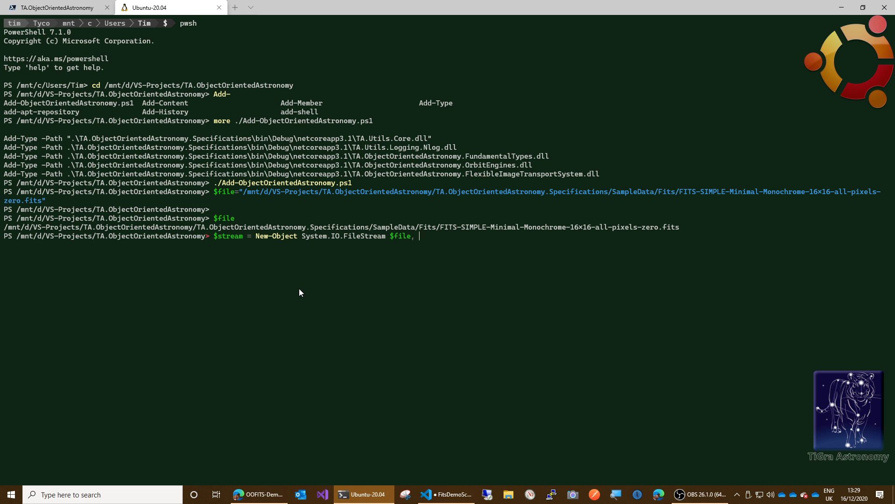
type("'")
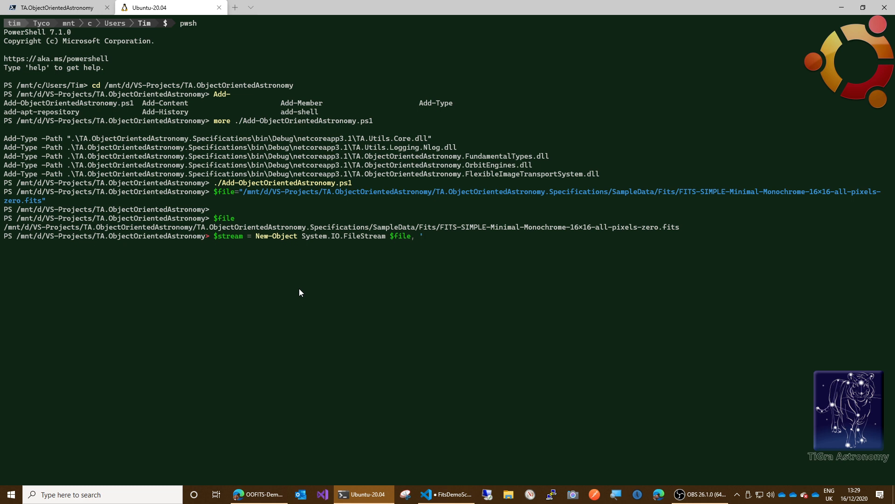
type("Open")
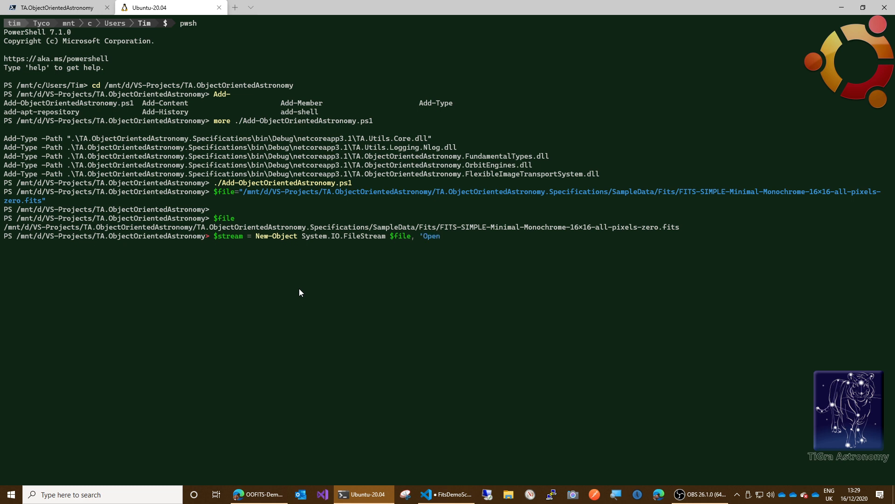
type("'")
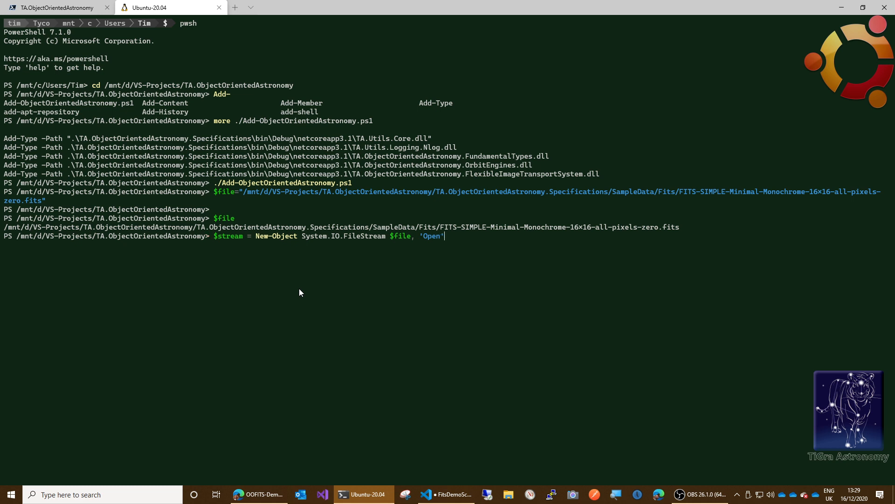
type(",")
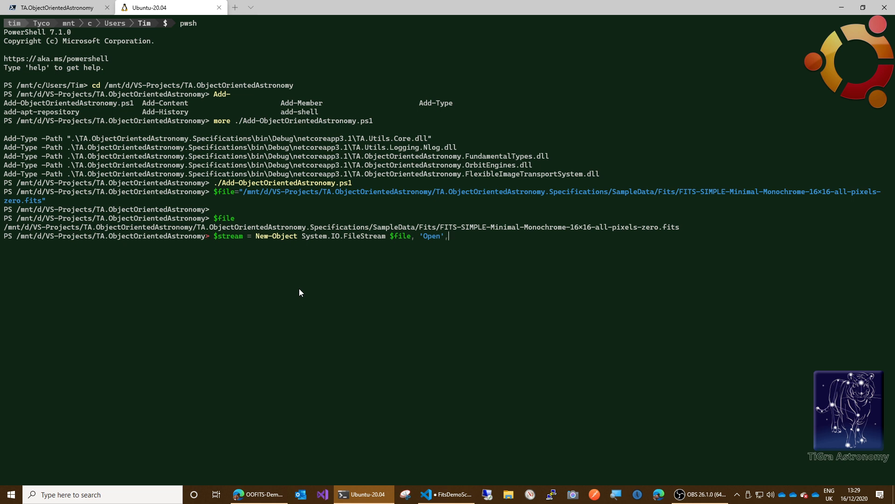
type("'")
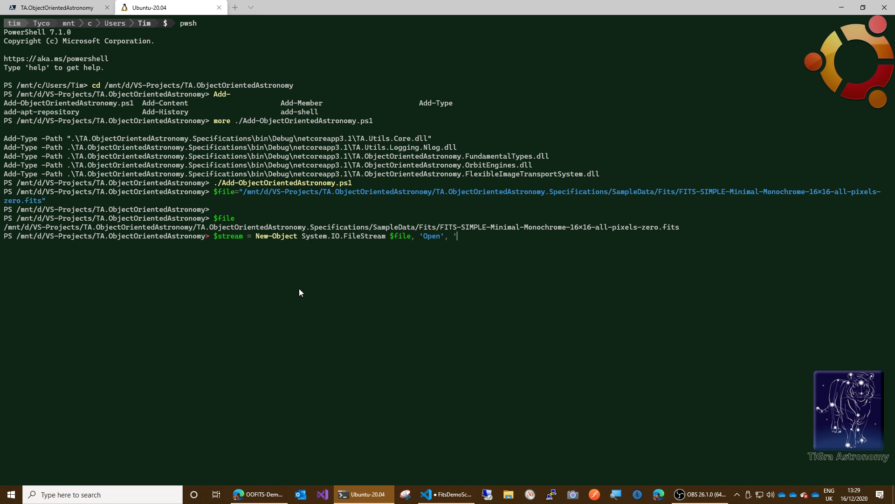
type("Read")
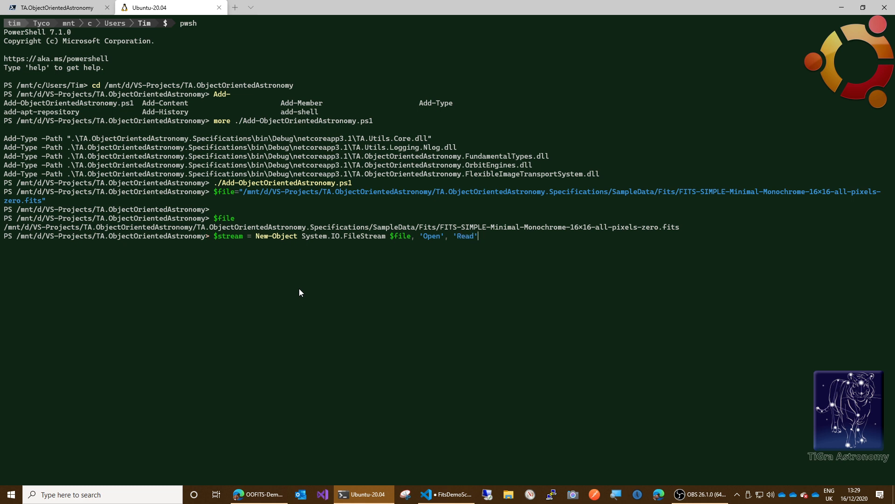
key("Return")
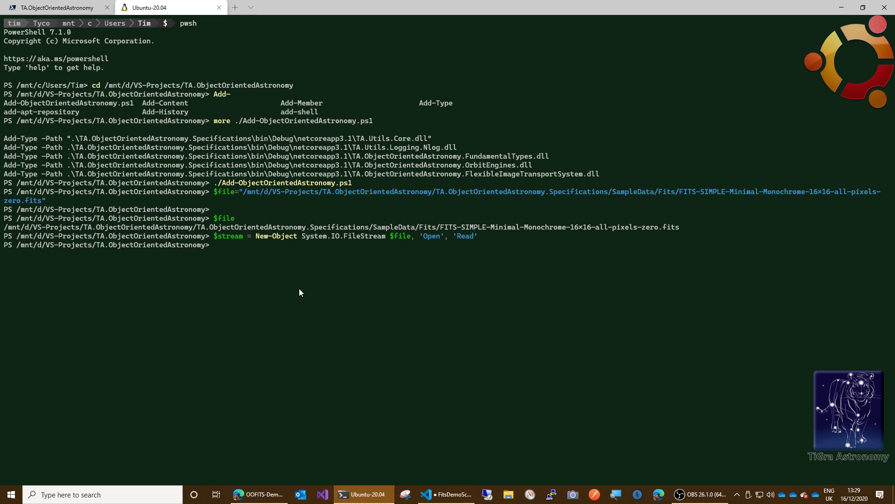
type("$strea")
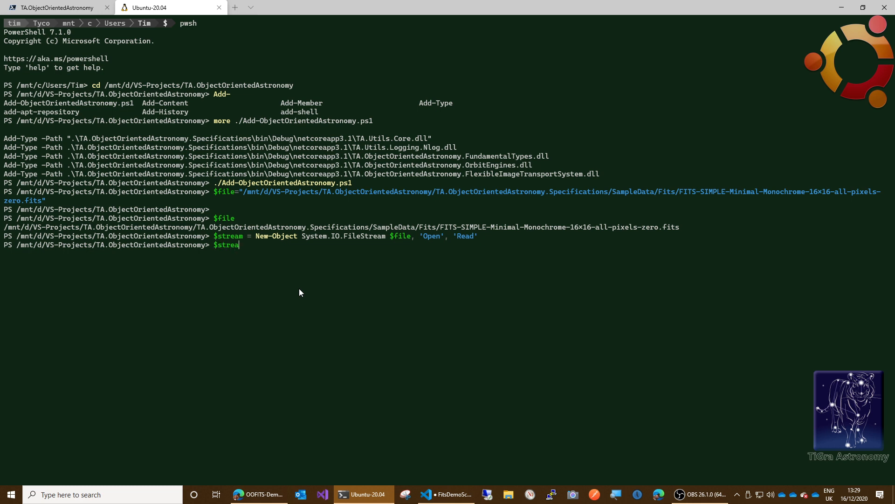
key("Return")
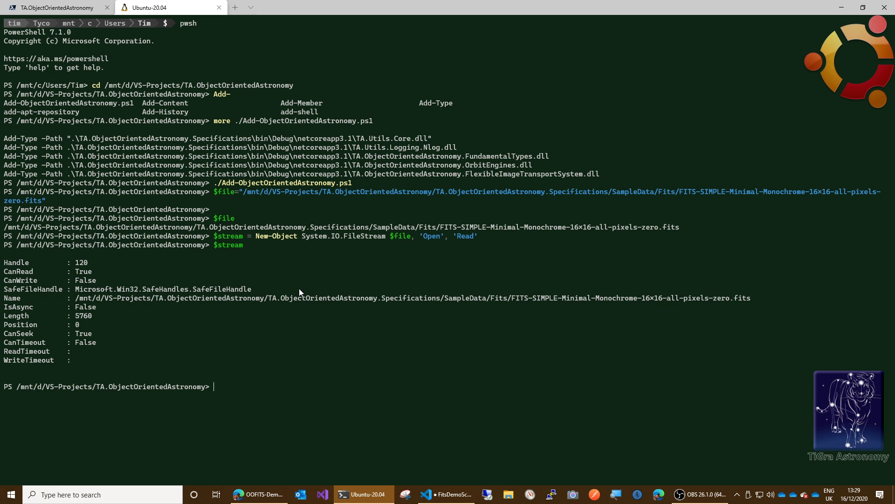
Create $reader as a FitsReader over $stream, then clear the screen with cls.
type("$")
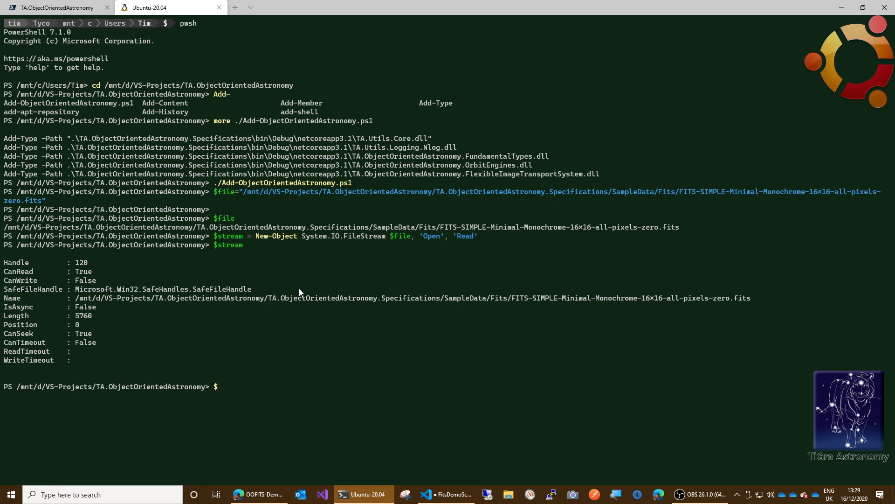
type("$reader")
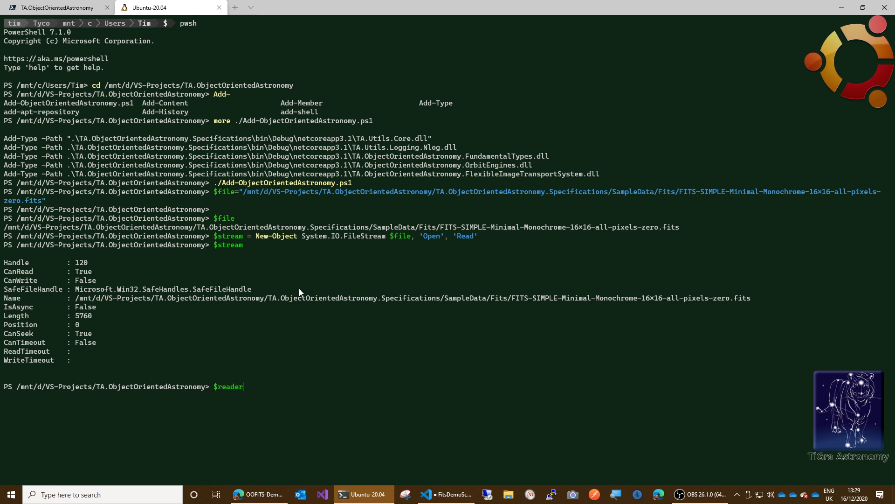
type("= new")
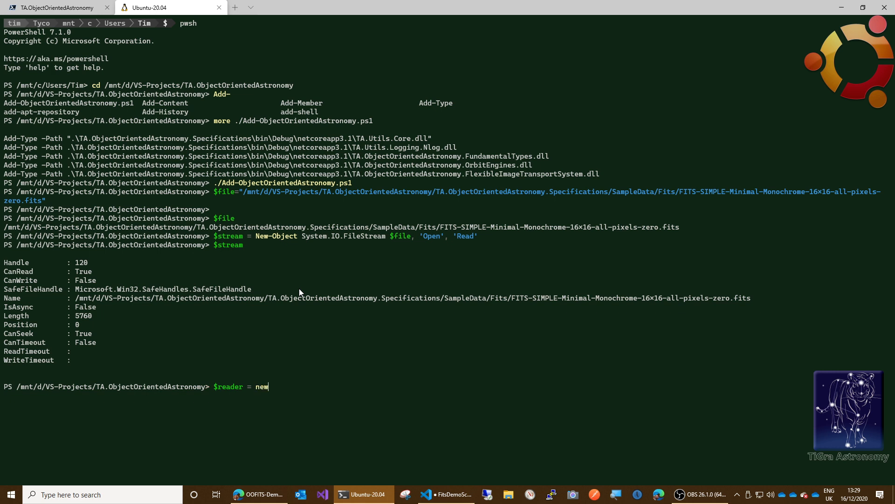
type("-ovj")
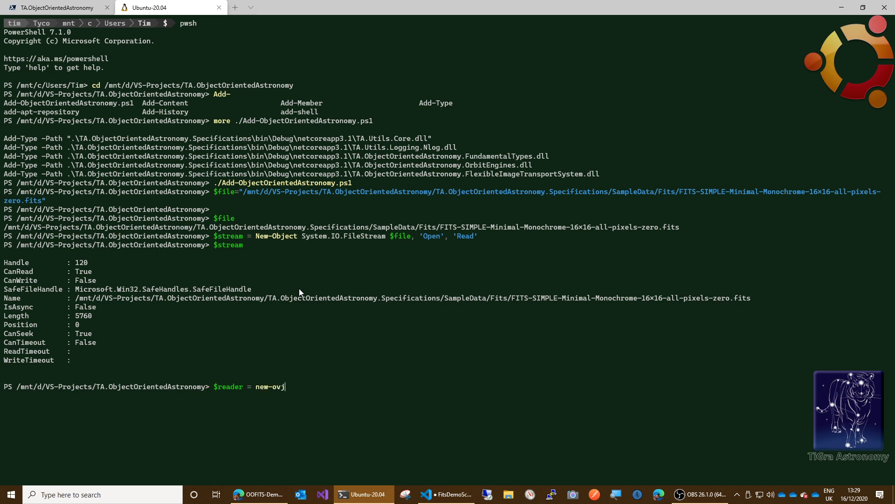
key("Backspace")
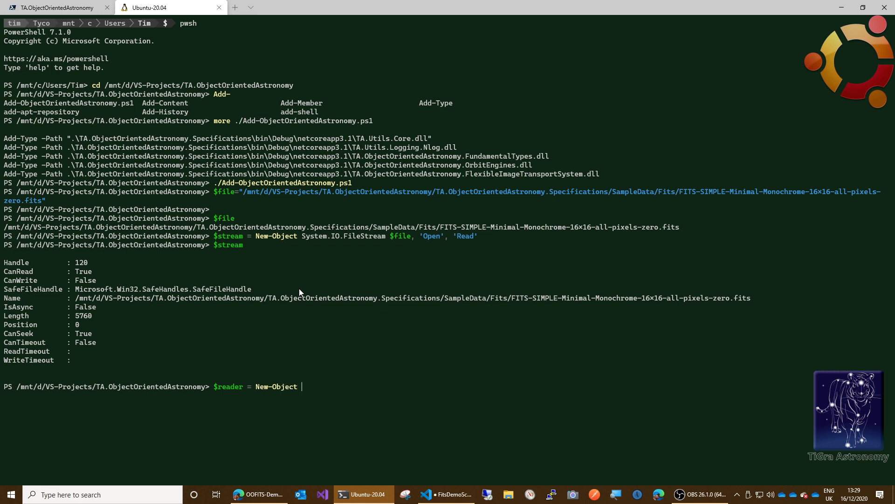
type("FitsReader")
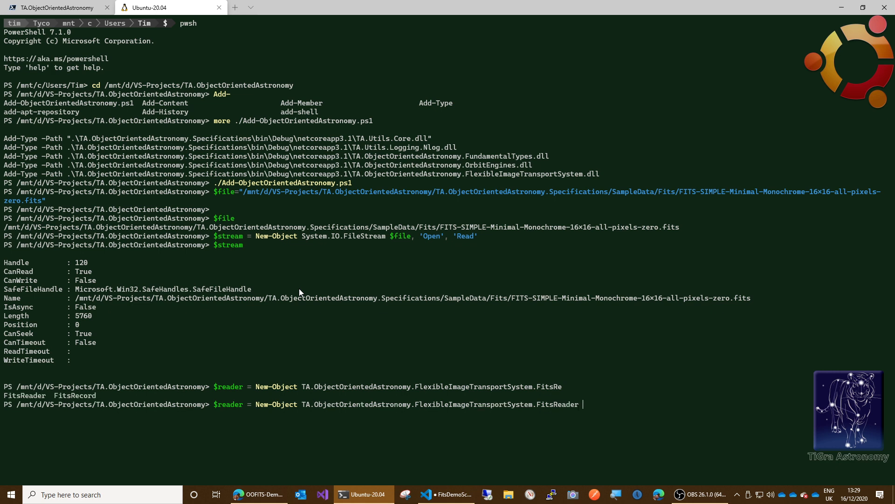
type("$s")
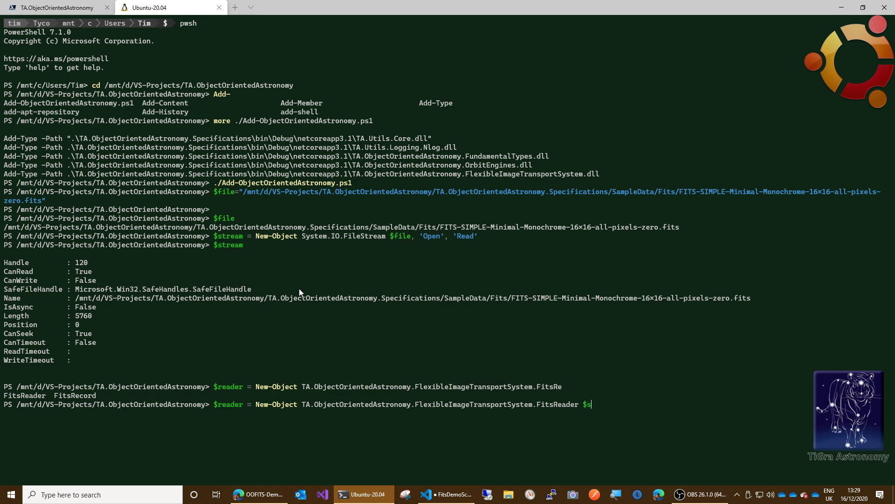
type("tream")
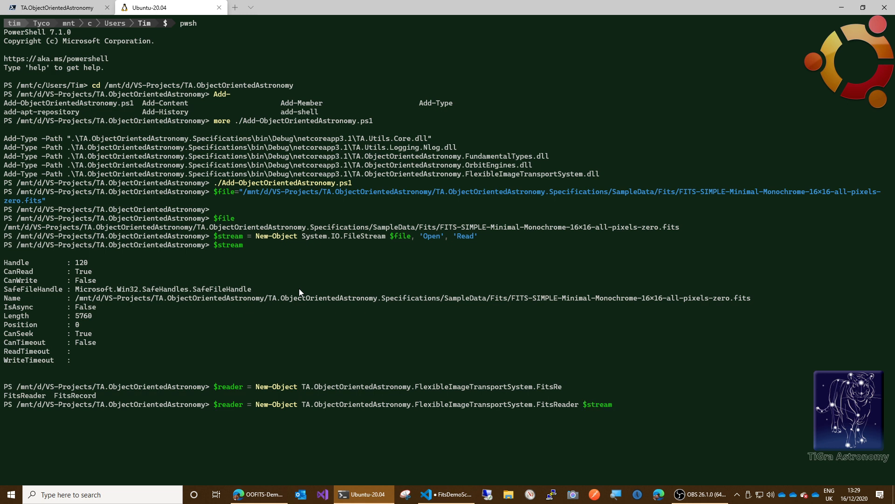
key("Return")
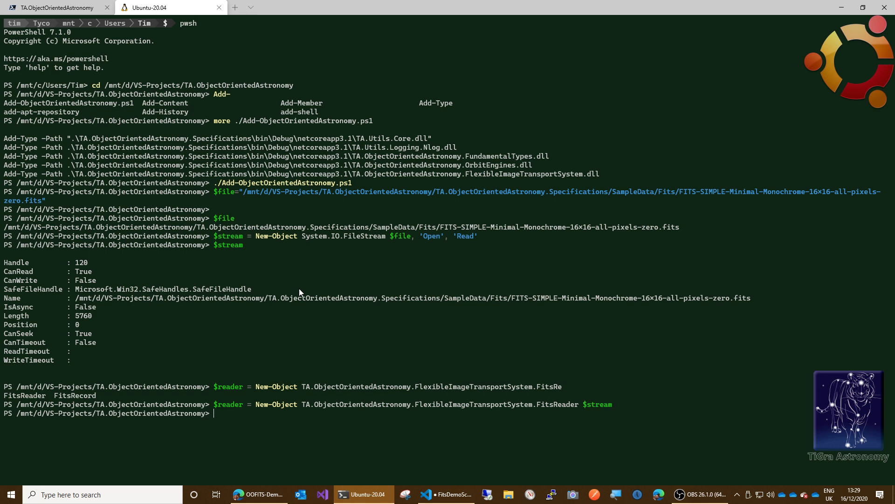
type("cl")
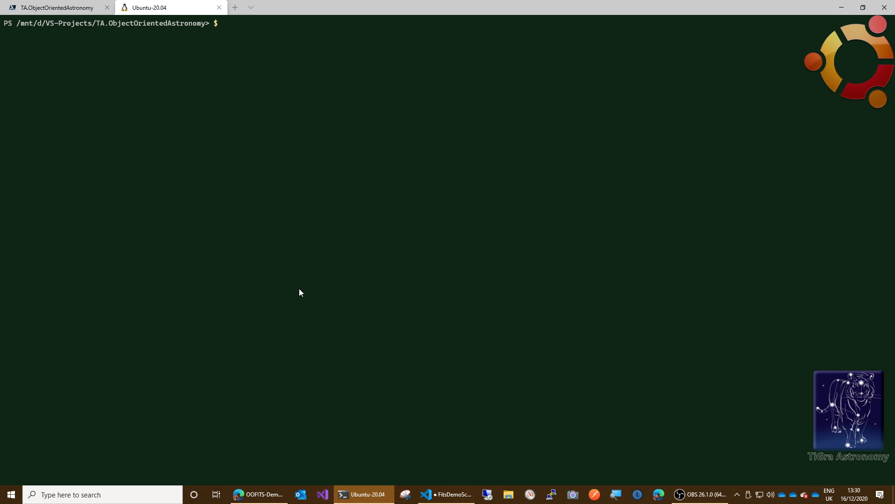
Run $fits = $reader.ReadPrimaryHeaderDataUnit() and check the task's status.
type("fits =")
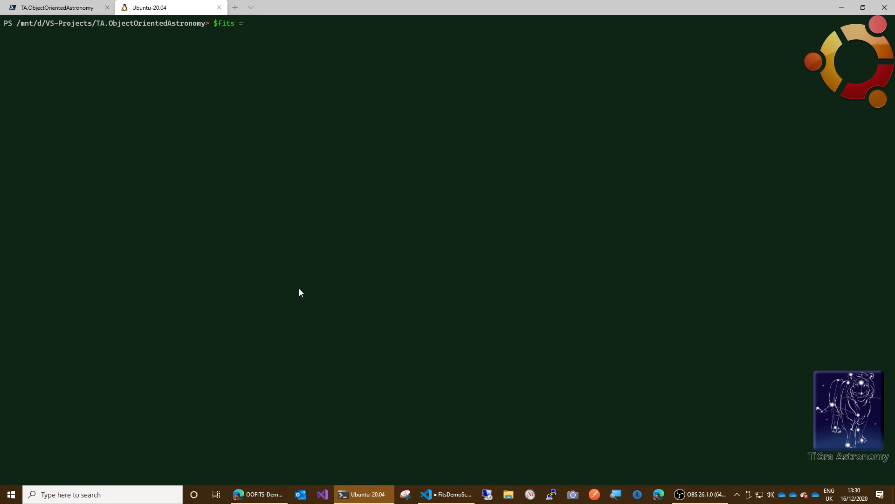
type("$reader")
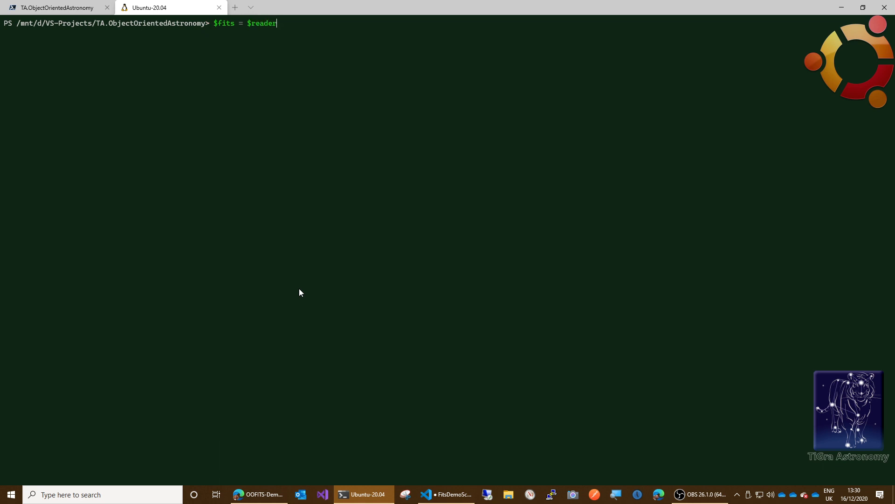
type(".Rea")
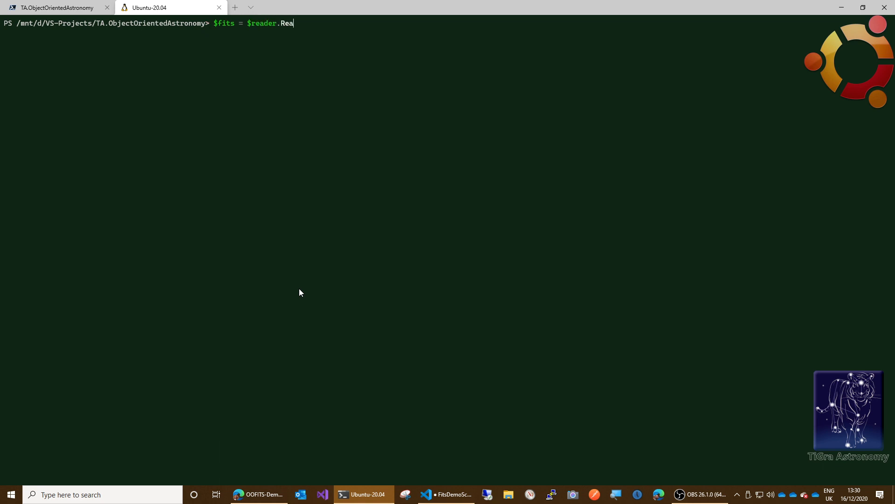
type("d")
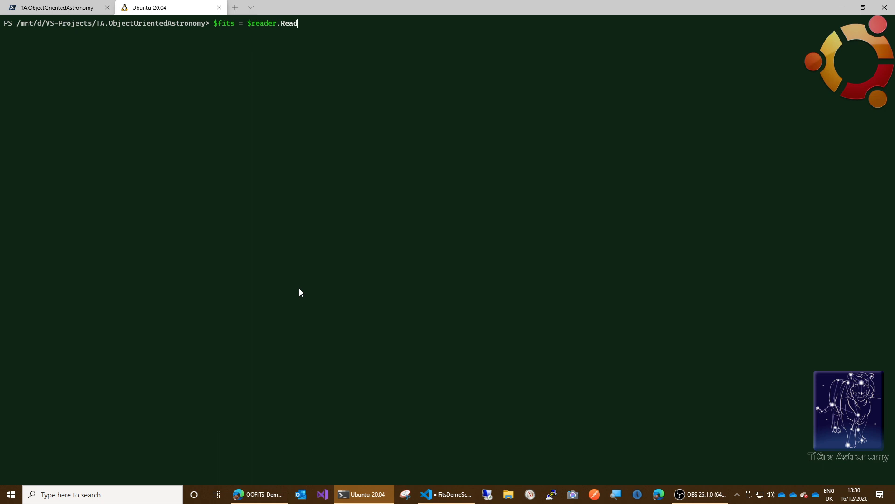
type("HeaderRecord(")
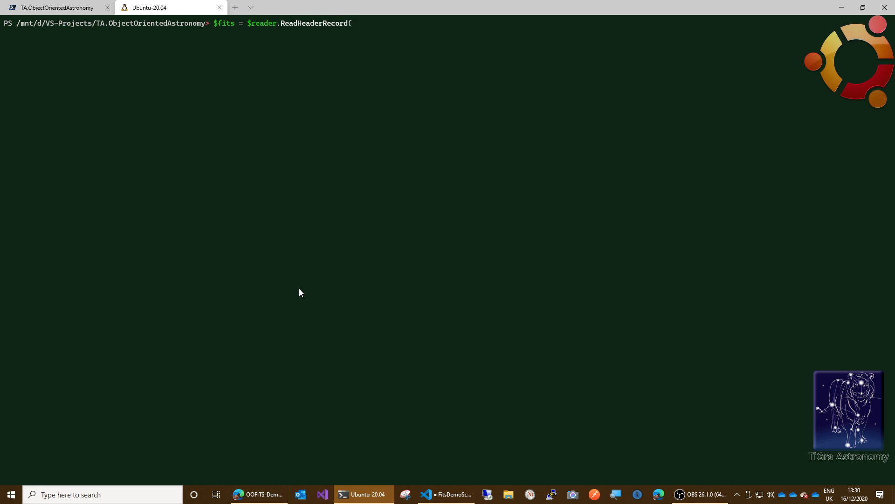
key("Backspace")
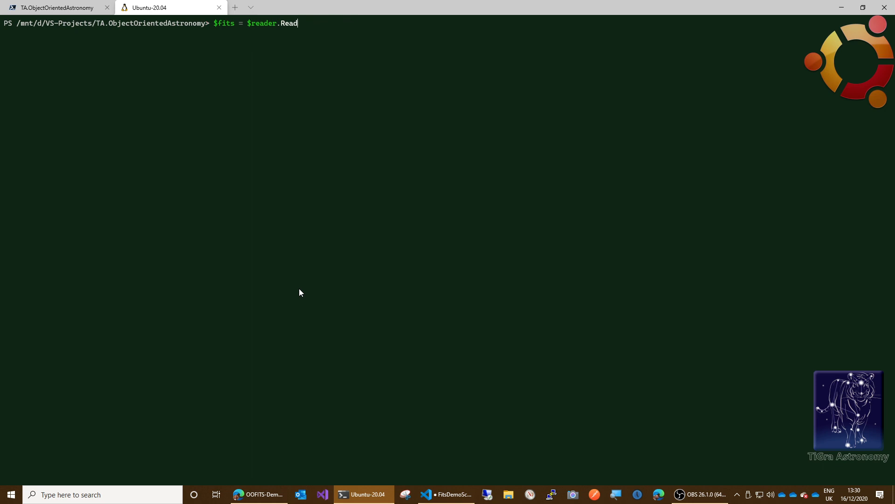
type("PrimaryHeader")
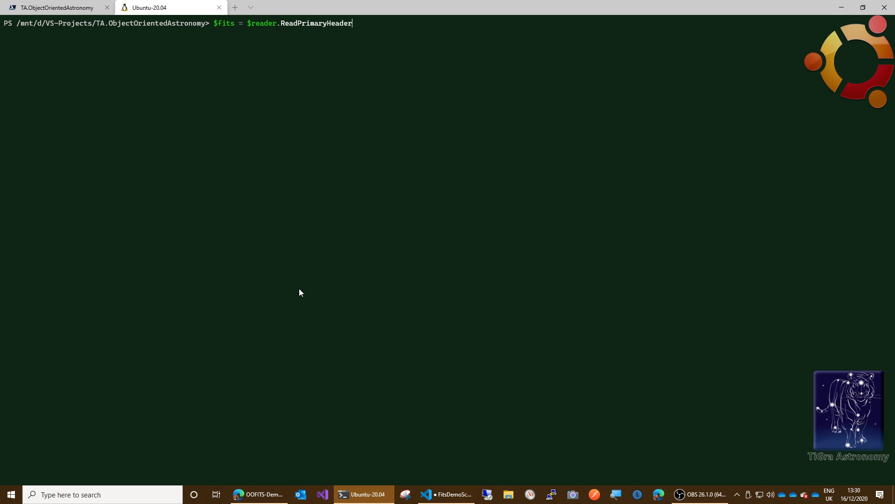
key("Tab")
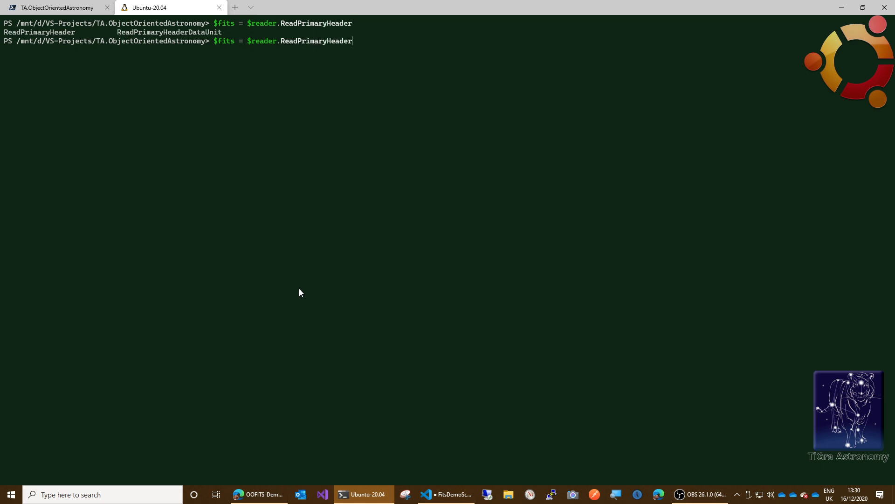
type("DataUnit(")
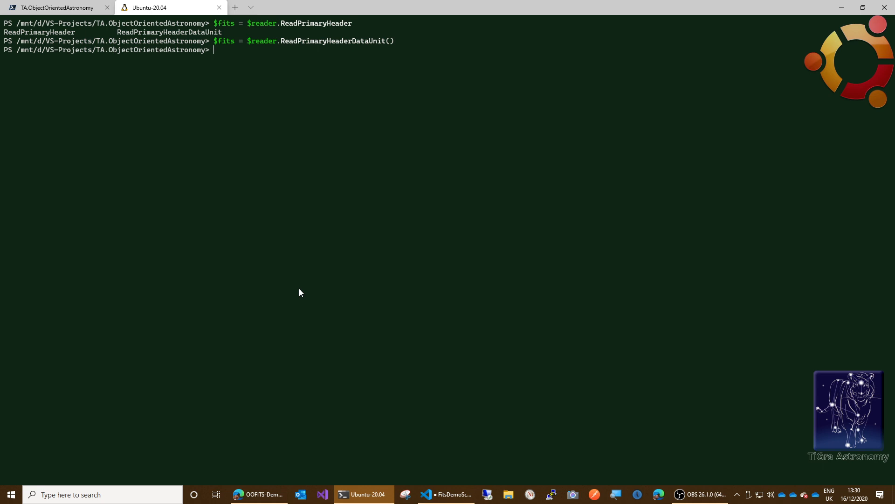
type("$fits")
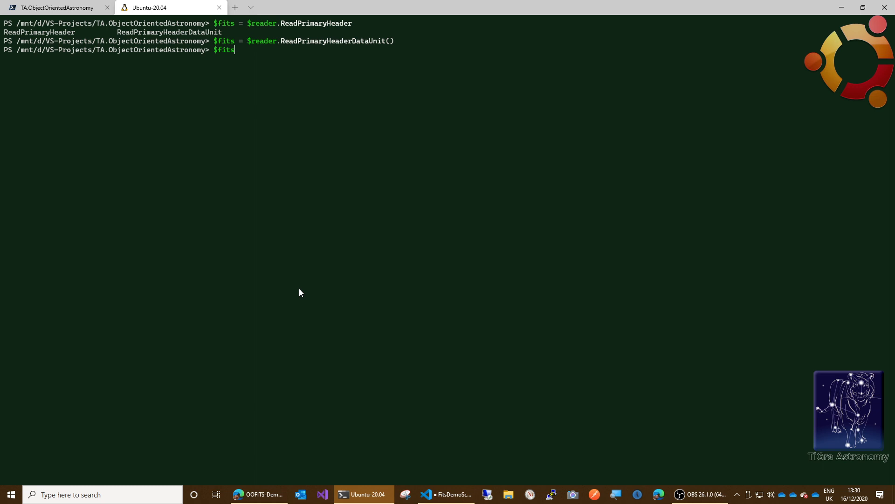
key("Return")
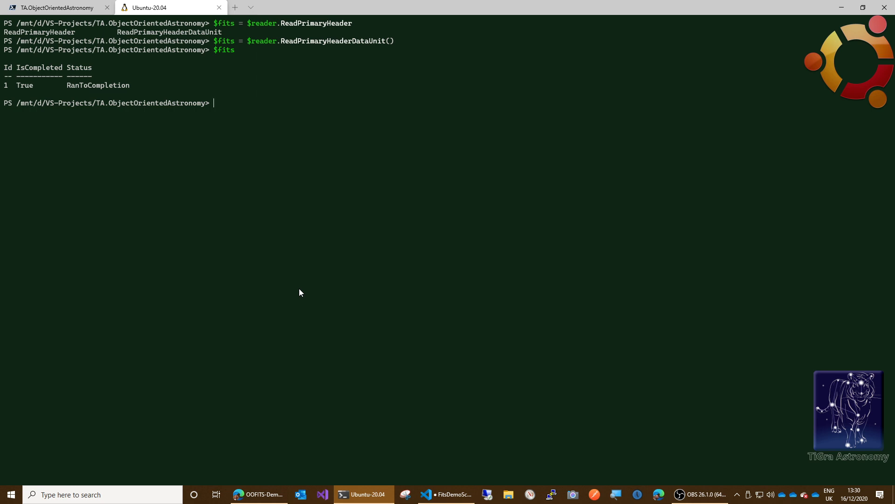
Reassign $fits to $fits.Result.
type("$")
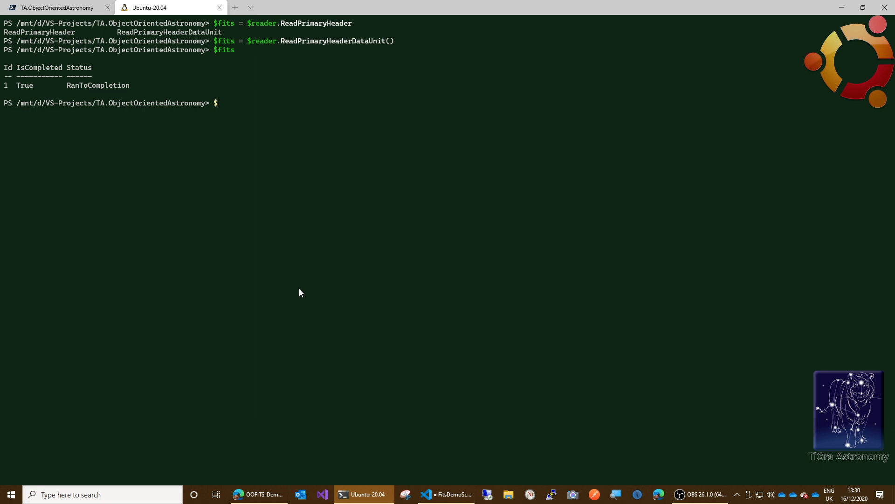
type("$fits")
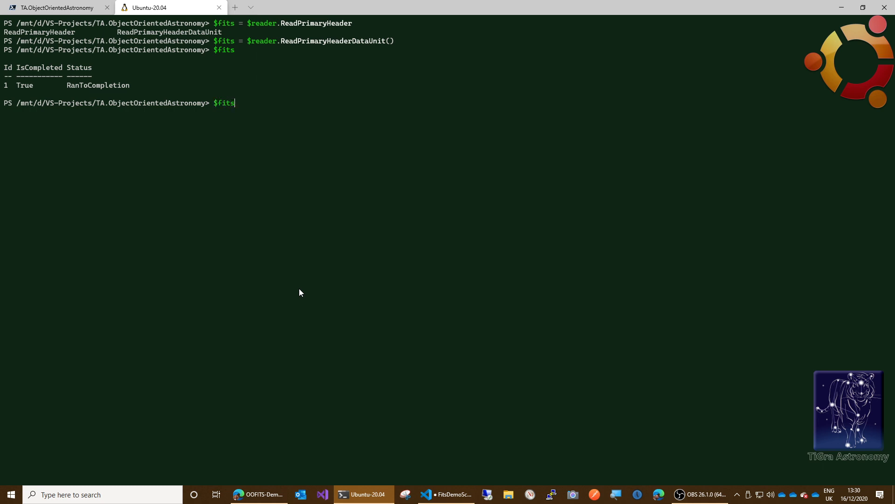
type("= $")
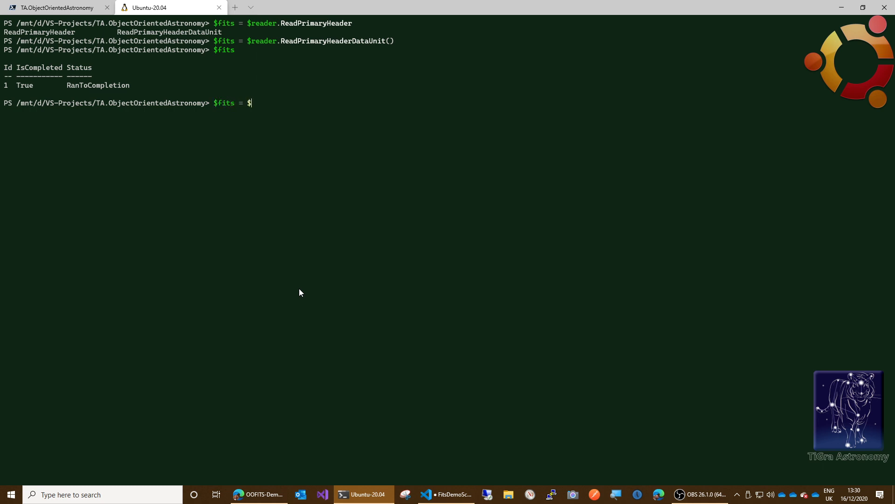
type("fits.Res")
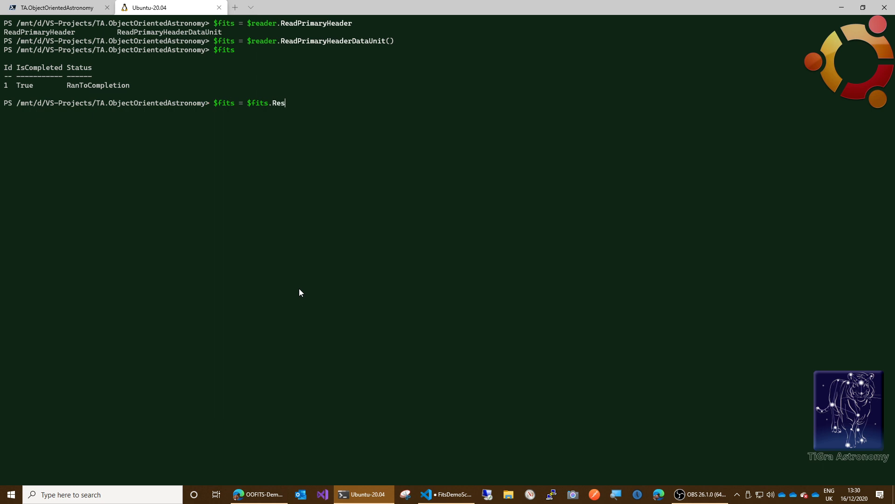
key("Return")
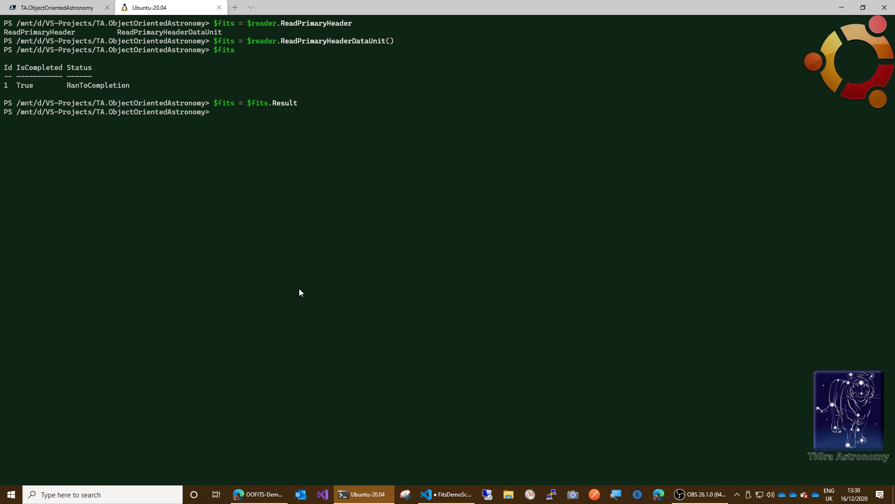
Display $fits, then pipe $fits.Header.HeaderRecords to Write-Host.
type("$fit")
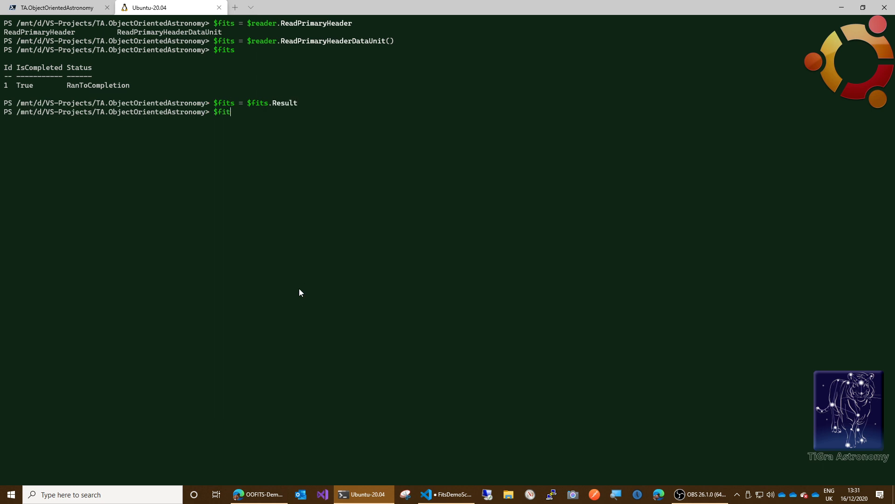
key("Return")
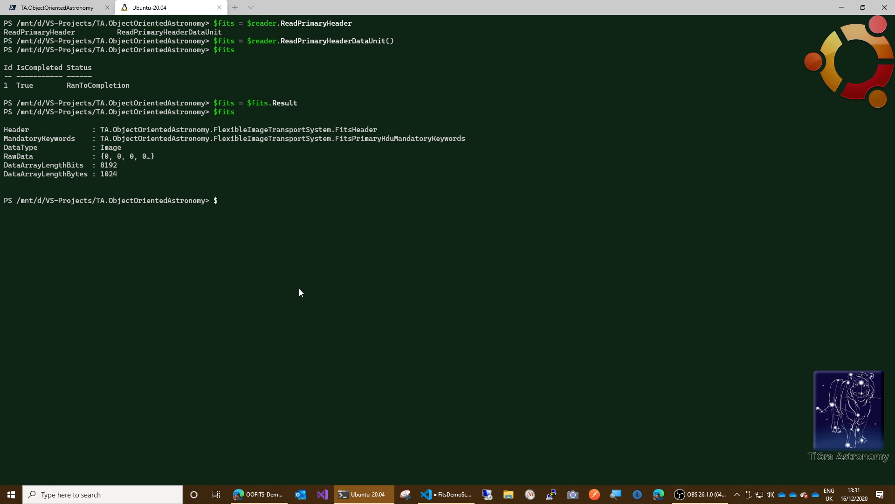
type("$fits")
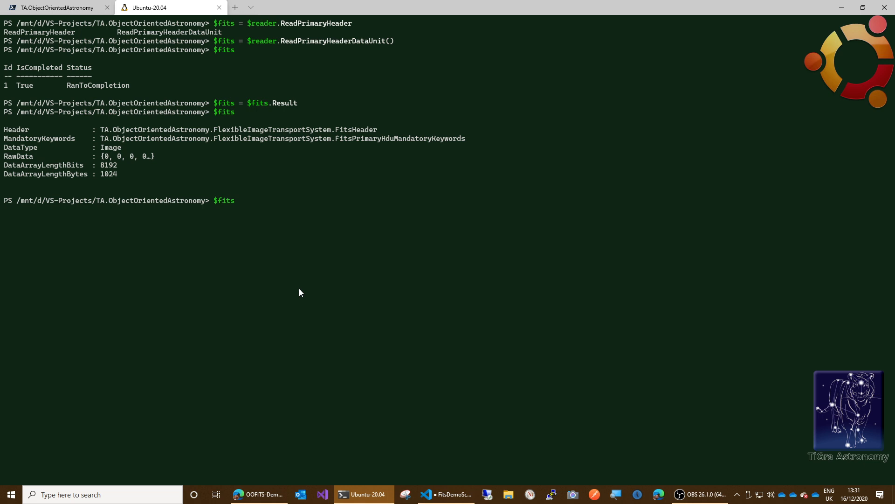
type(".")
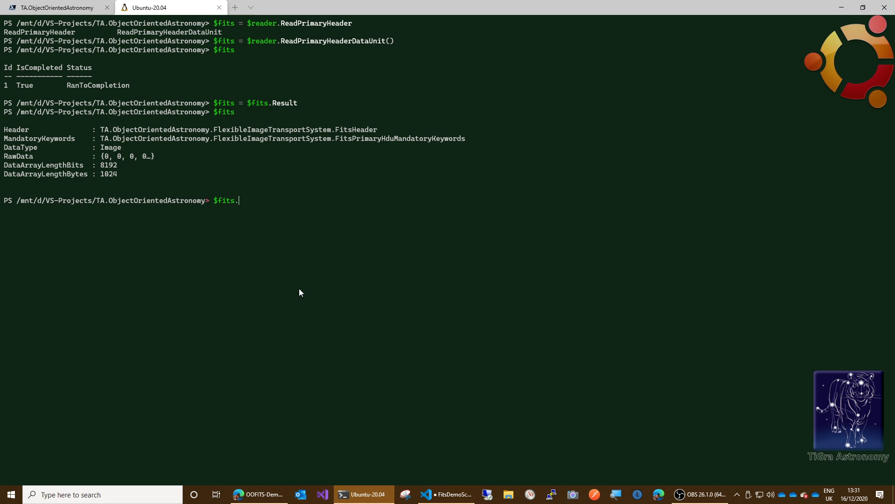
type("Header")
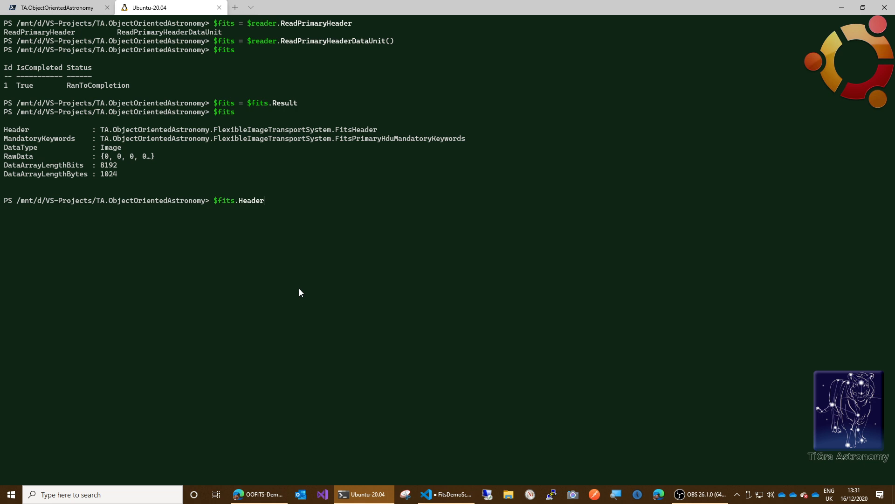
type(".")
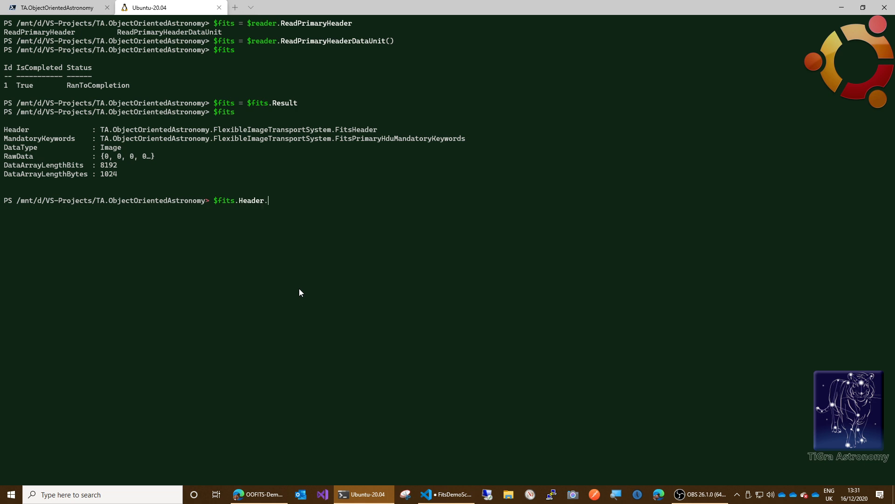
type("HeaderRecords")
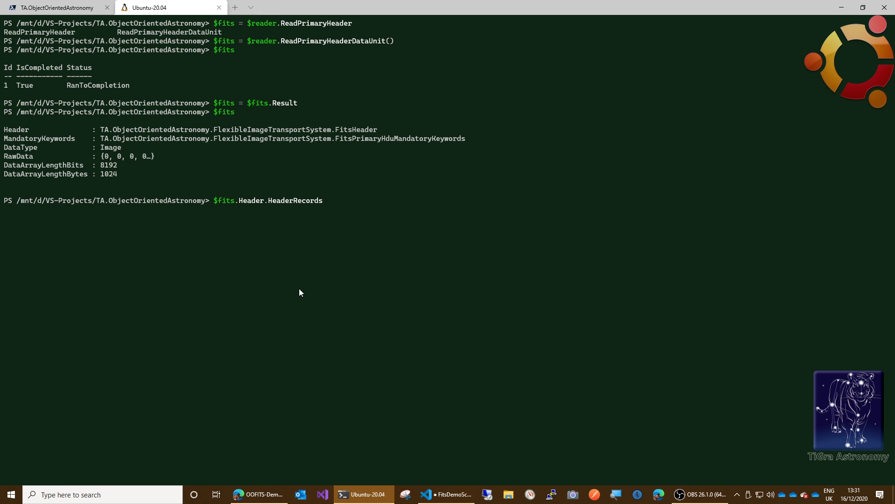
type("|")
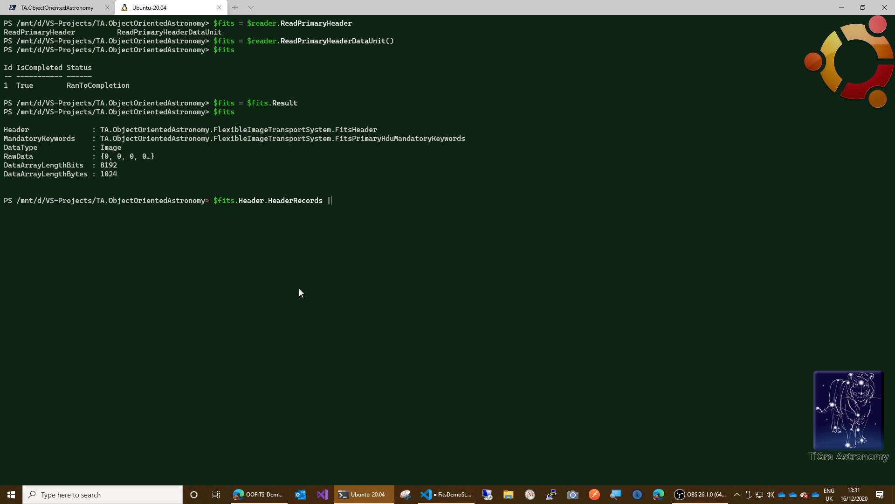
type("write-Host")
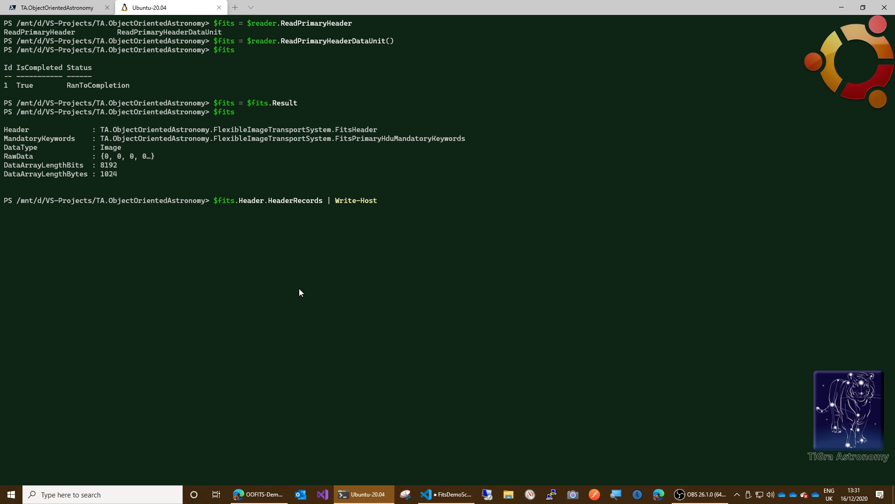
key("Return")
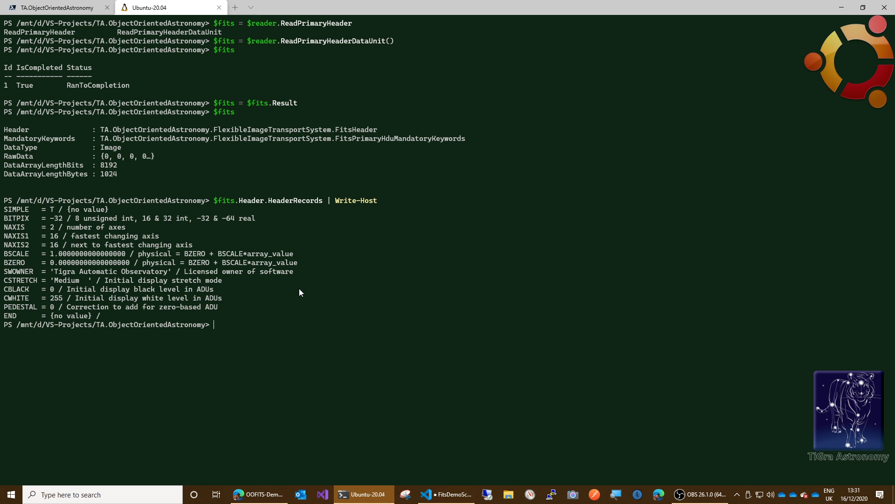
mouse_move(68, 214)
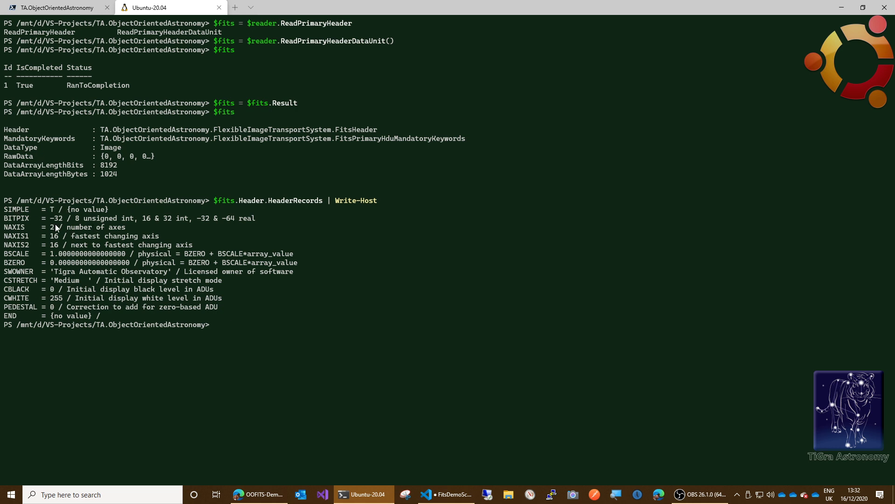
mouse_move(125, 277)
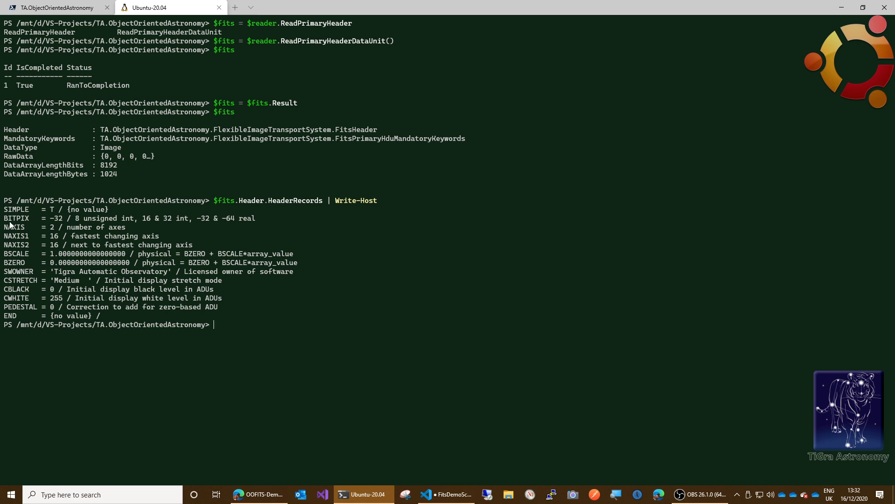
double_click(15, 209)
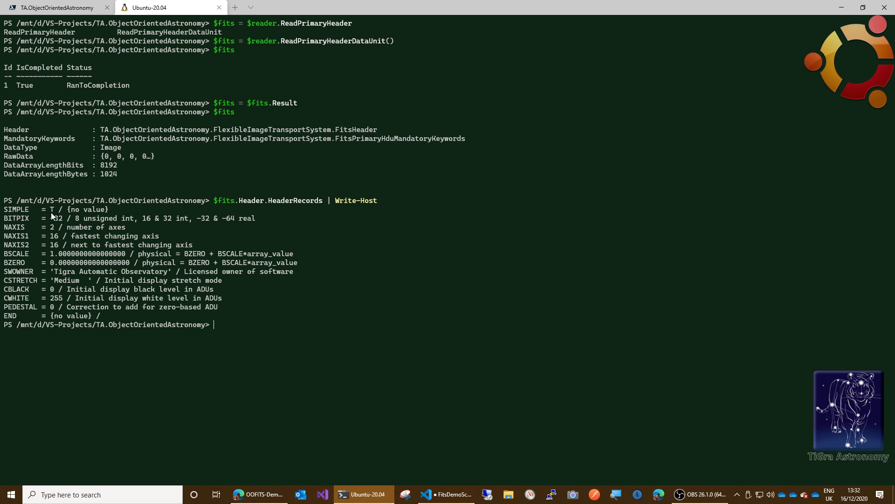
mouse_move(67, 213)
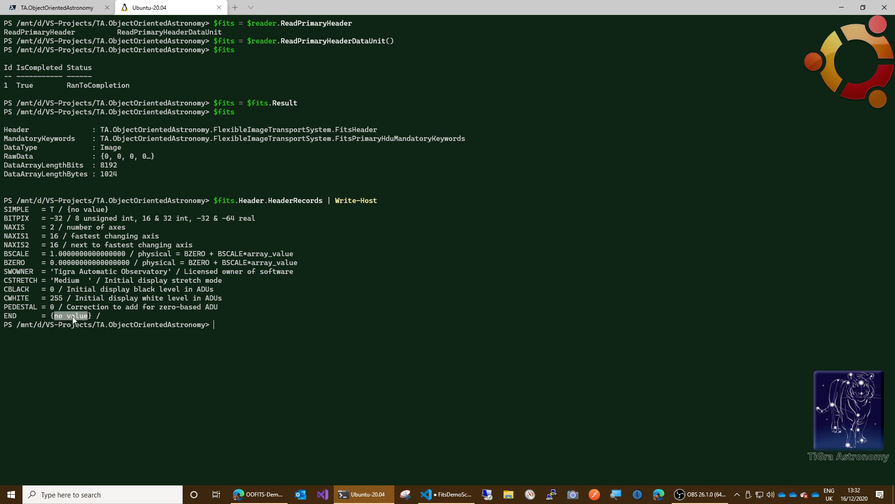
mouse_move(224, 319)
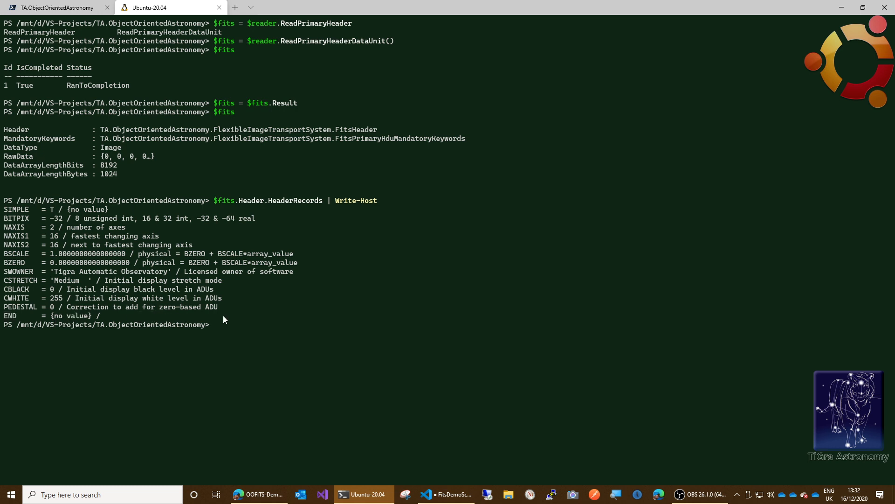
mouse_move(120, 336)
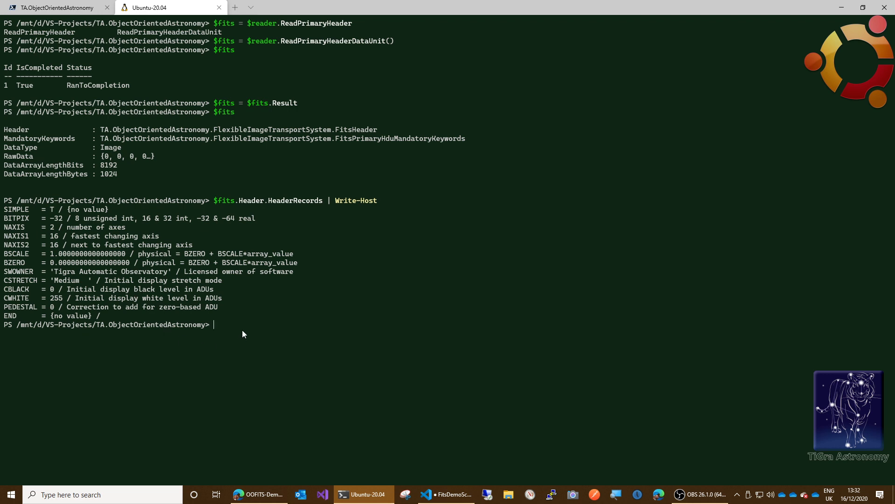
mouse_move(233, 323)
type("$fits.Header.HeaderRecords | Write-H")
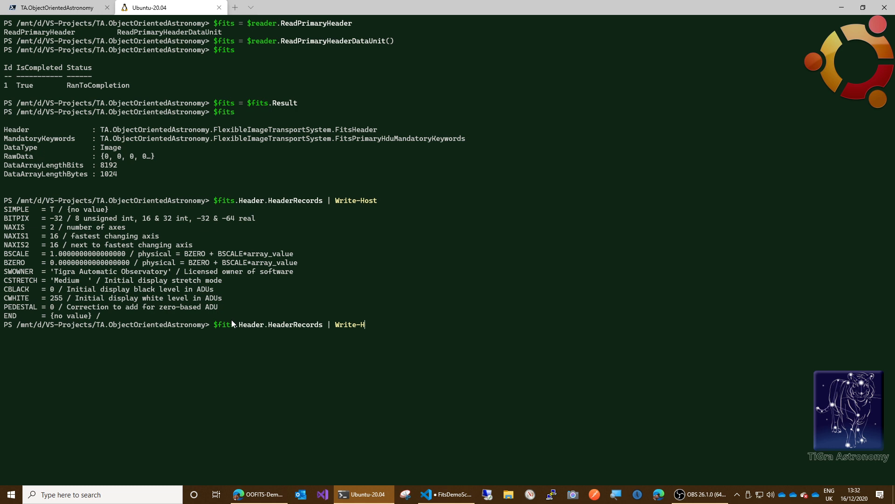
Pipe the header records to Format-List -Property Text instead of Write-Host.
key("BackSpace")
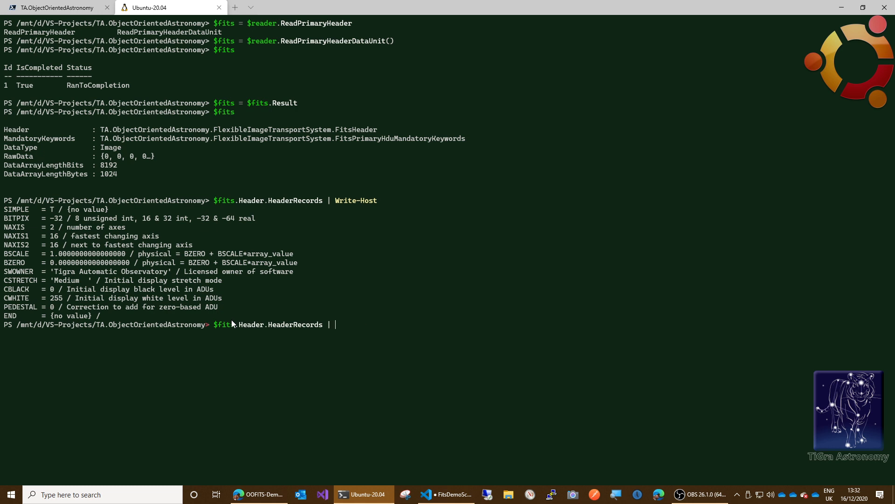
type("Format-")
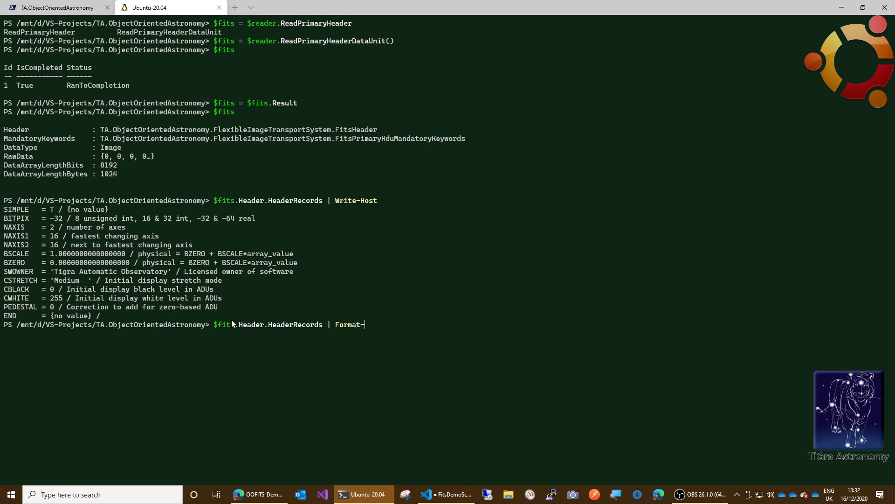
type("List")
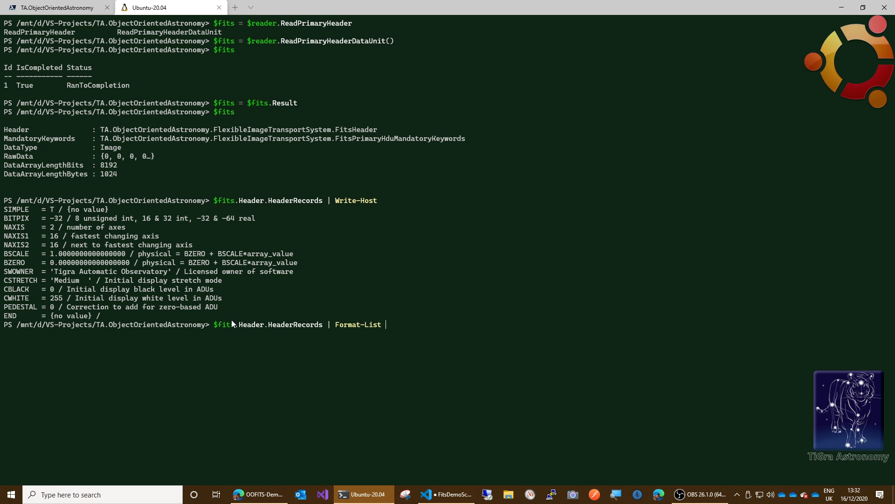
type("-Property")
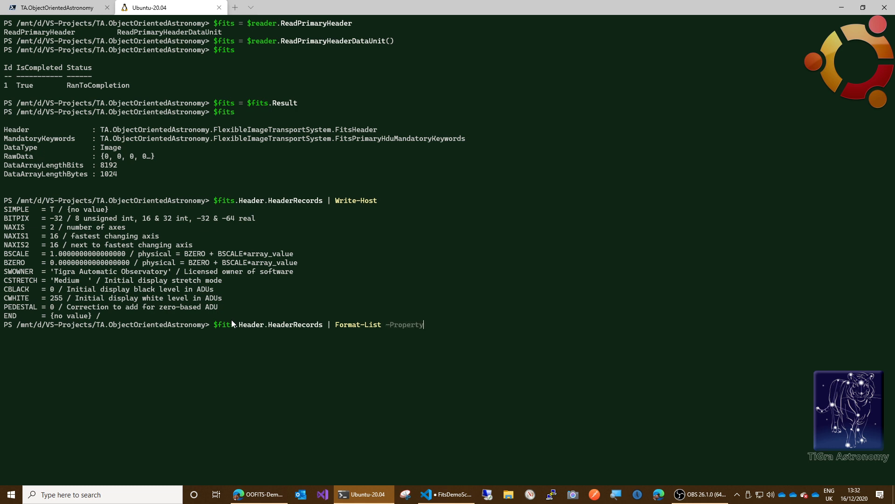
type("Te")
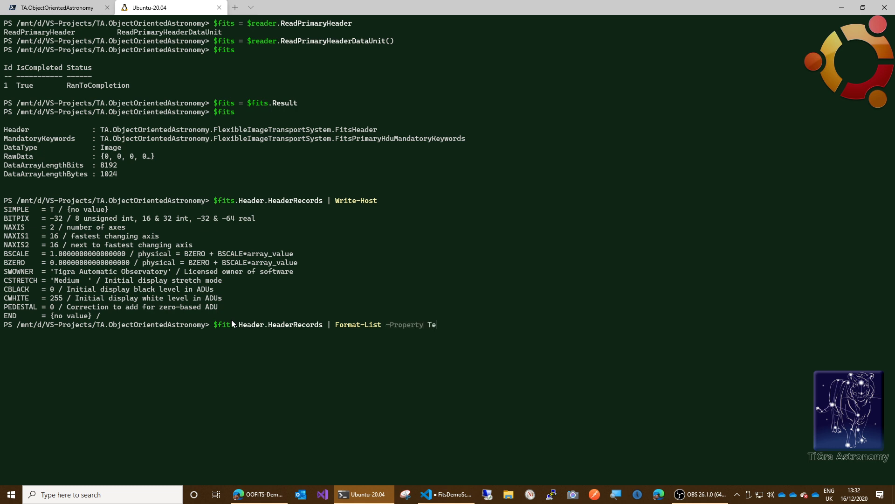
type("xt")
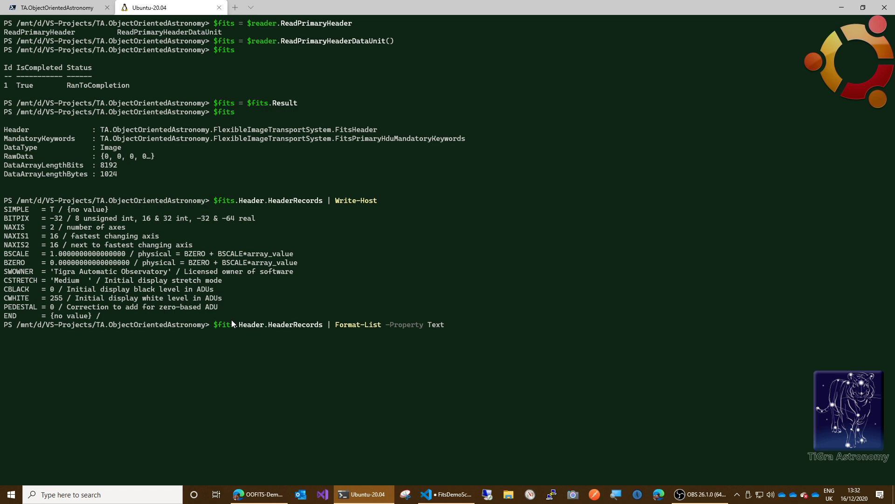
key("Return")
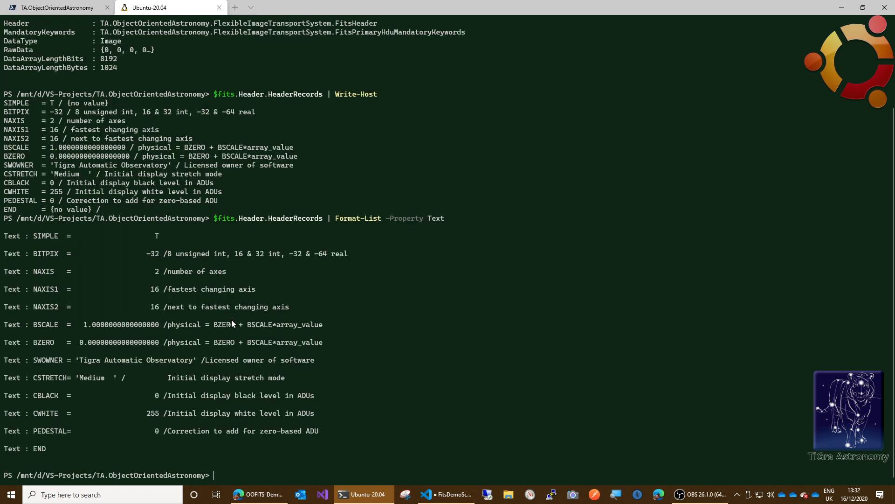
mouse_move(51, 261)
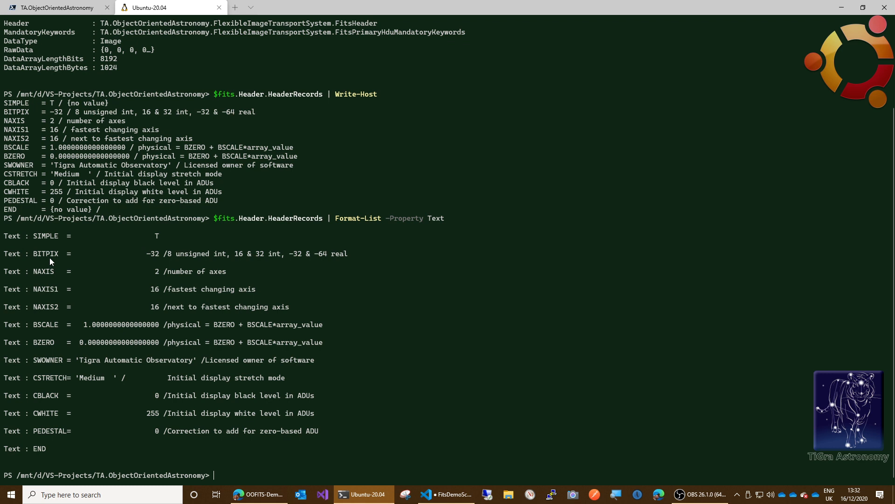
mouse_move(46, 242)
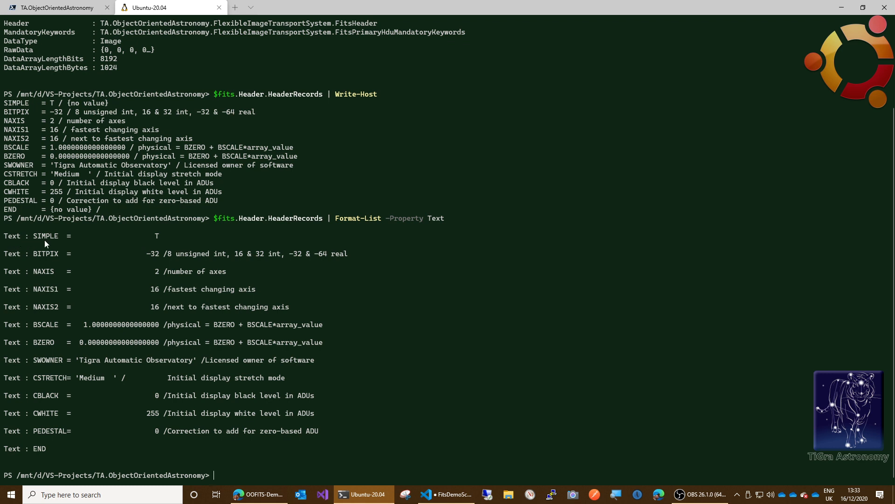
mouse_move(36, 234)
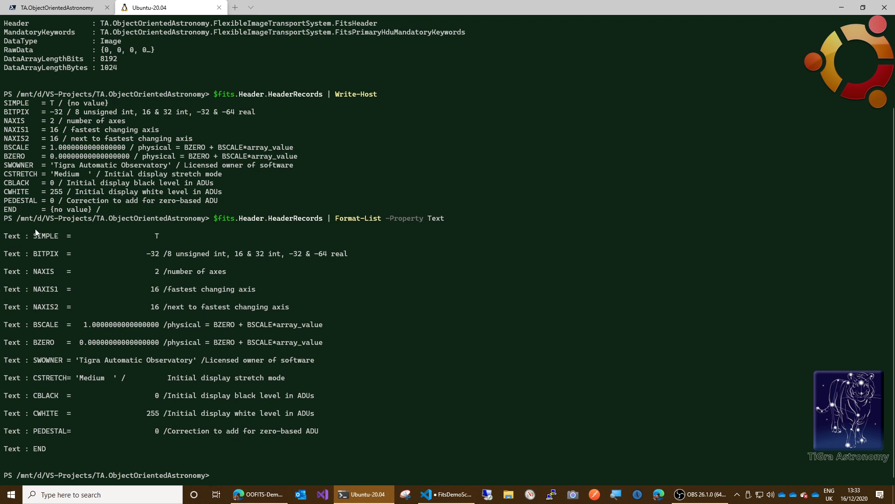
mouse_move(387, 251)
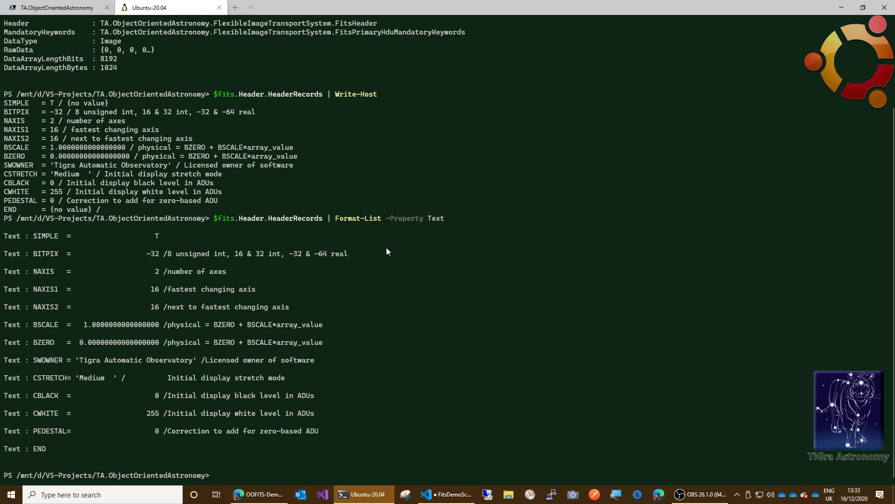
mouse_move(247, 364)
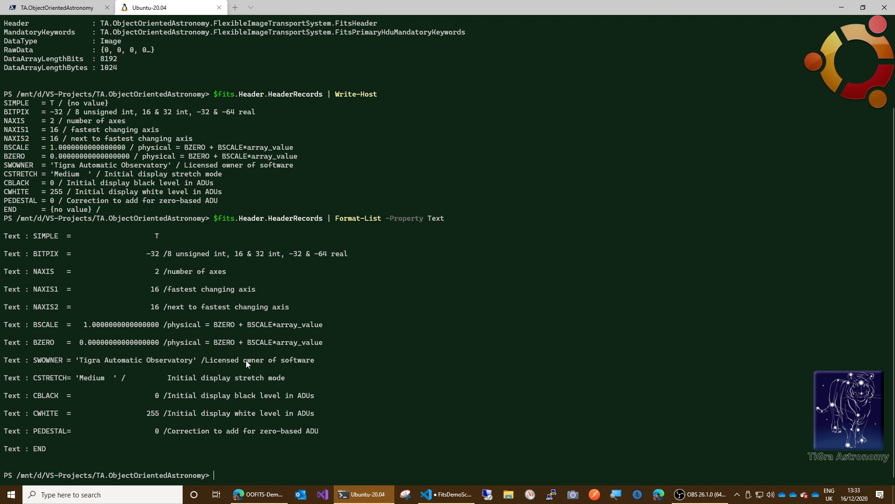
mouse_move(145, 450)
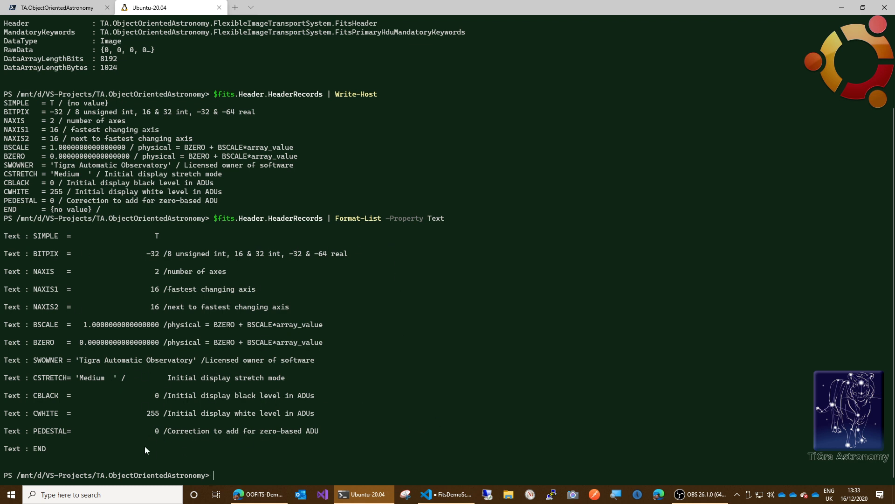
mouse_move(565, 285)
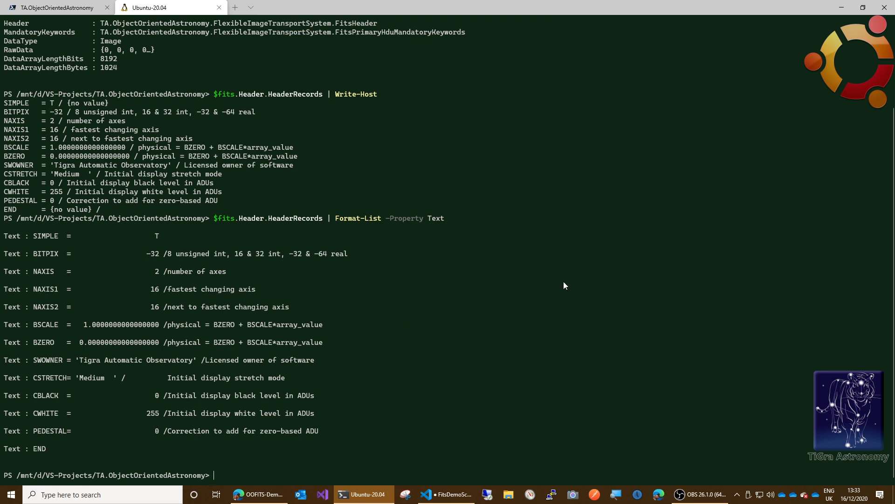
mouse_move(572, 285)
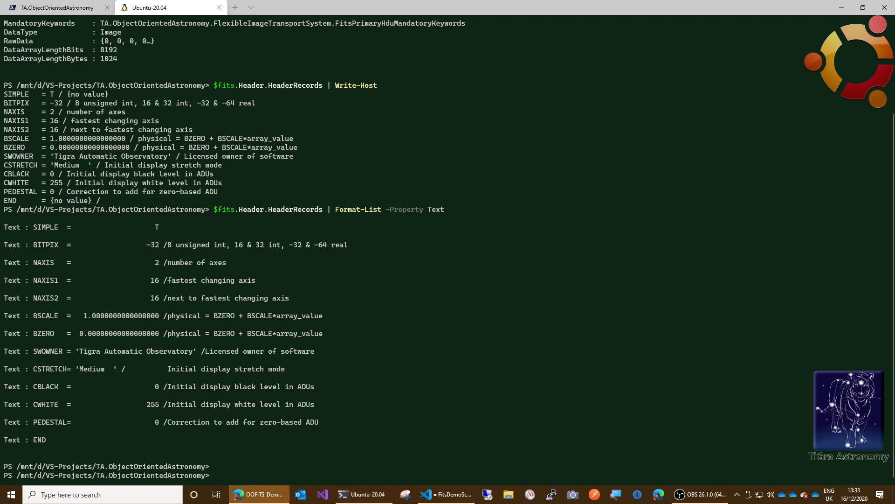
mouse_move(216, 340)
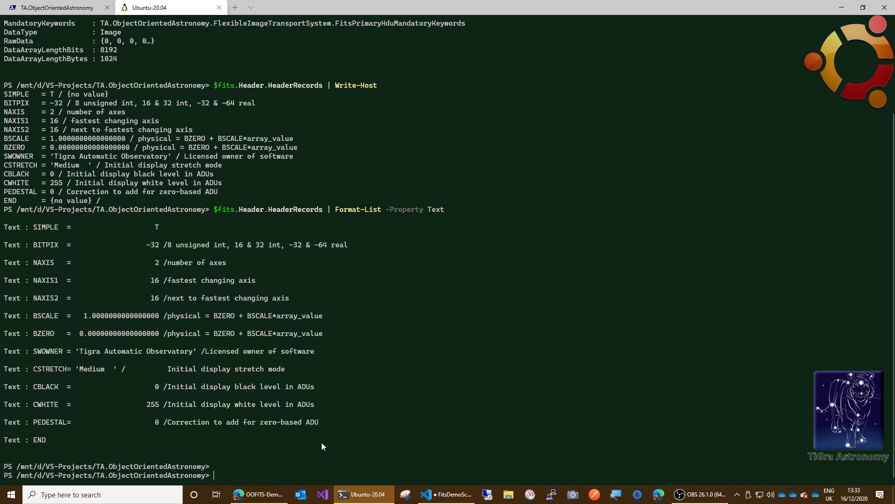
Clear all previous terminal output with cls, leaving a fresh PowerShell prompt.
type("cls")
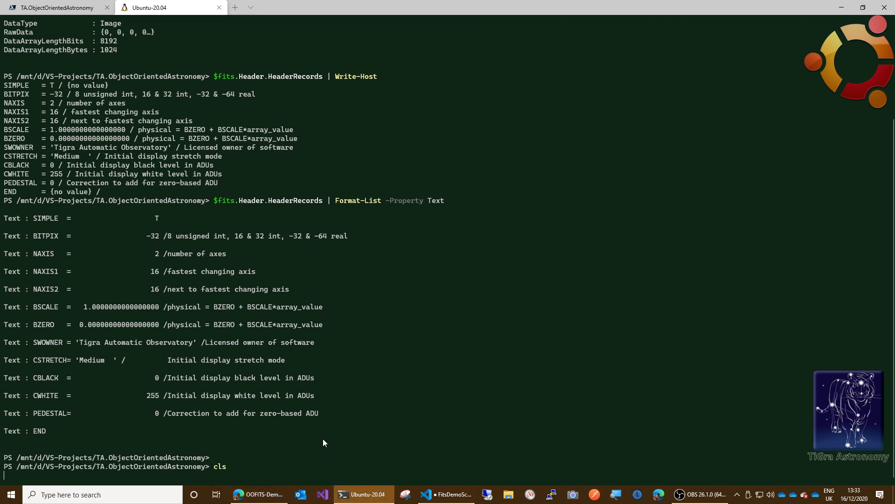
key("Return")
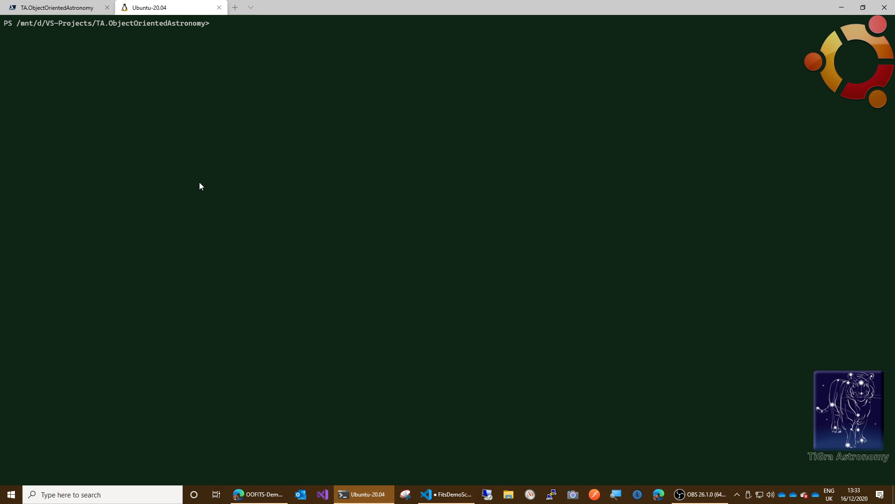
mouse_move(184, 78)
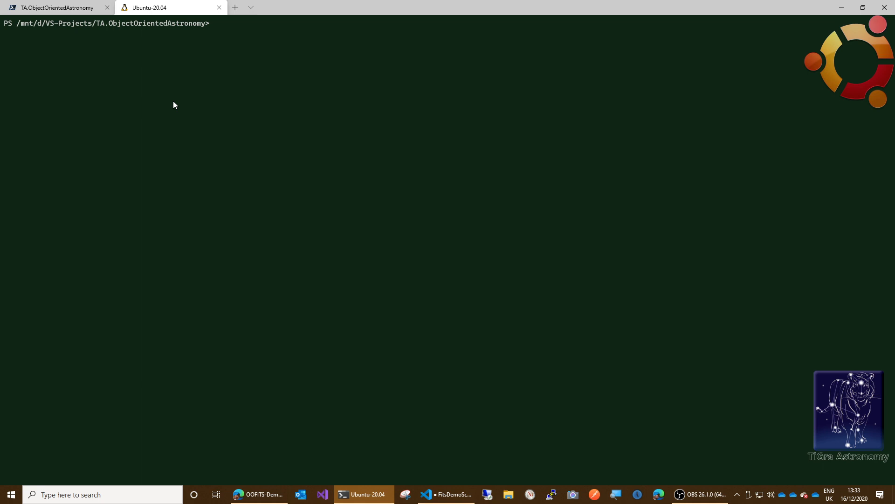
mouse_move(182, 110)
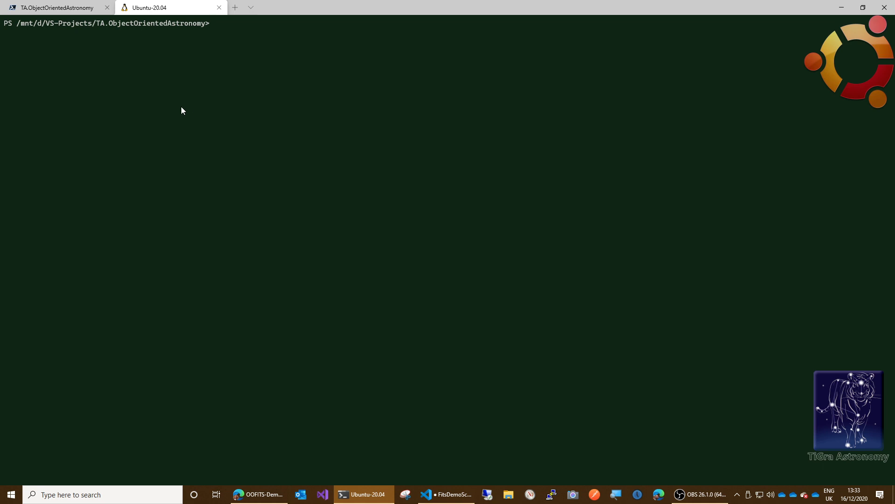
mouse_move(184, 84)
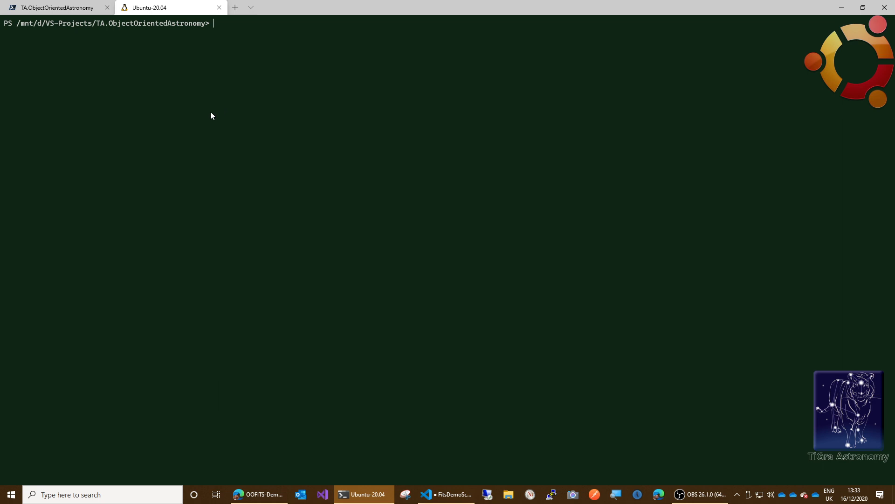
Store an empty Maybe of string, [TA.Utils.Core.Maybe[string]]::Empty, in $empty.
type("$empty = [TA.Utils.Core.Maybe[string]]::Empty")
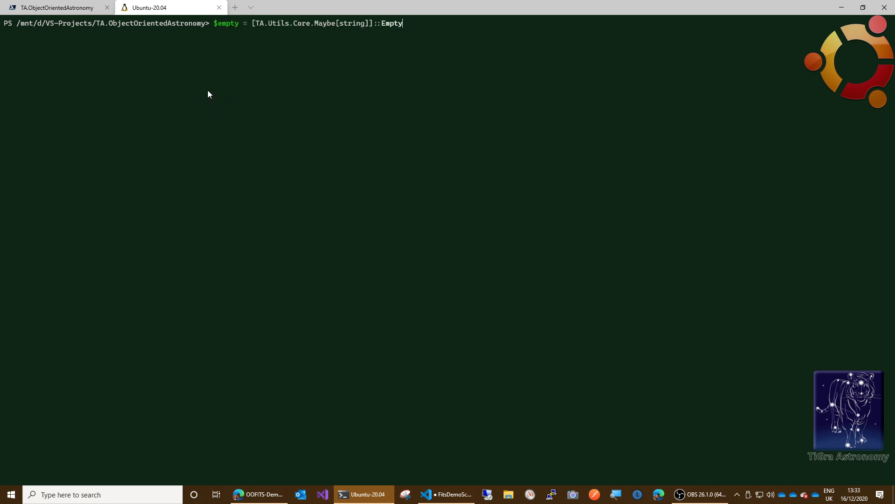
mouse_move(247, 33)
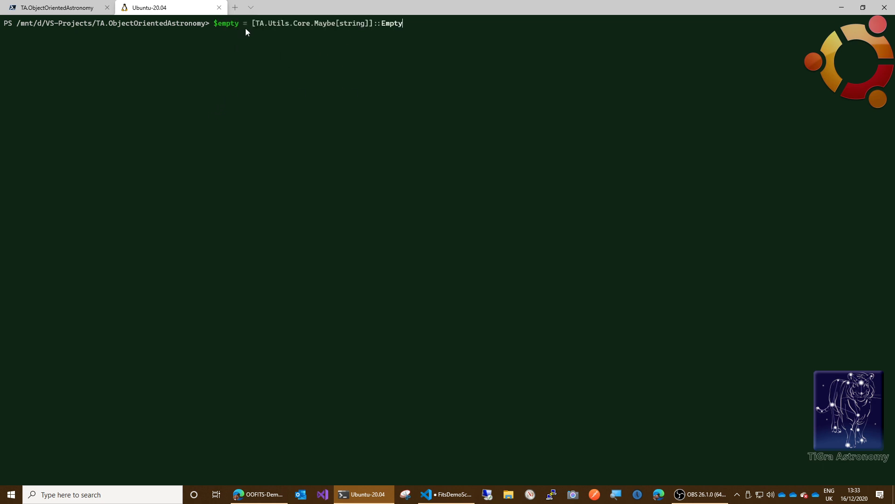
mouse_move(417, 52)
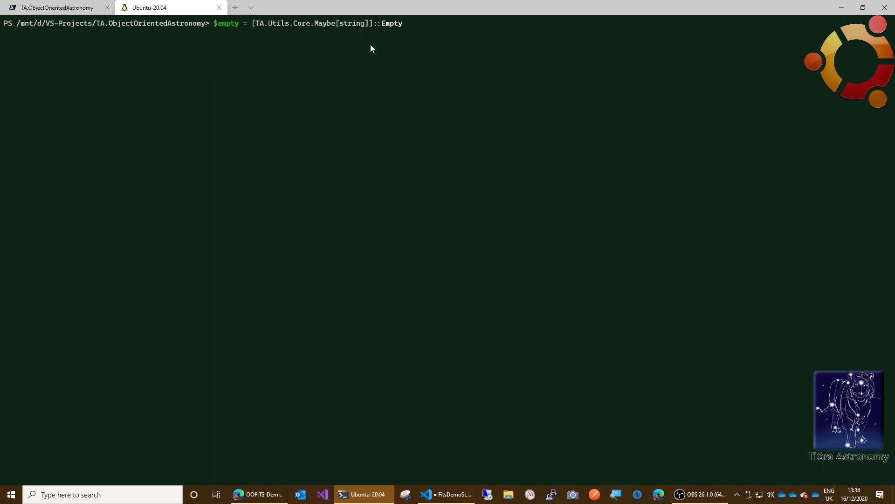
mouse_move(344, 24)
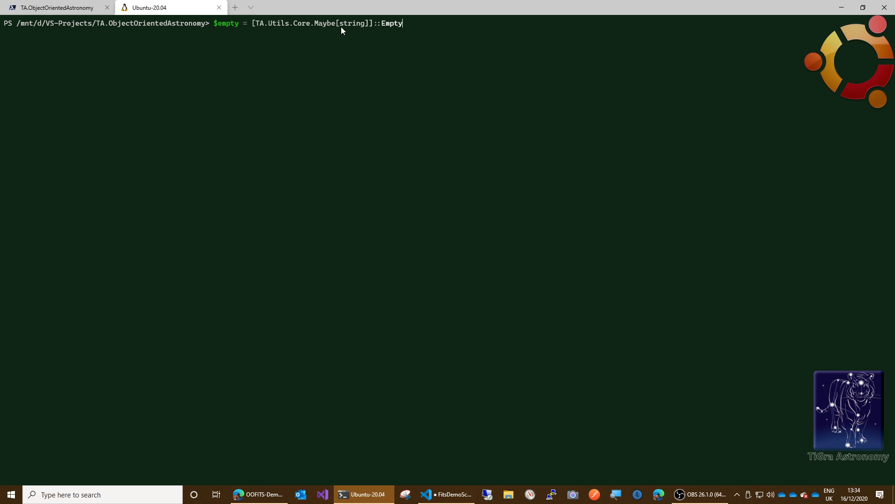
mouse_move(350, 28)
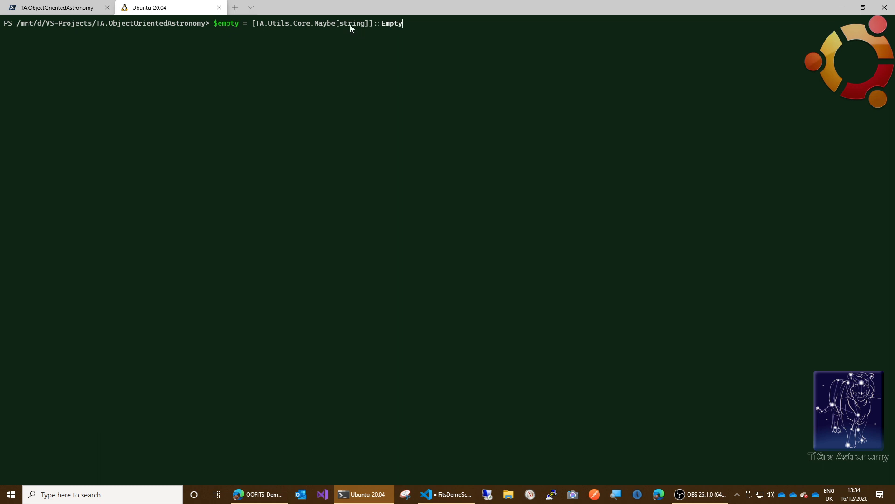
double_click(351, 23)
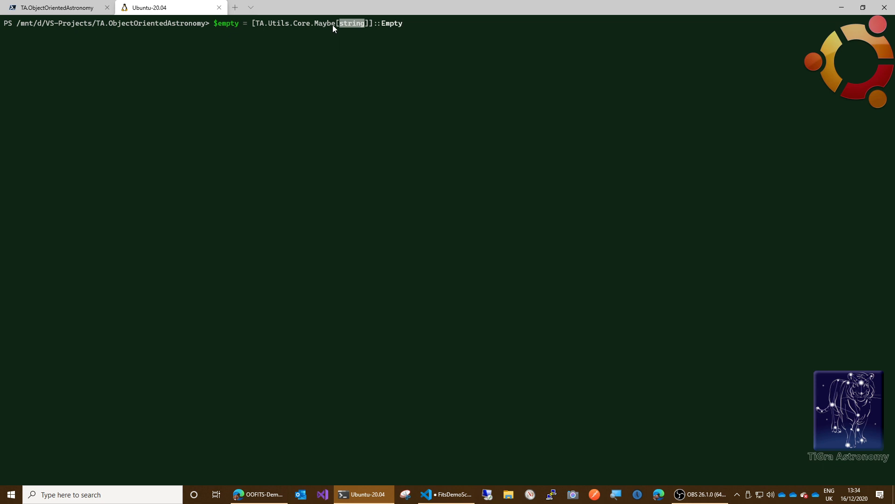
mouse_move(376, 35)
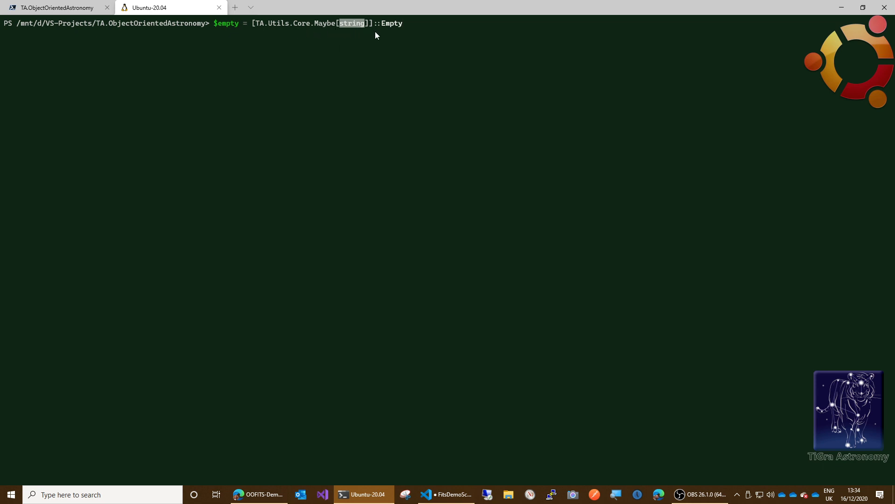
mouse_move(394, 30)
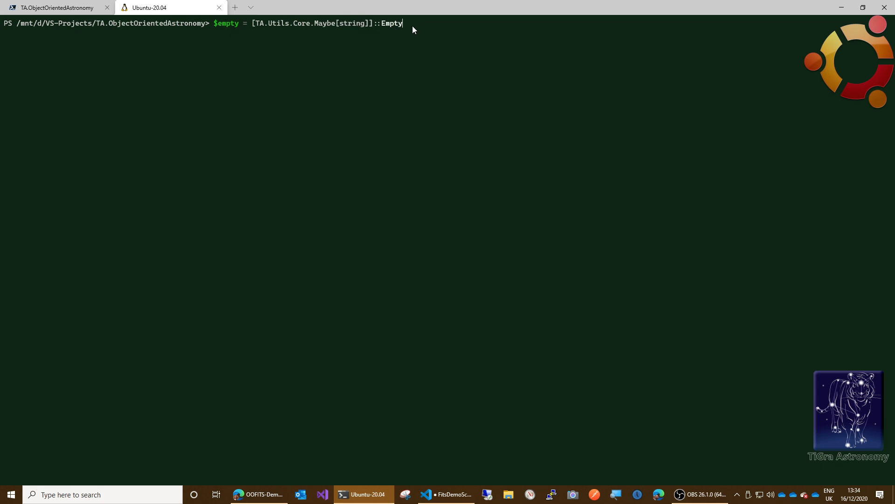
key("Return")
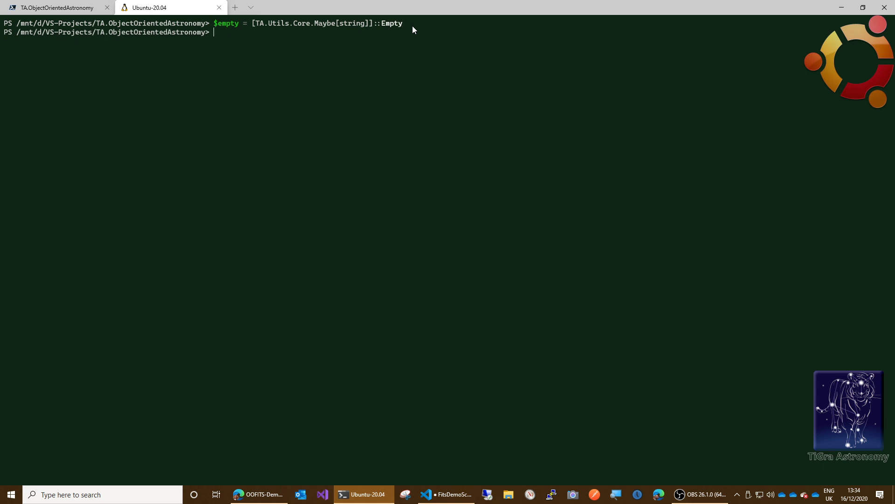
Display $empty and check that $empty.None reports True.
type("$empty")
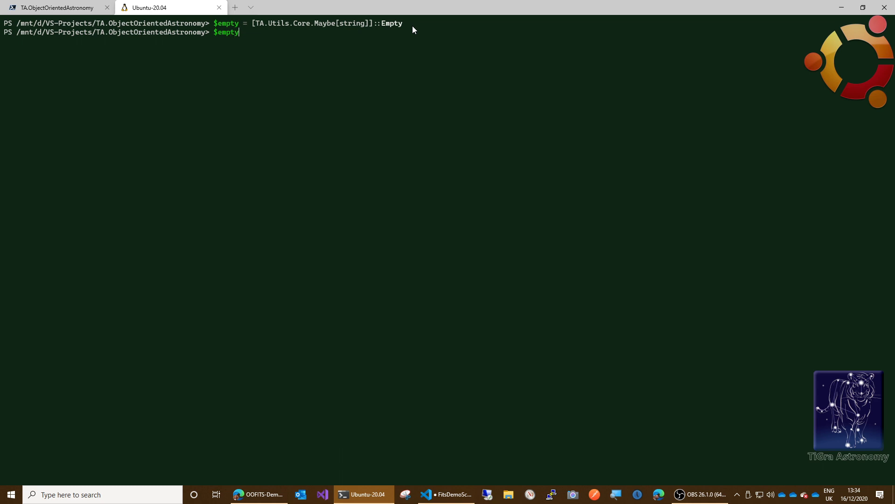
key("Return")
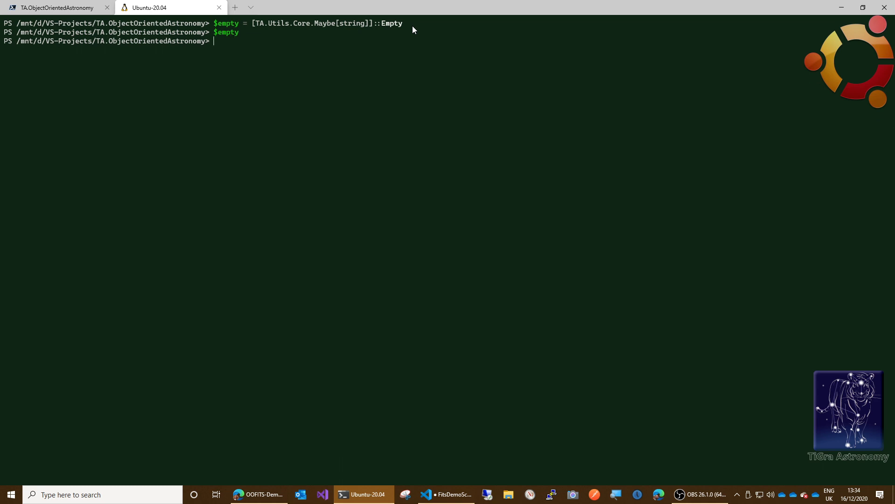
type("$")
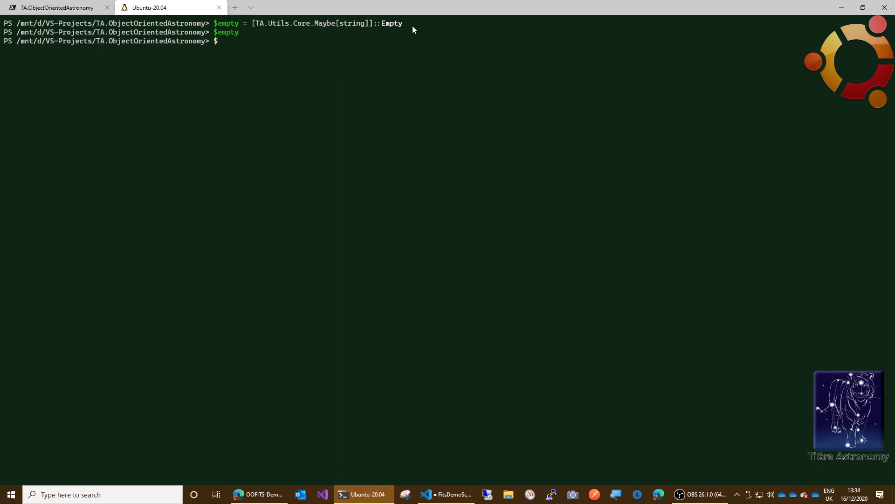
type("$empty")
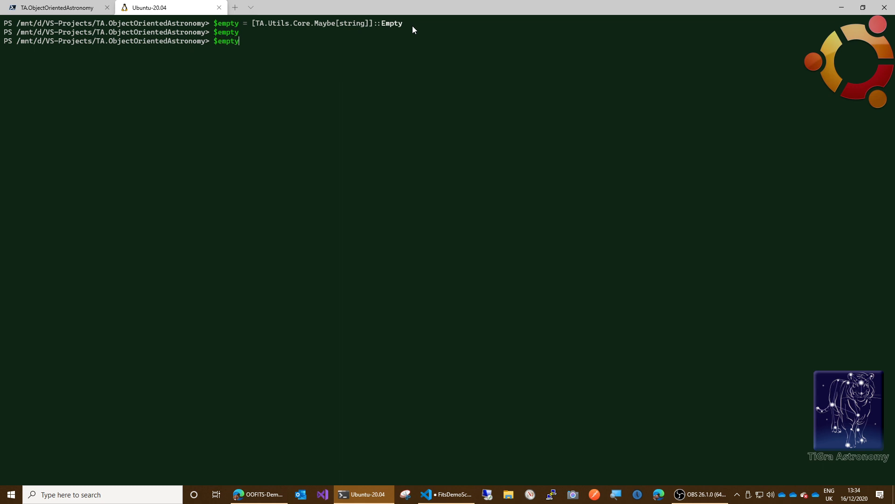
type(".N")
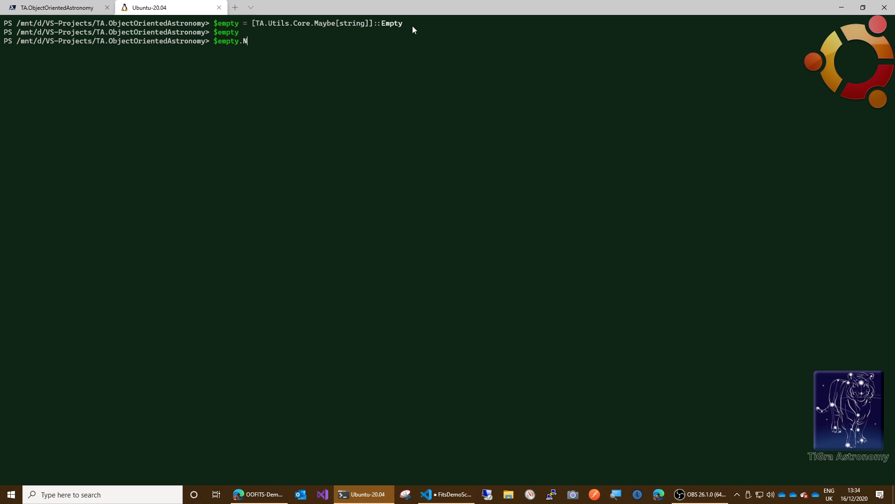
key("Return")
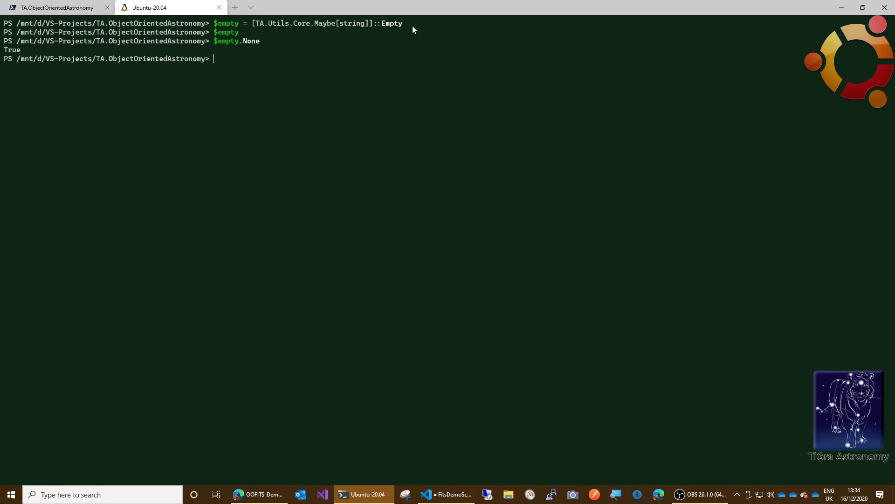
mouse_move(417, 30)
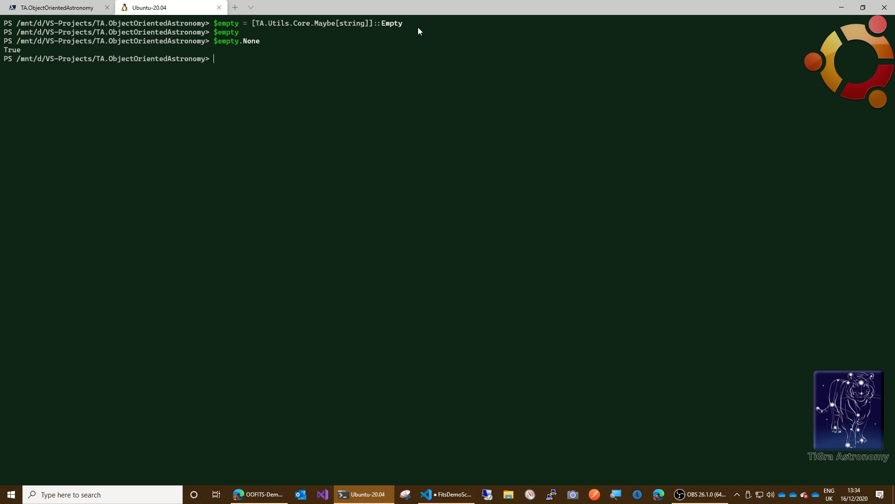
mouse_move(417, 34)
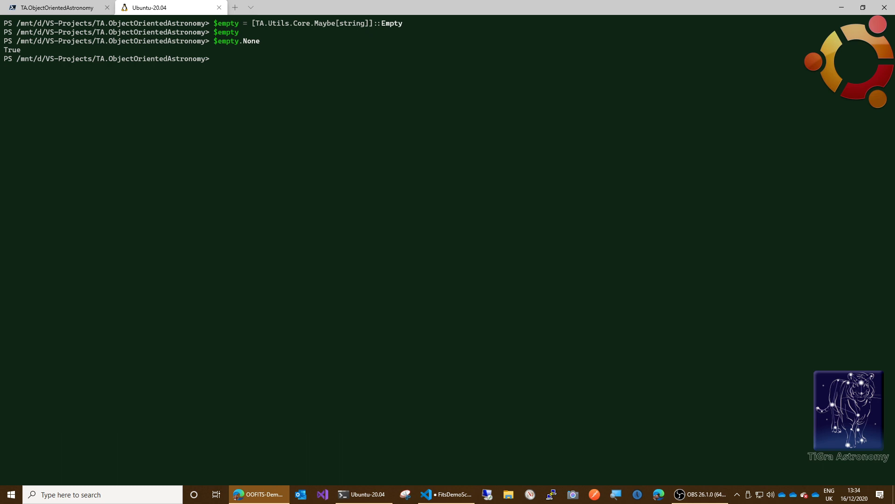
Set $comment to MaybeExtensions::AsMaybe("Tim was here").
type("$comment = [TA.Utils.Core.MaybeExtensions]::AsMaybe(\"Tim was here\")")
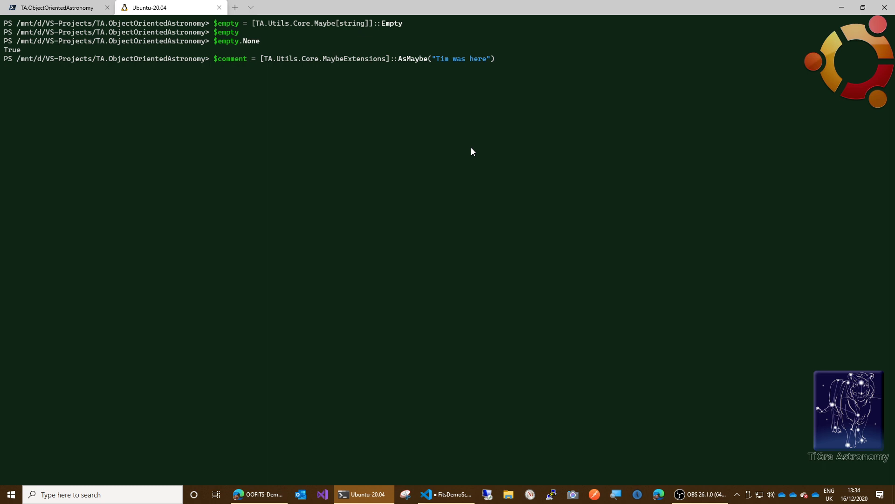
mouse_move(313, 138)
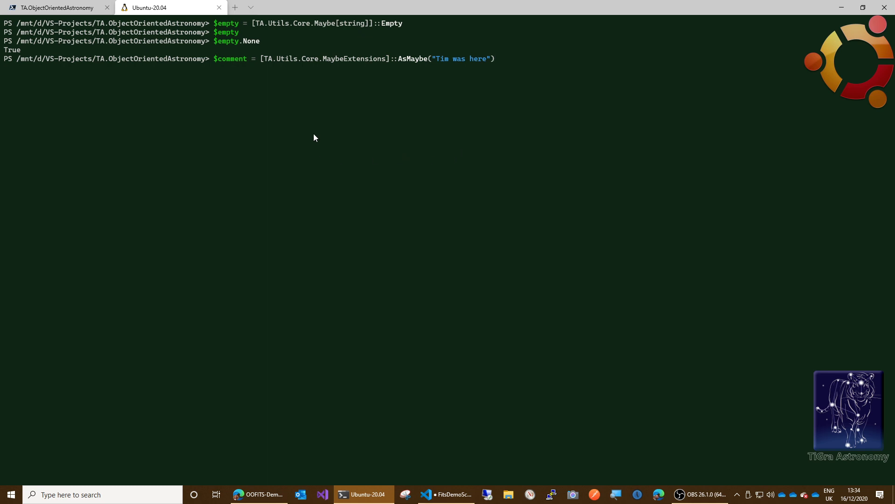
mouse_move(350, 64)
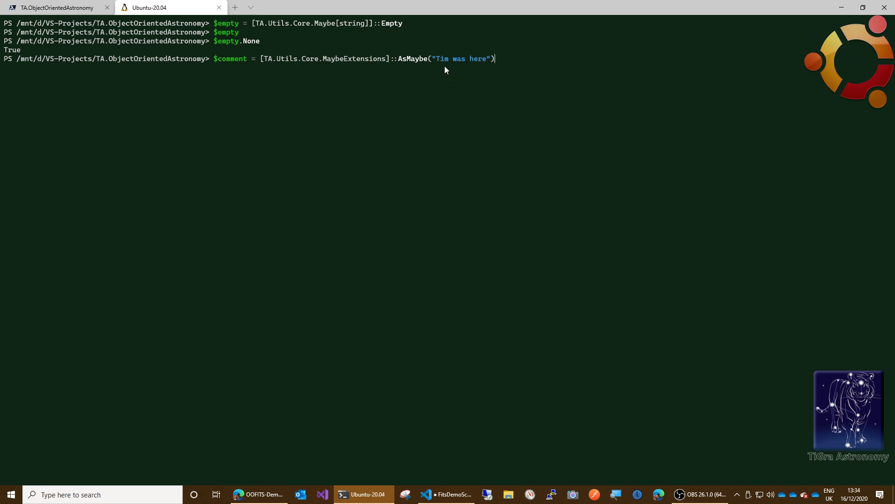
mouse_move(472, 67)
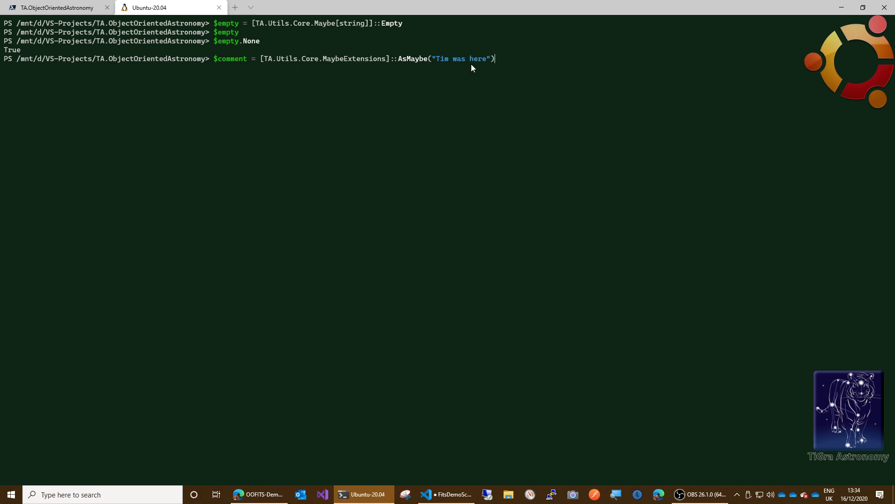
mouse_move(445, 81)
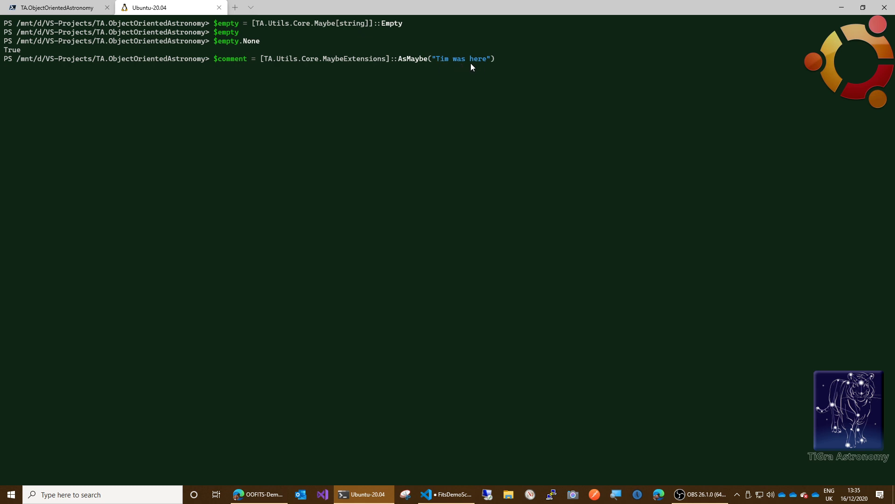
key("Return")
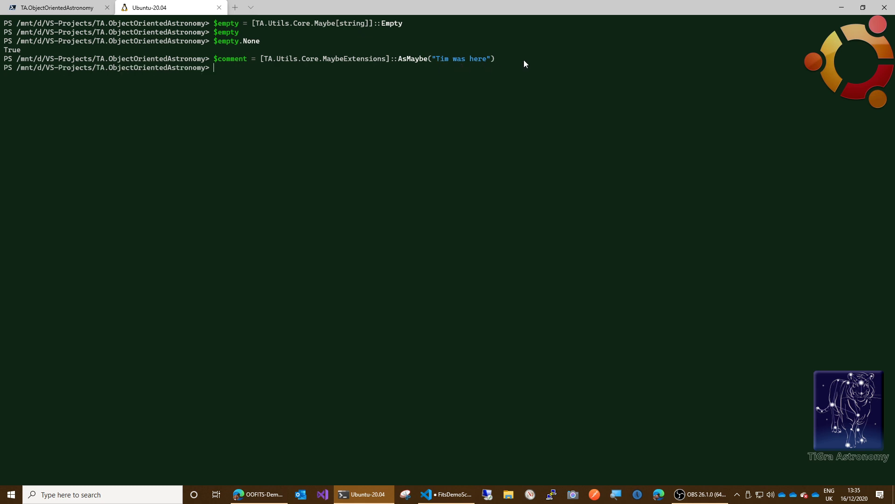
mouse_move(504, 63)
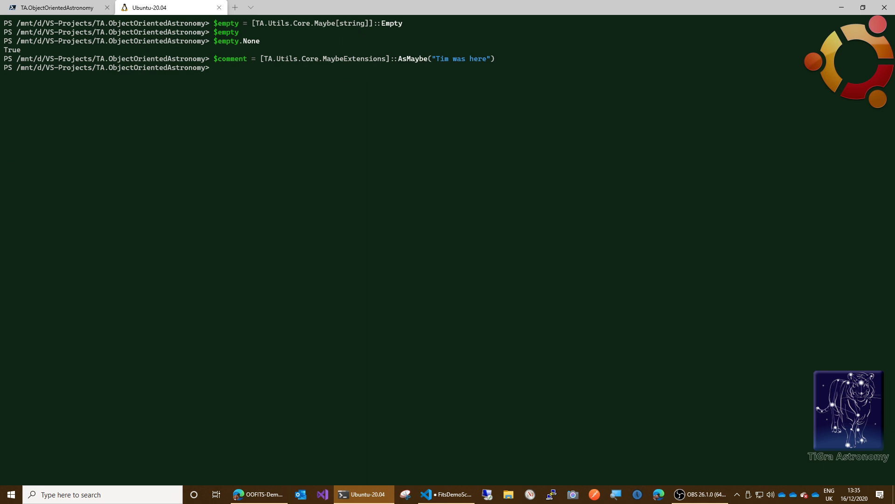
mouse_move(17, 244)
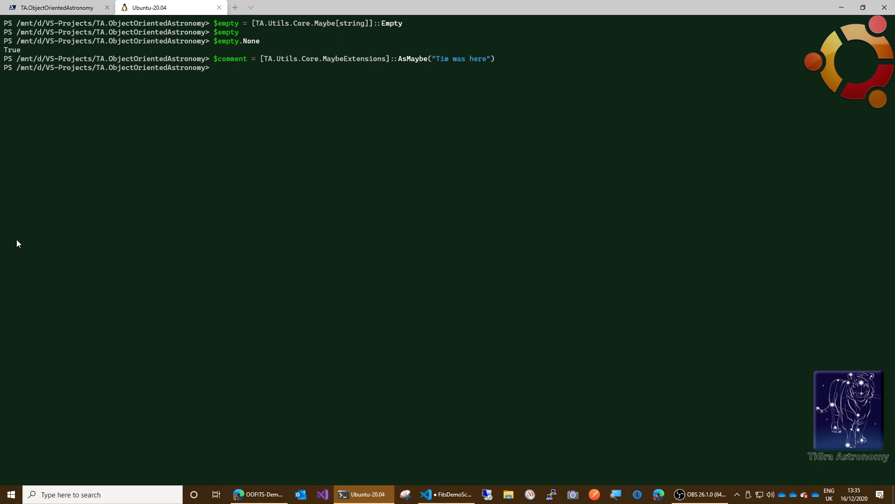
Run FitsHeaderRecord::Create("HISTORY", $empty, $comment) to store the record in $historyRecord.
type("$his")
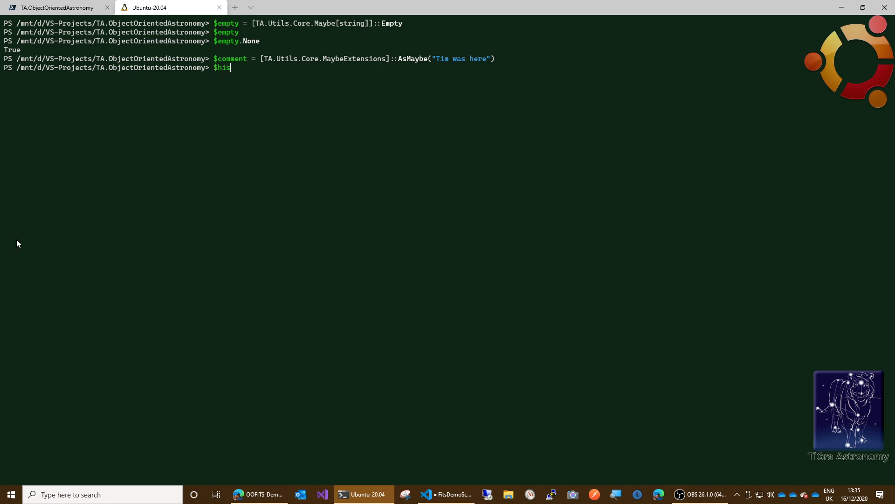
type("toryRecord")
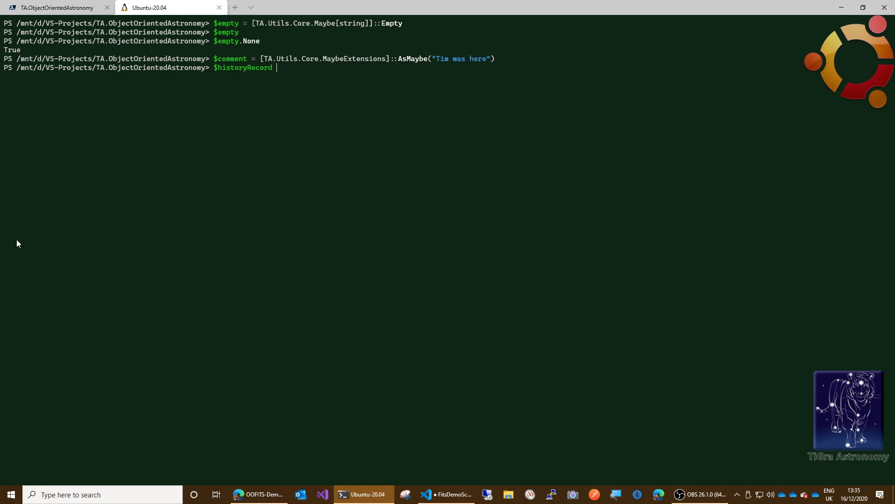
type("=")
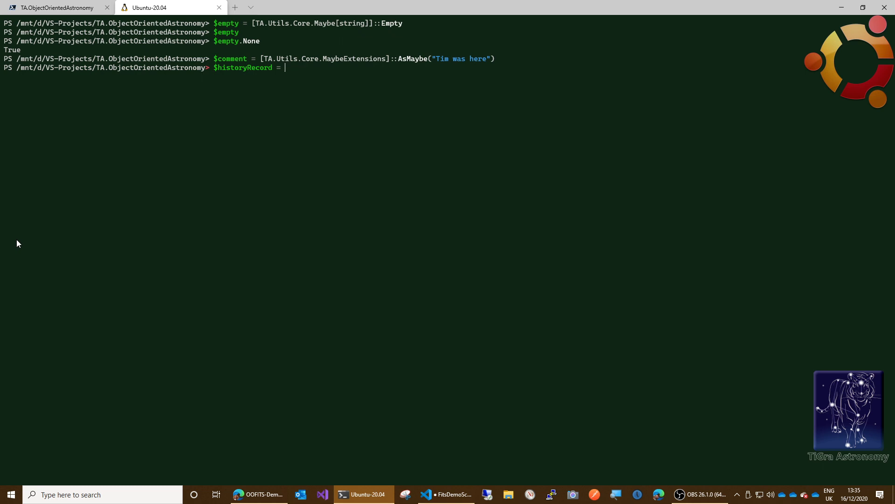
type("[")
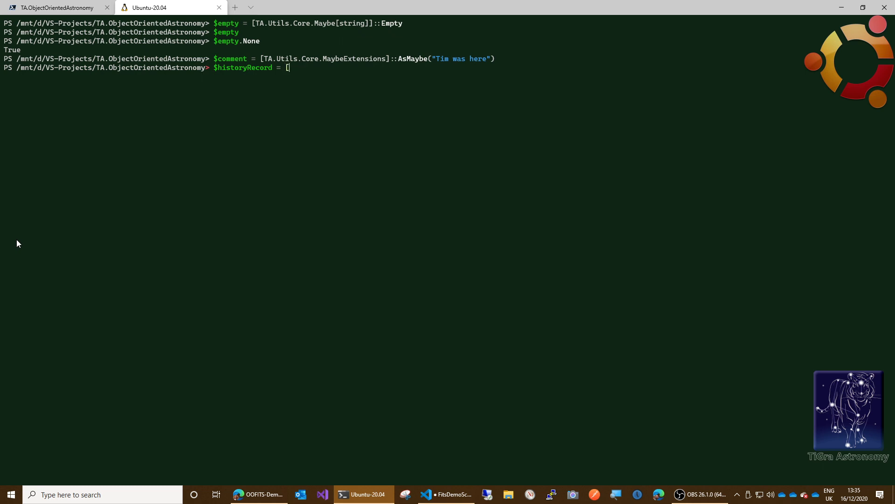
type("TA")
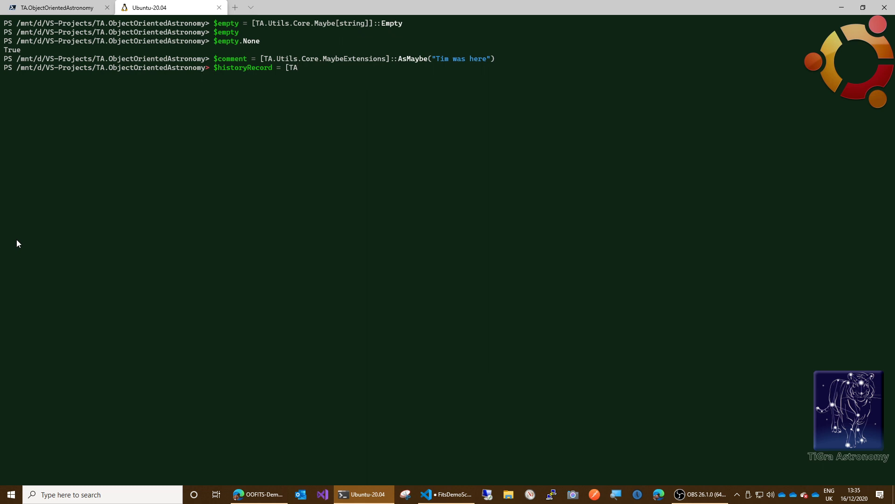
type(".ObjectOrientedAstronomy")
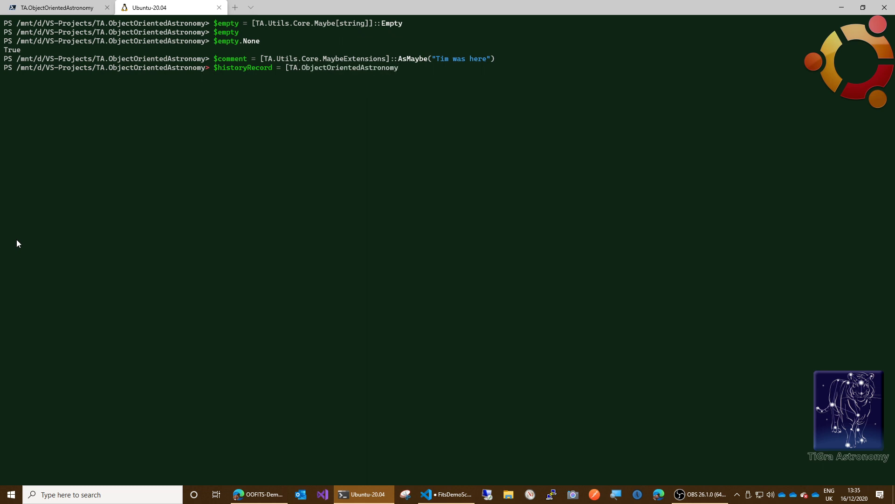
type(".FlexibleImageTransportSystem")
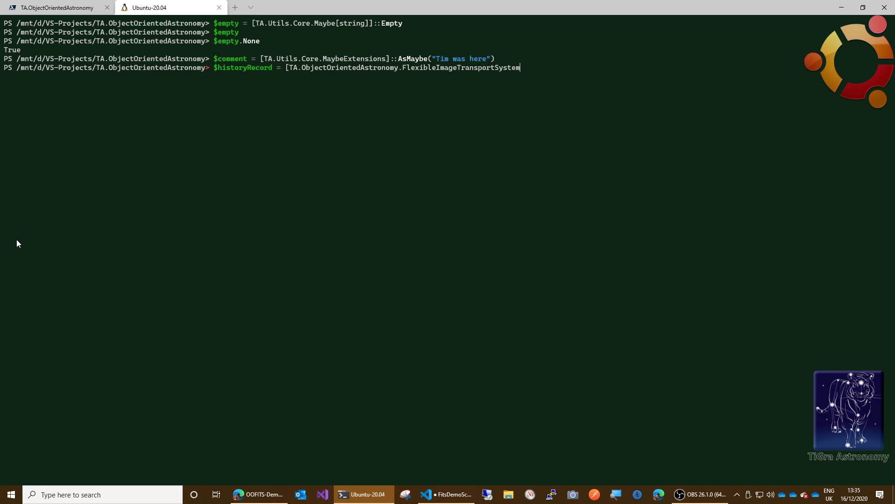
type(".Fitd")
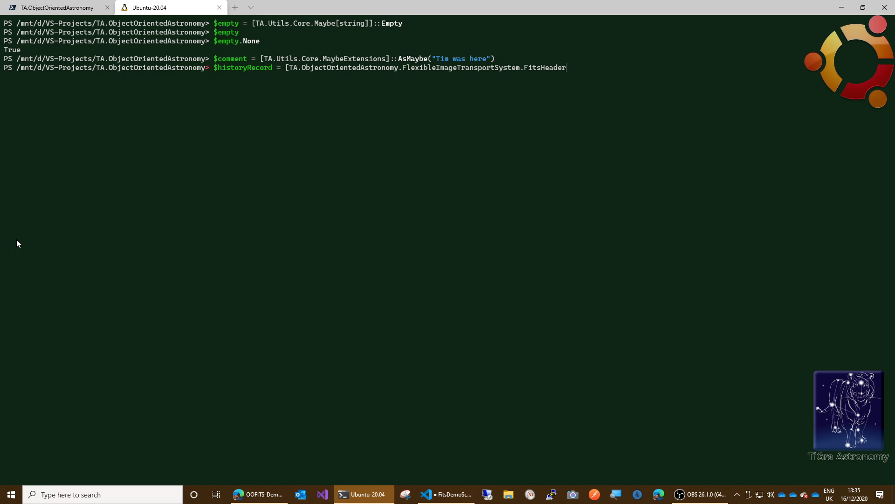
type("Record")
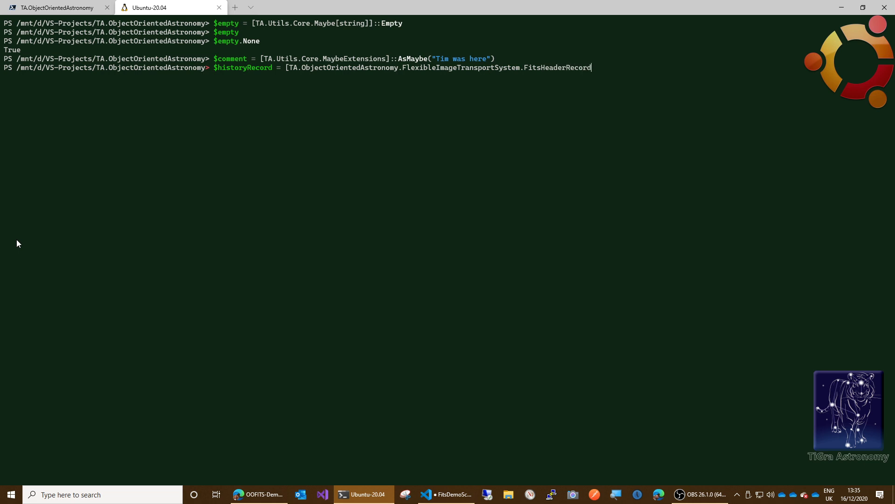
type("]")
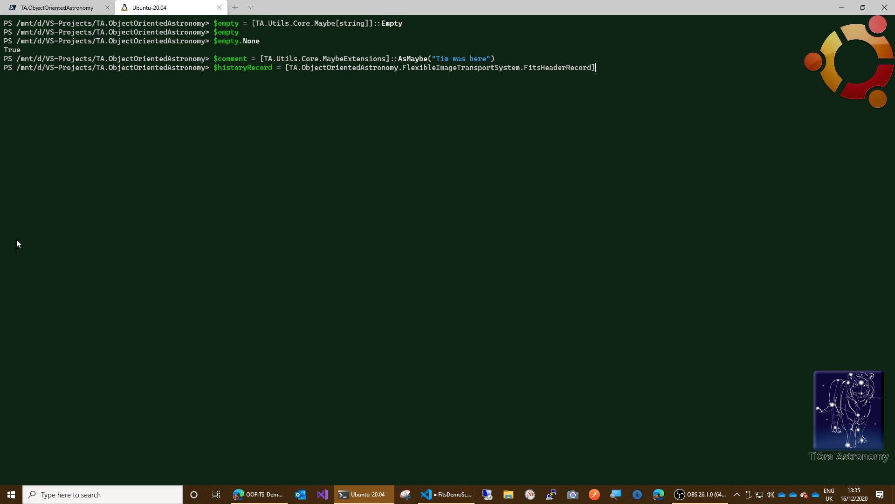
type("::")
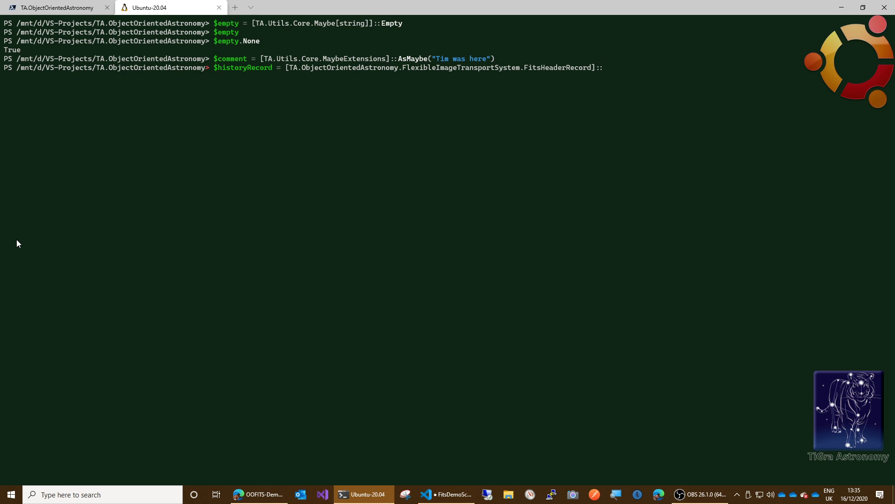
type("Create(")
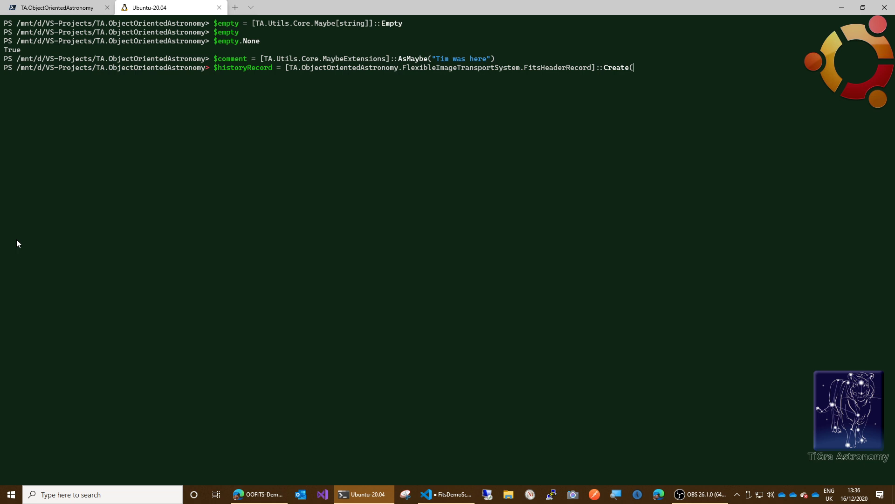
type("\"")
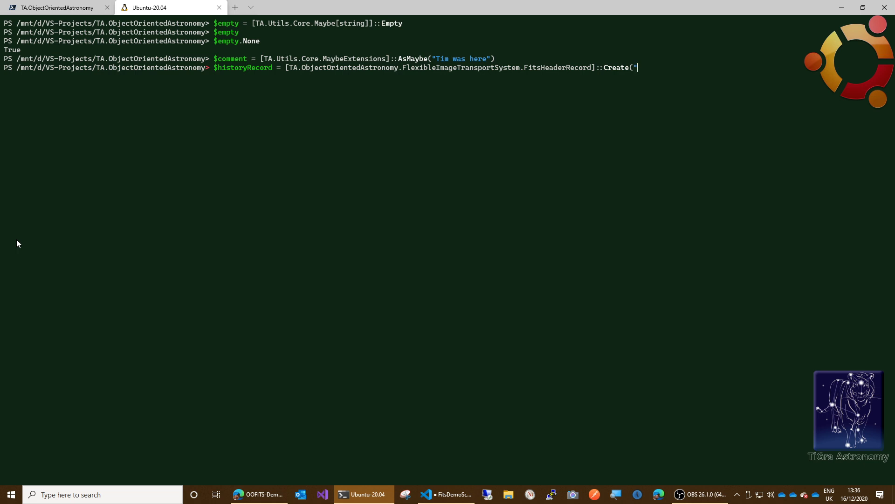
type("HISTORY\",")
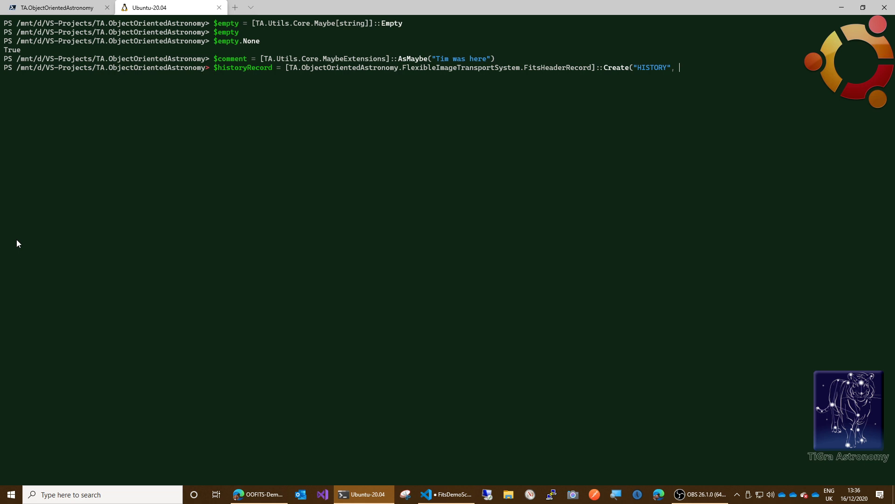
type("$empty,")
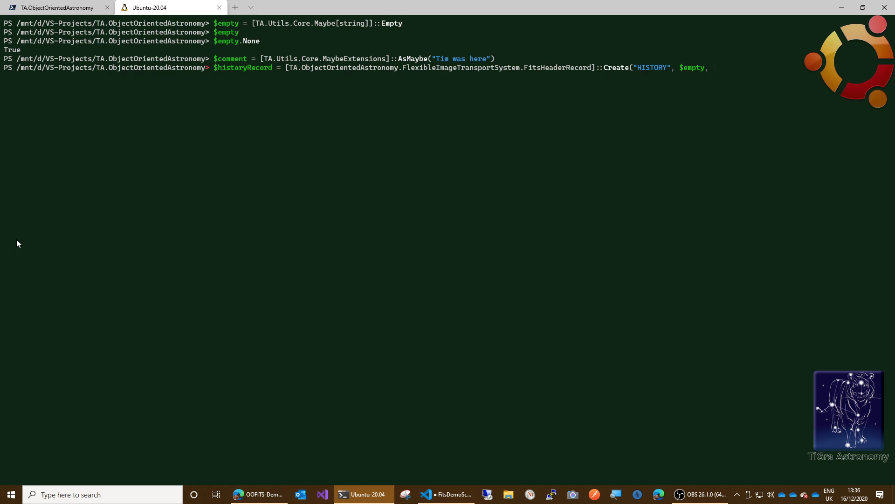
type("$com")
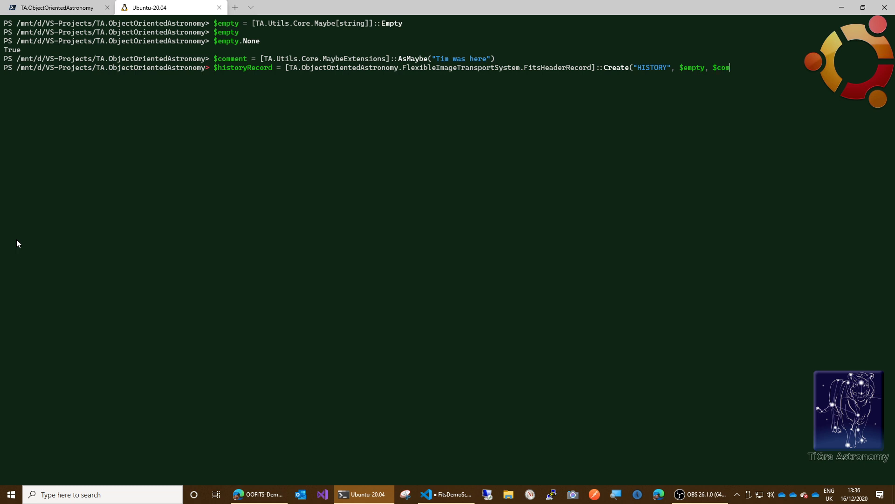
type("ment)")
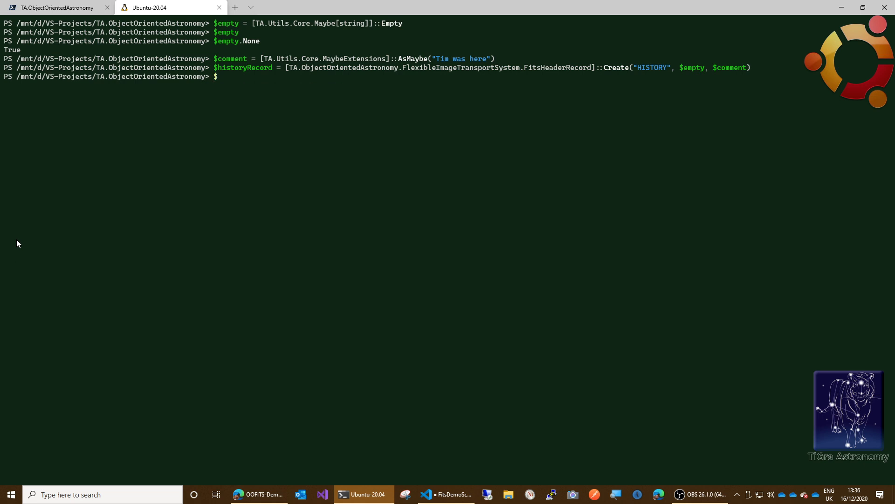
type("historyRecord")
key("Return")
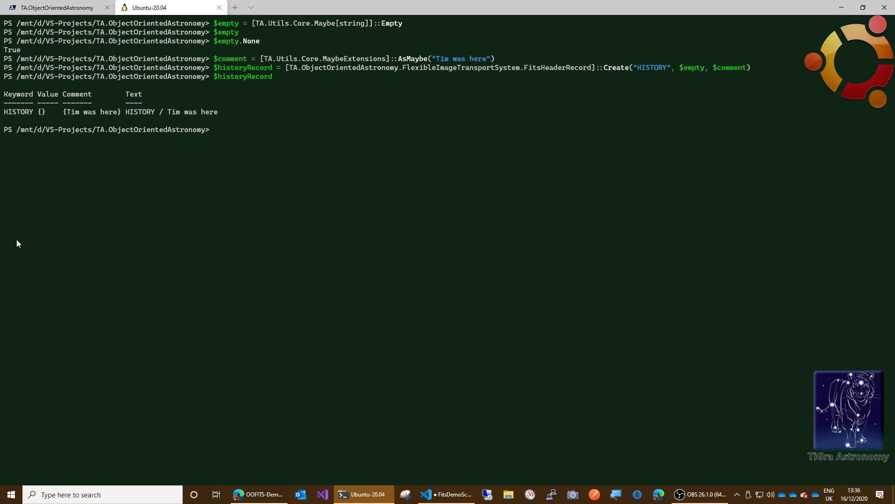
mouse_move(37, 116)
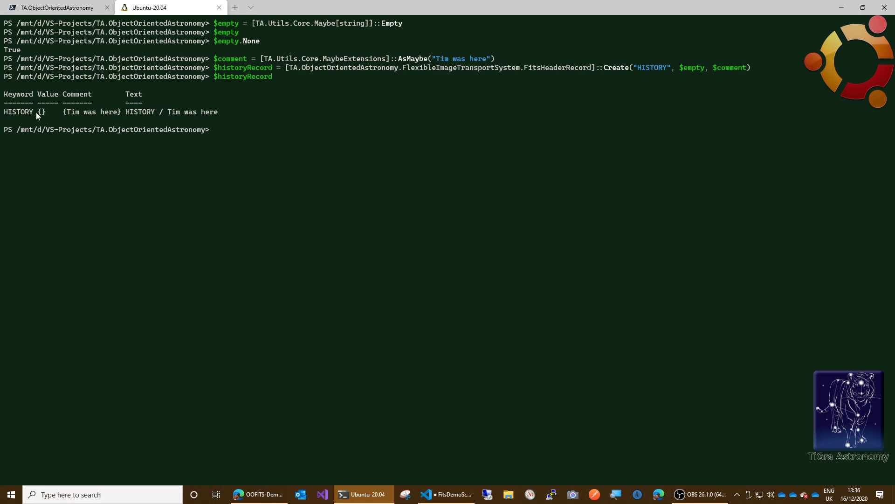
mouse_move(44, 116)
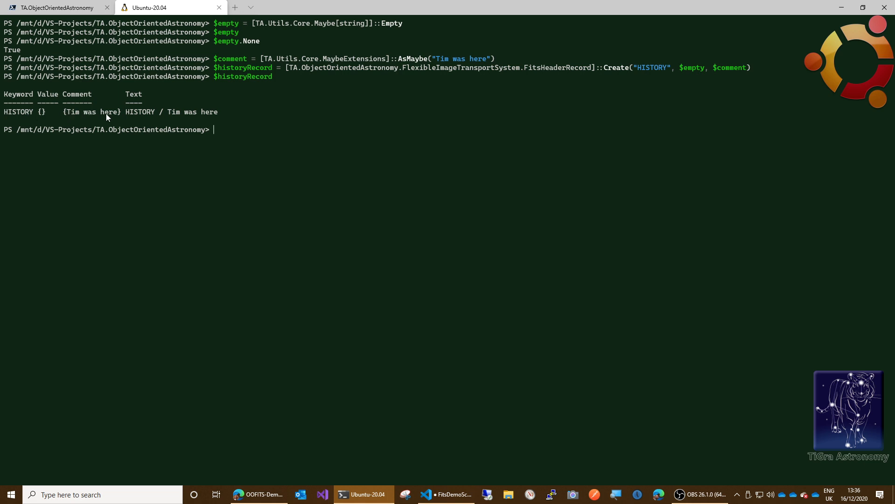
mouse_move(178, 116)
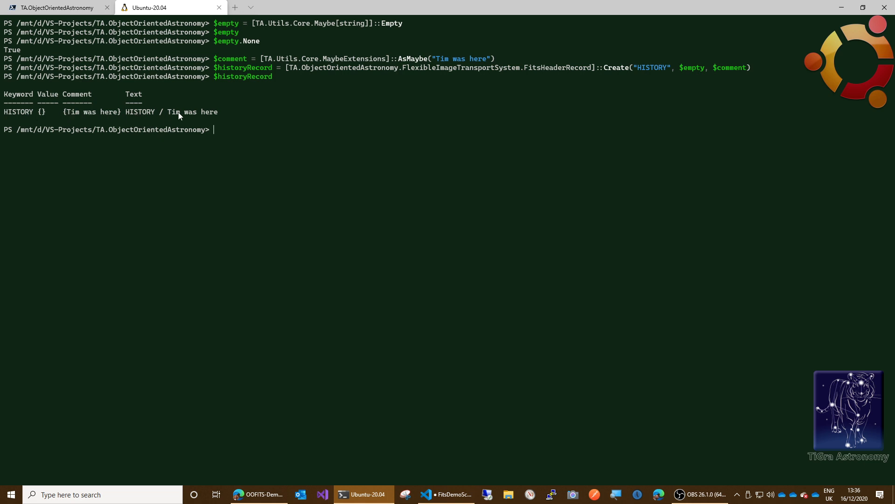
mouse_move(203, 114)
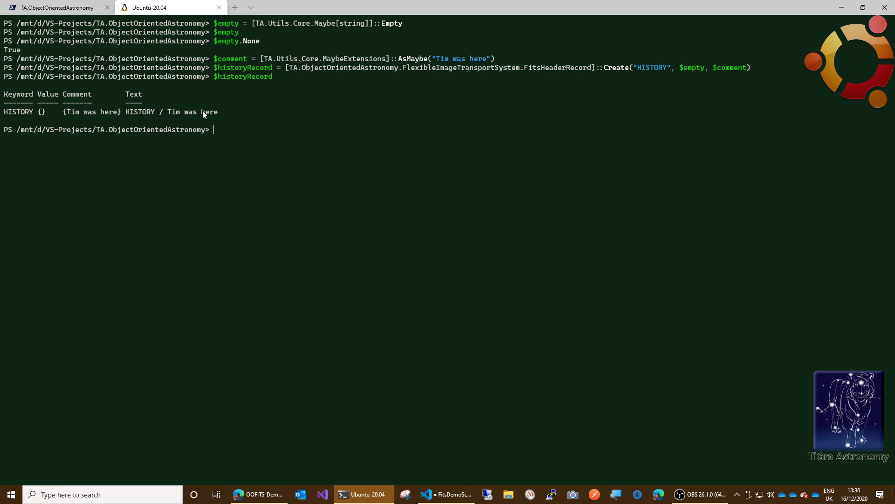
mouse_move(68, 179)
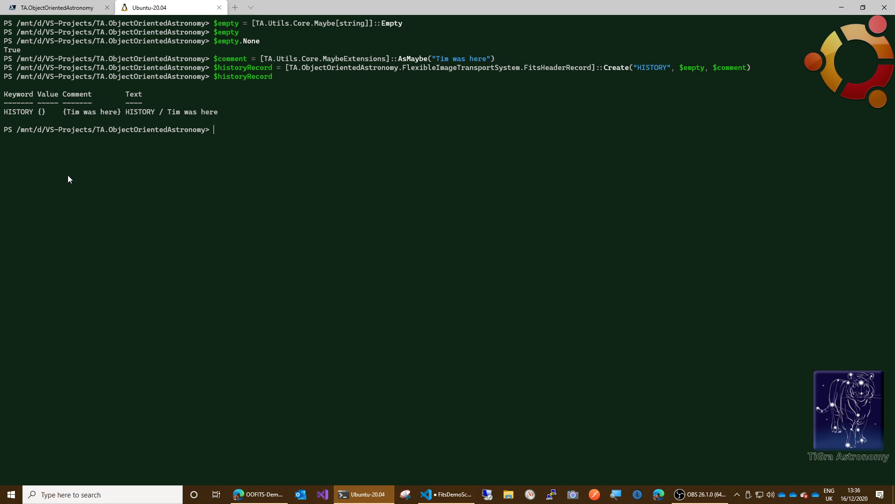
Run $fits.Header.AppendHeaderRecord($historyRecord), which returns 14.
type("$")
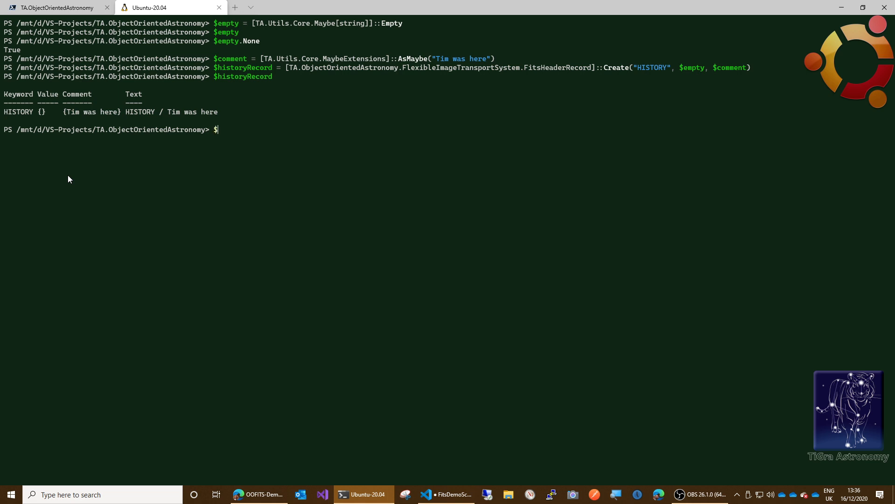
type("$fits.")
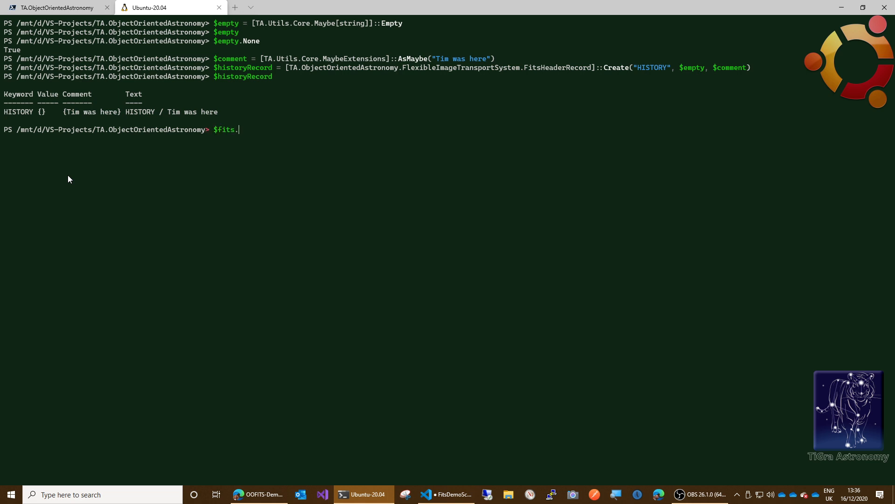
type("Header.")
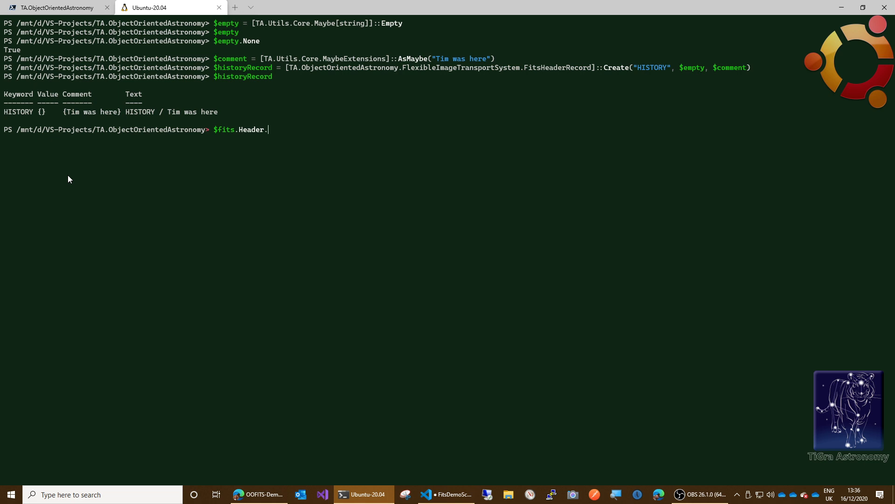
type("AppendHeaderRecord(")
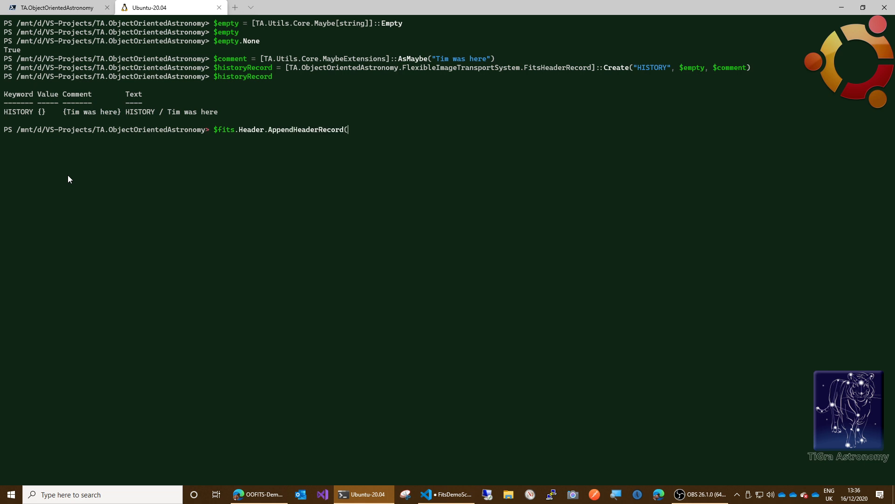
type("$")
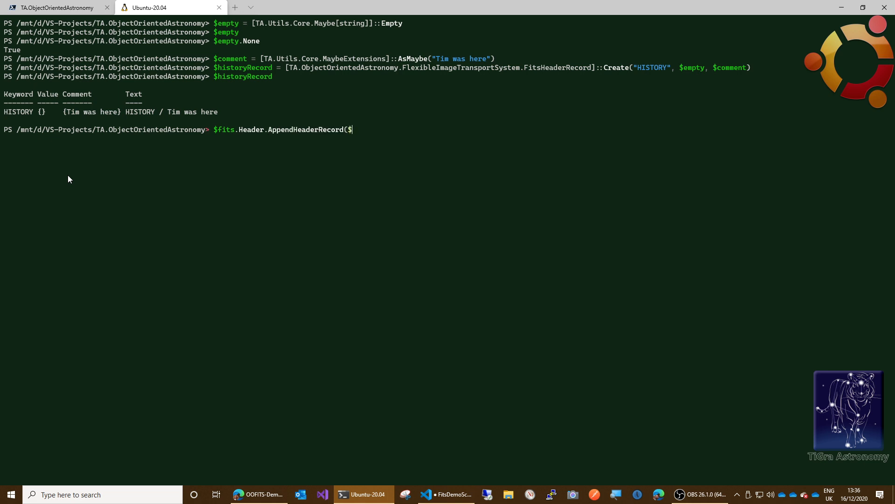
type("historyRecord")
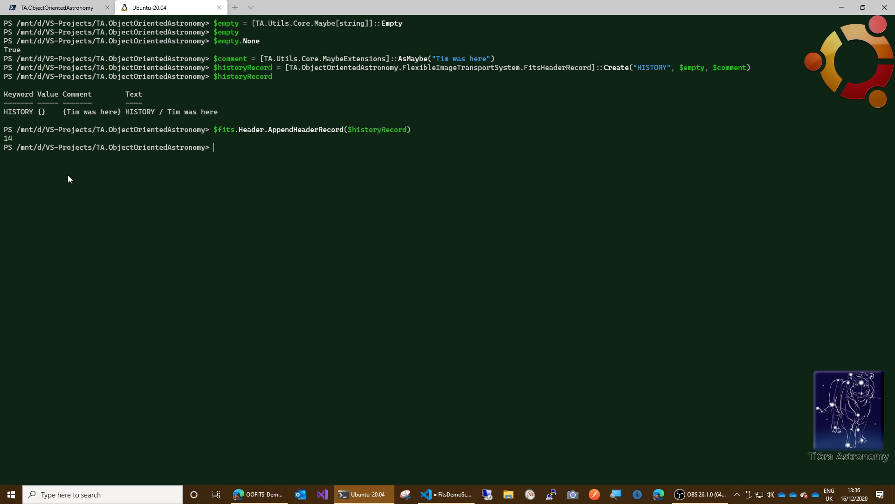
mouse_move(13, 149)
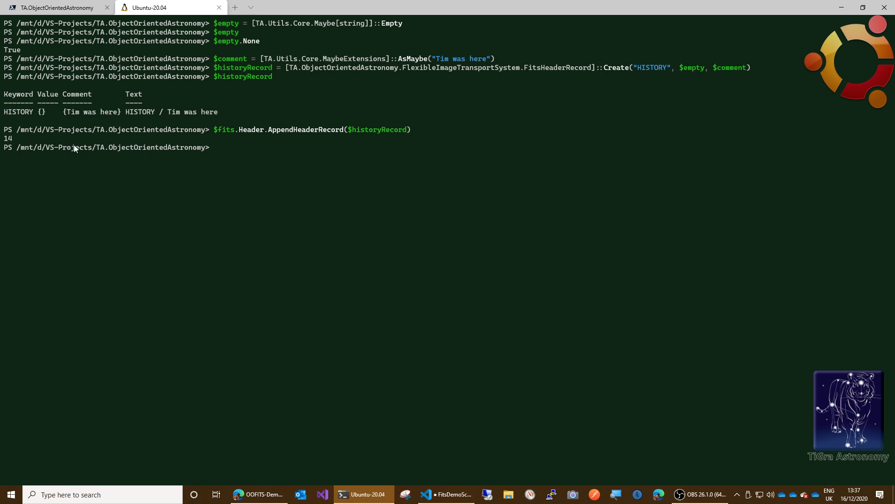
type("$historyRecord")
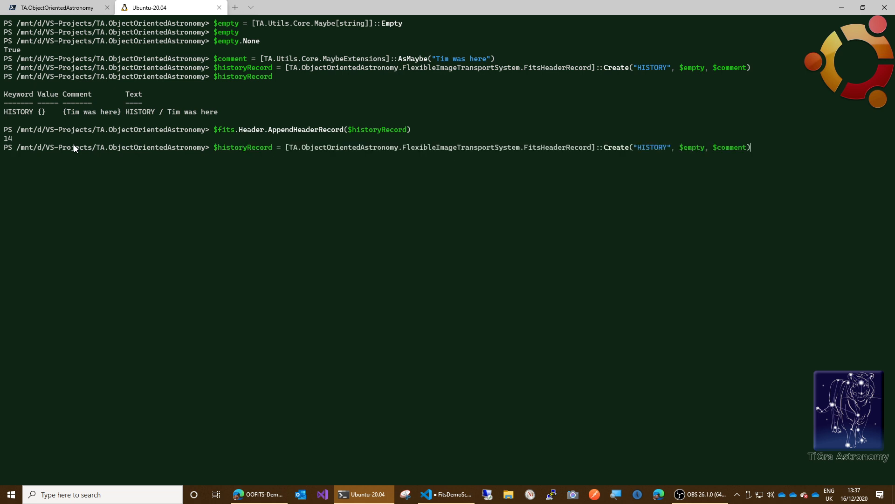
Re-run the earlier HeaderRecords listing with Write-Host, showing HISTORY after END.
key("Up")
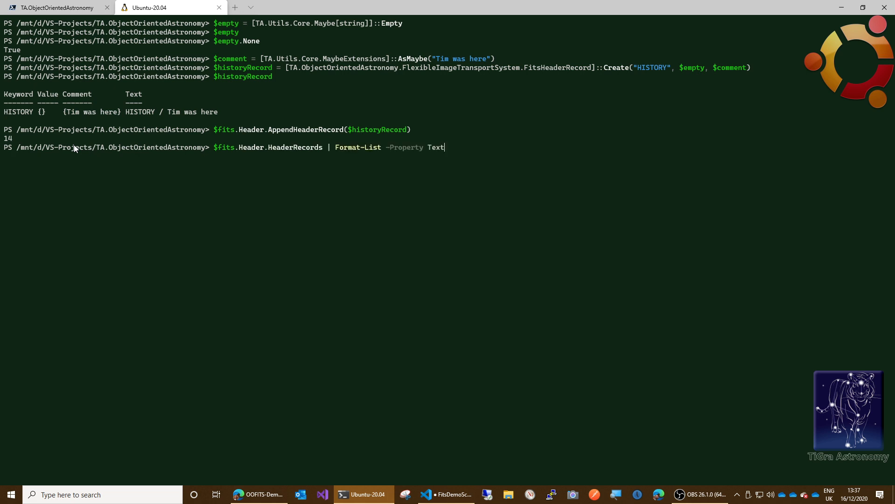
type("Write-Host")
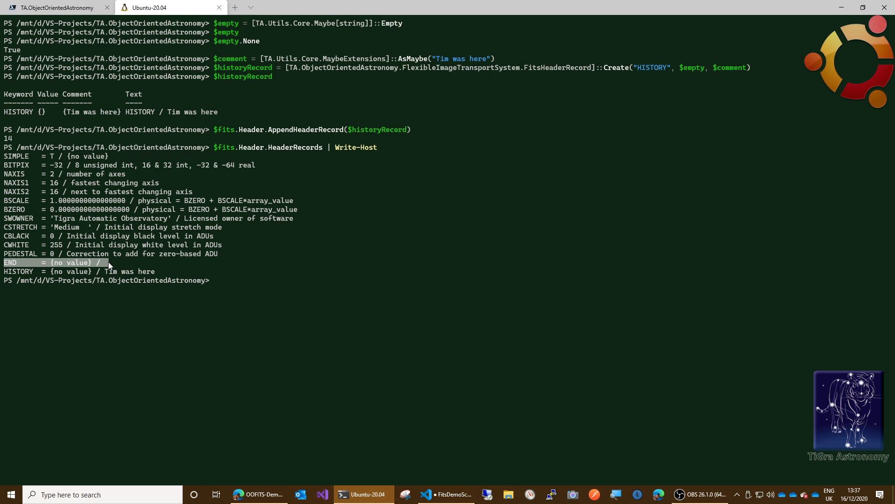
mouse_move(89, 271)
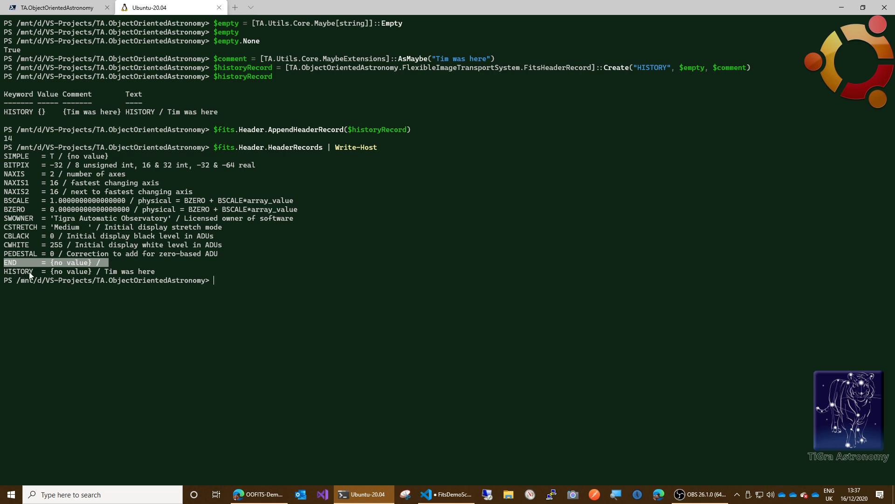
mouse_move(26, 263)
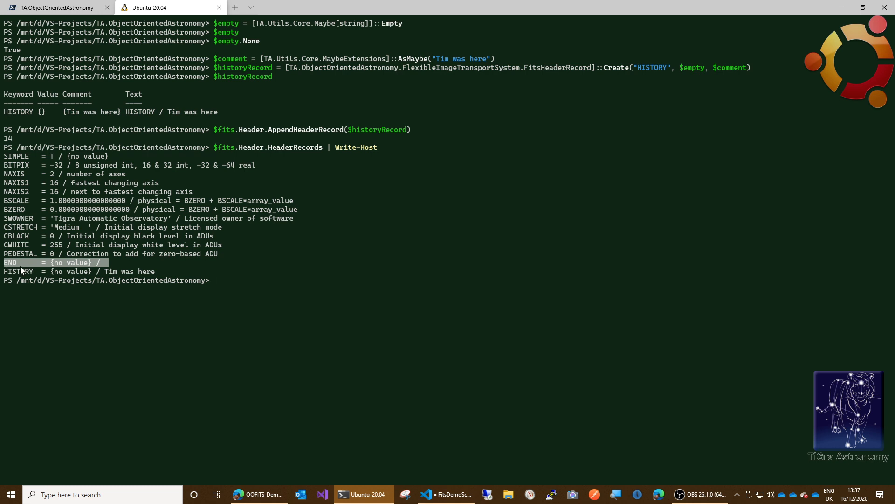
mouse_move(27, 270)
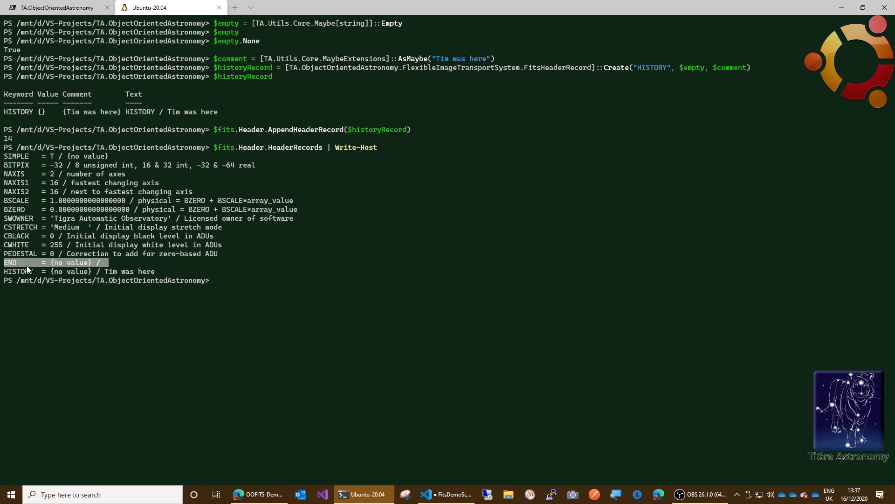
mouse_move(179, 274)
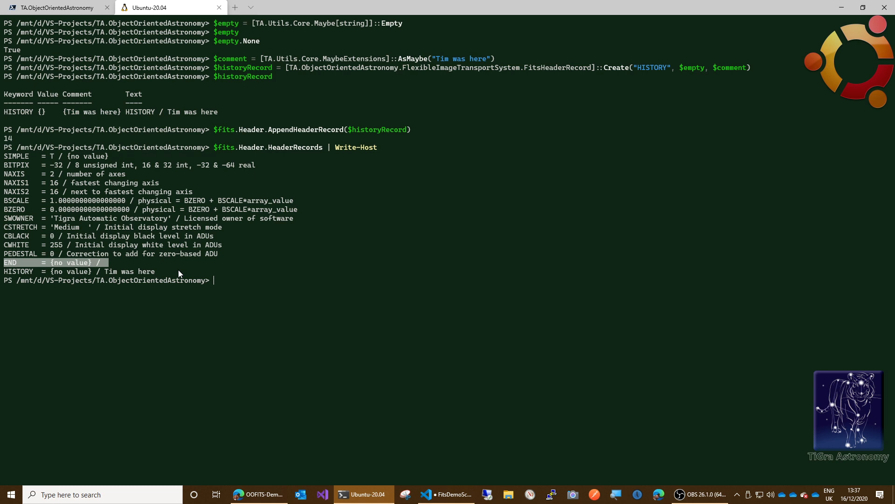
mouse_move(341, 284)
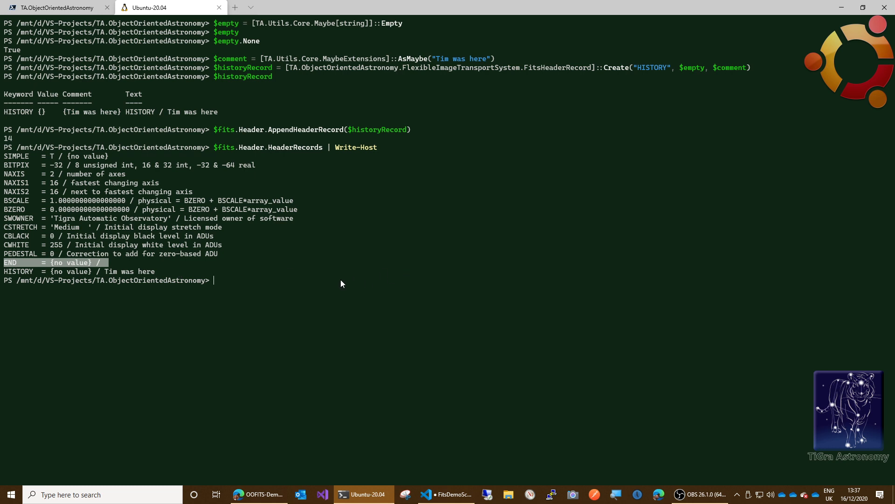
mouse_move(28, 272)
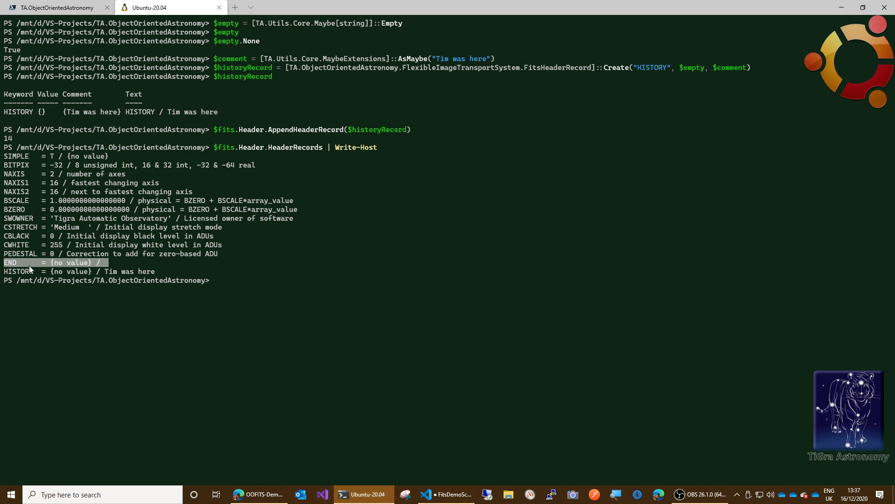
mouse_move(32, 270)
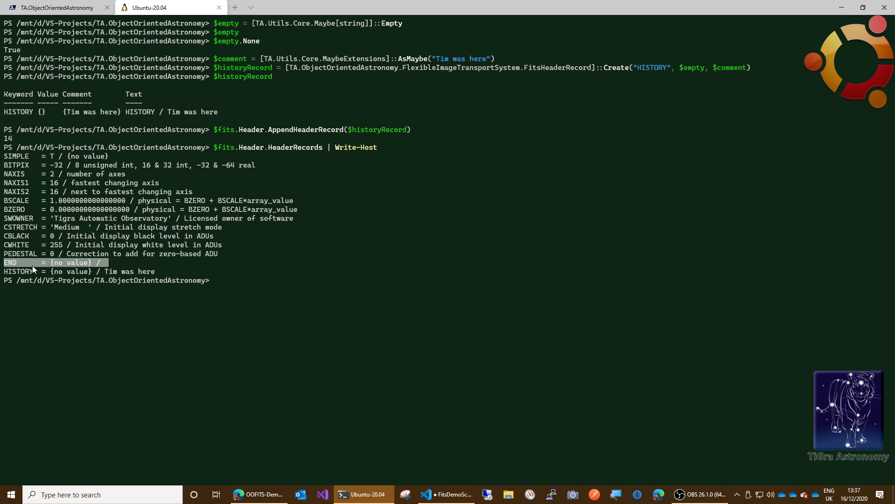